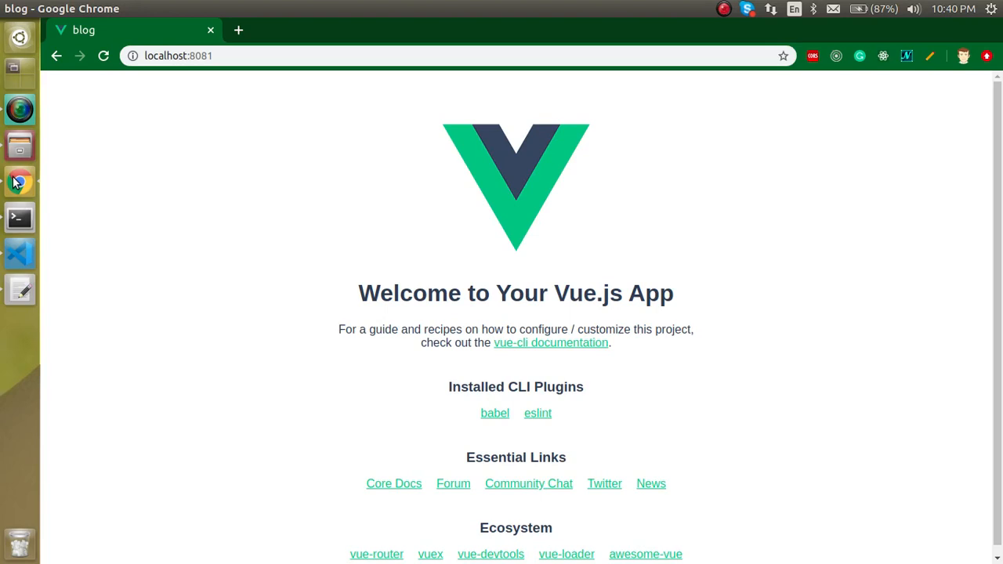
mouse_move(12, 263)
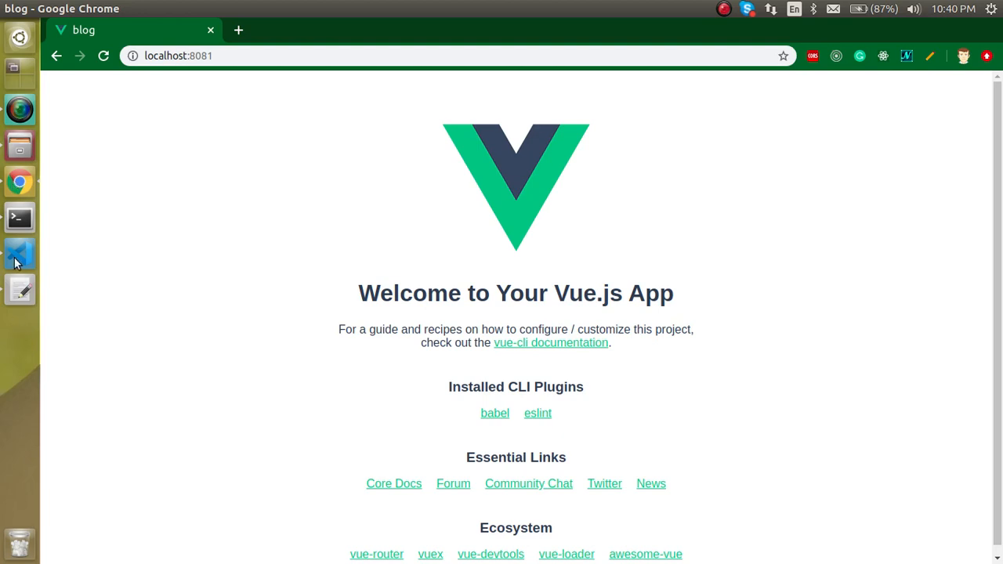
Review the lesson notes about installing the extension in the code editor.
left_click(19, 252)
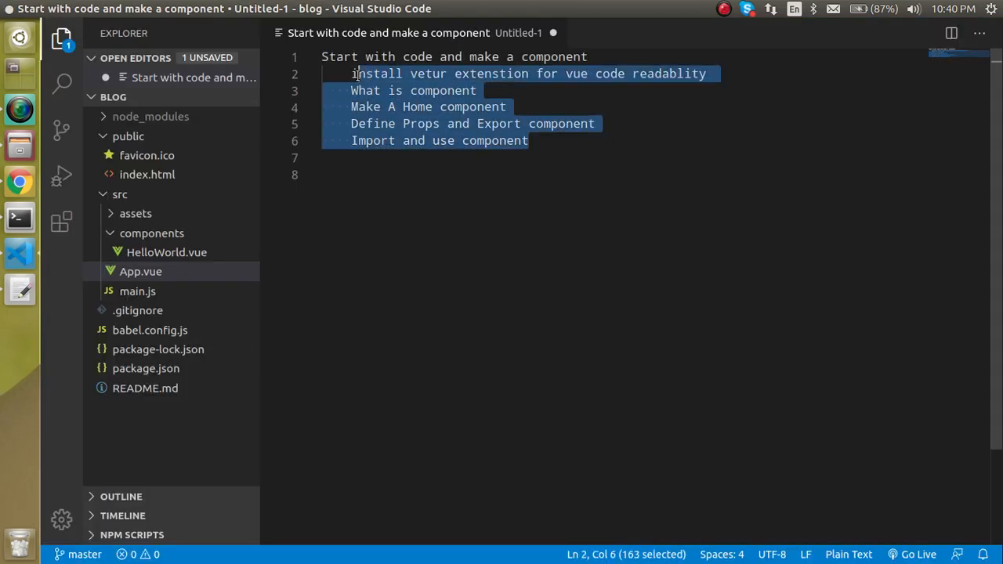
double_click(376, 74)
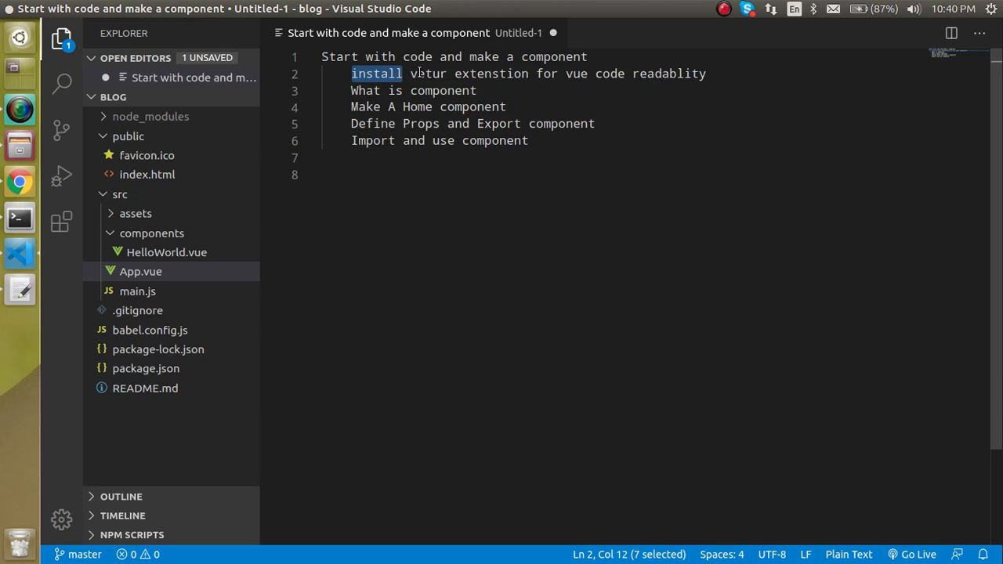
double_click(492, 73)
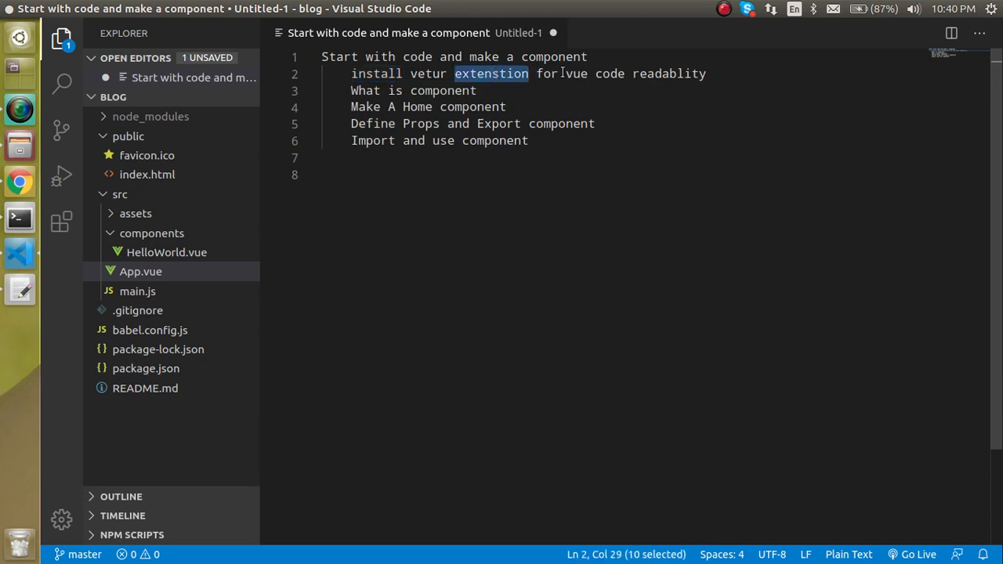
mouse_move(181, 265)
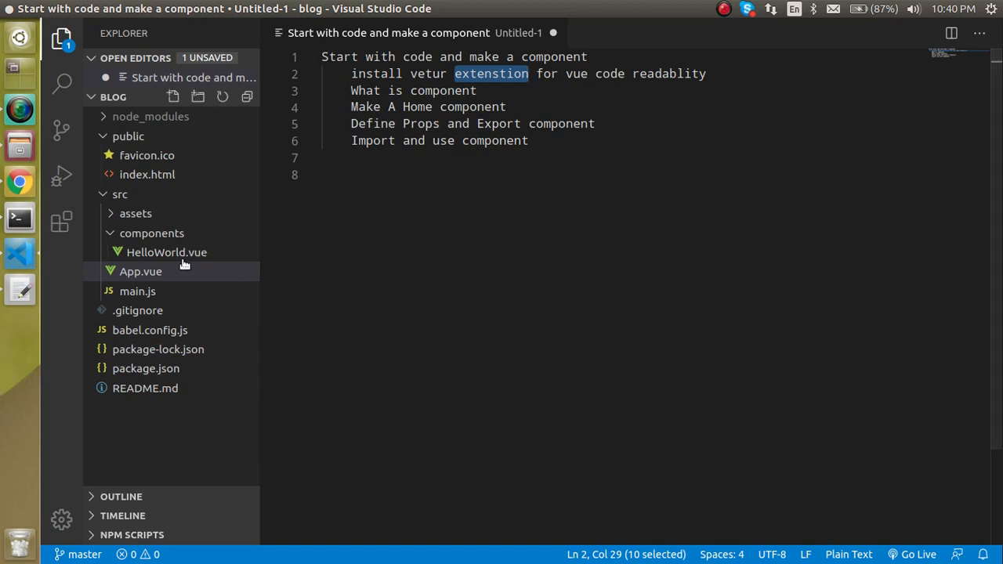
mouse_move(166, 250)
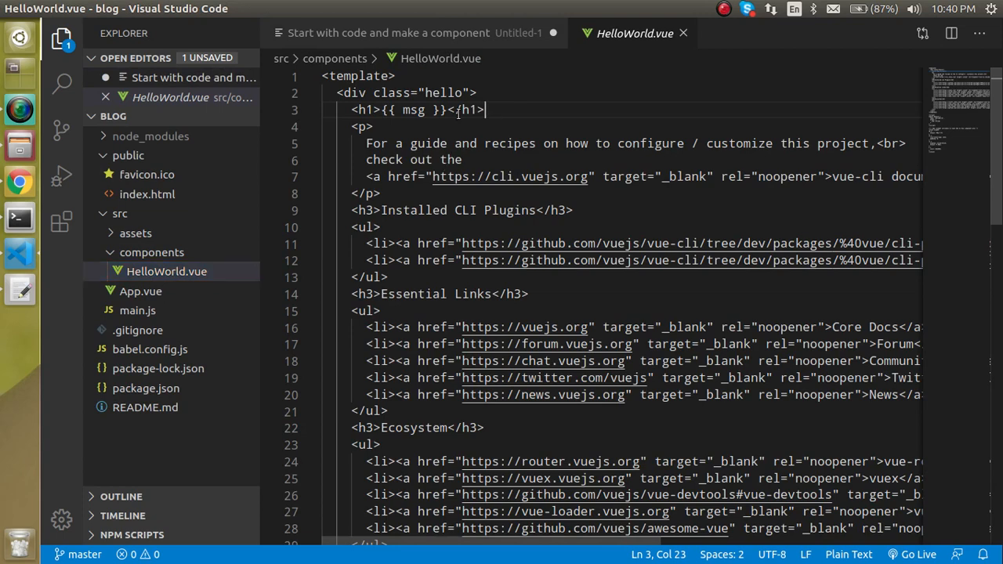
scroll("down", 3)
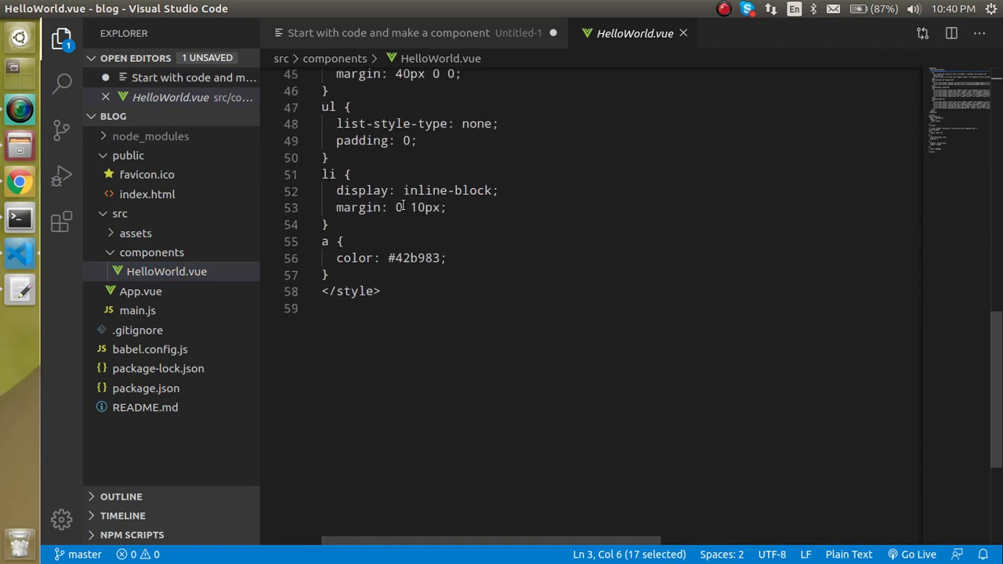
scroll("up", 3)
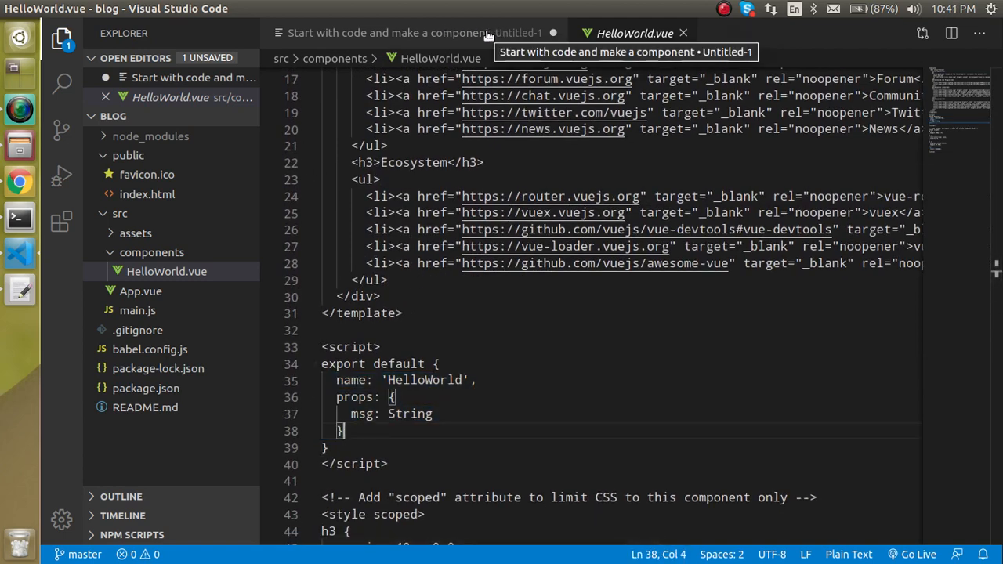
mouse_move(159, 301)
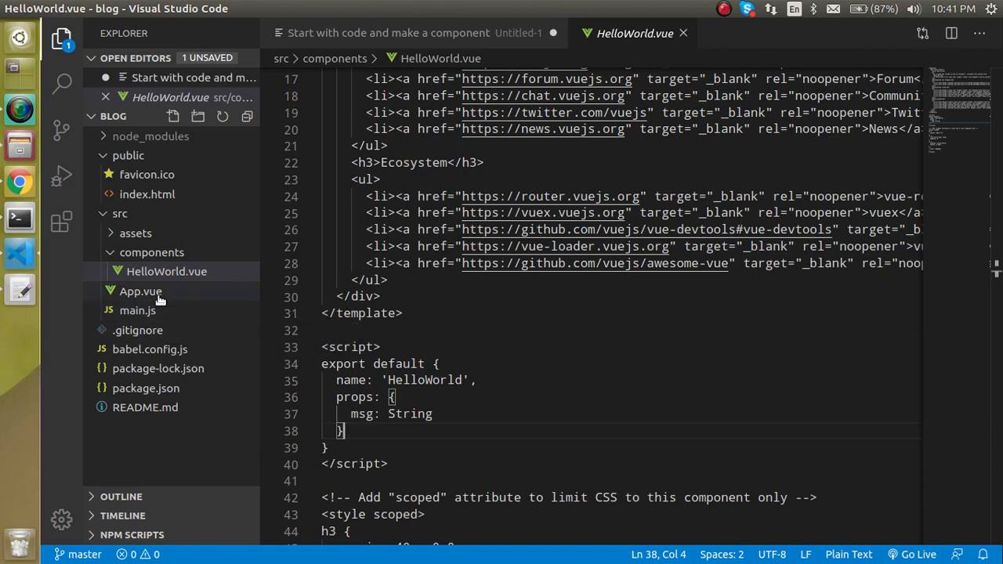
left_click(138, 311)
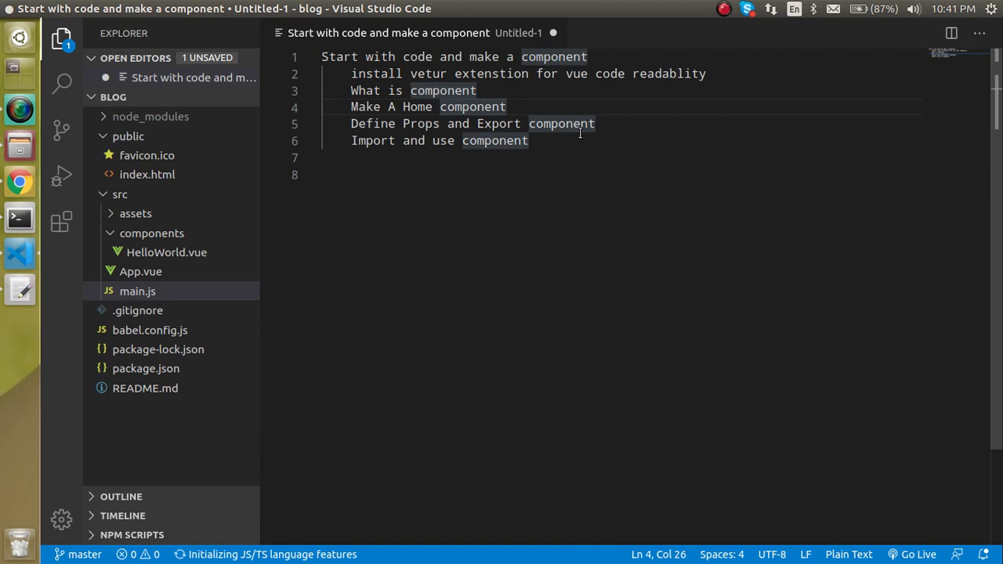
left_click(596, 124)
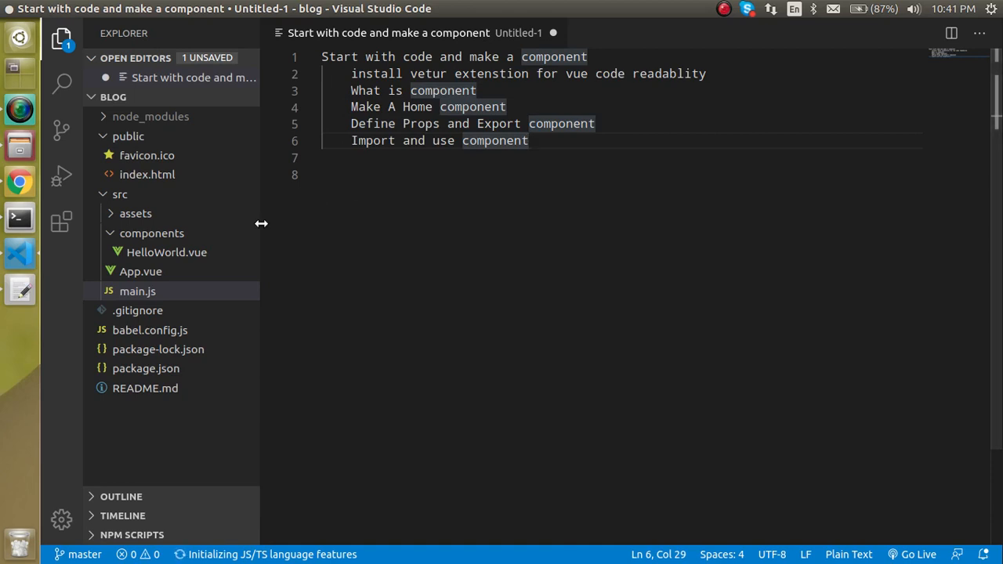
mouse_move(160, 263)
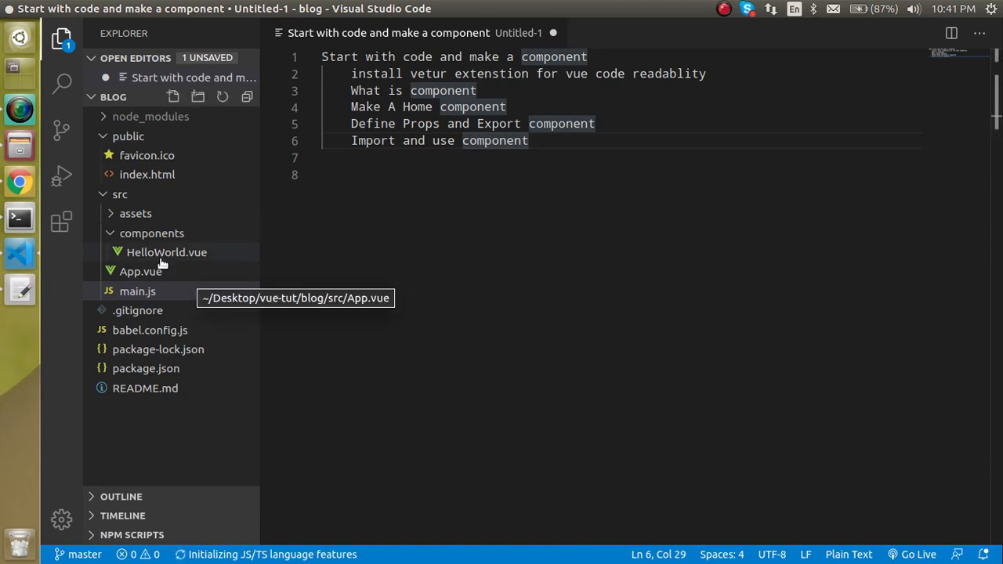
Search the Extensions marketplace for 'vetur' and view the installed Vetur extension's page.
left_click(61, 223)
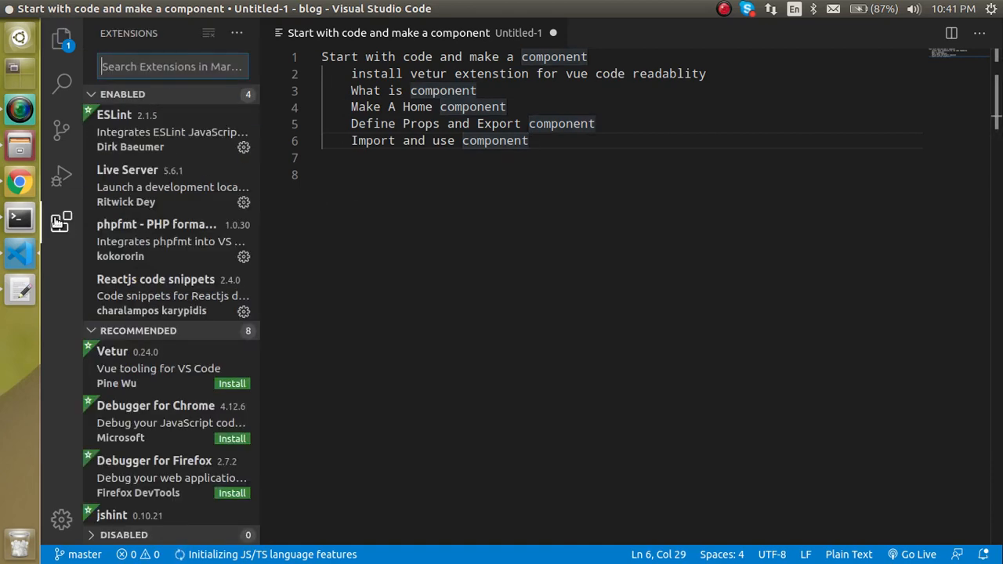
mouse_move(61, 223)
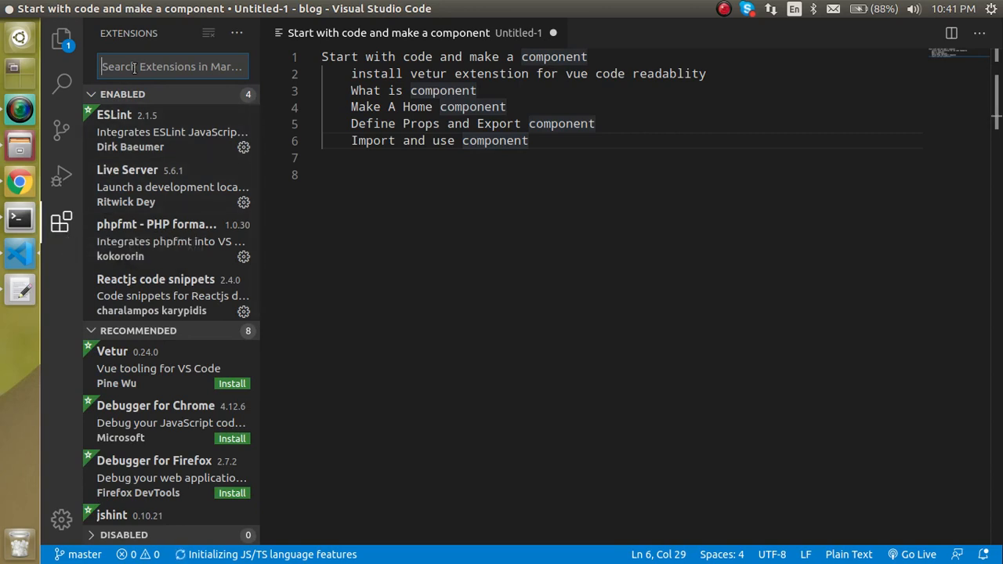
type("veture")
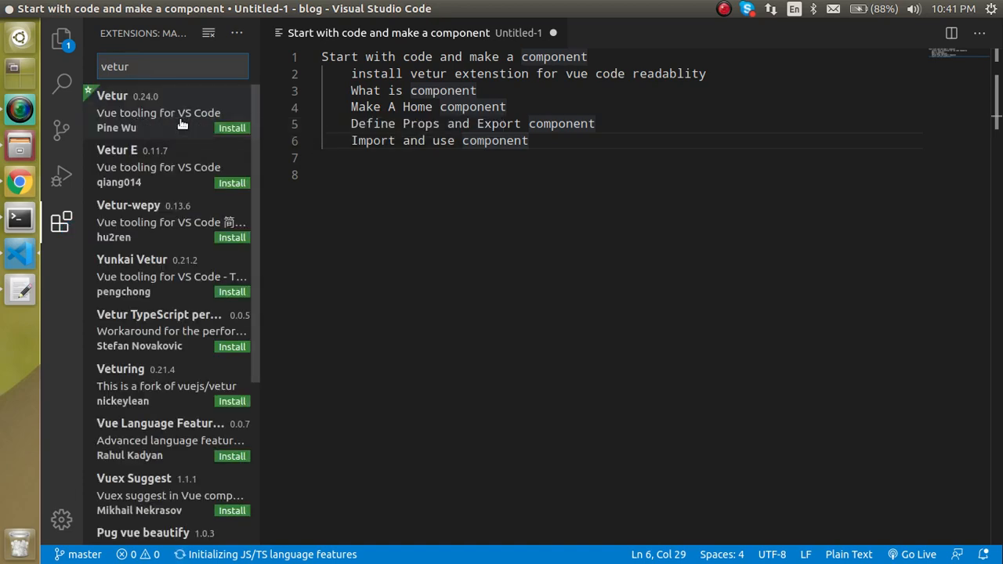
left_click(232, 129)
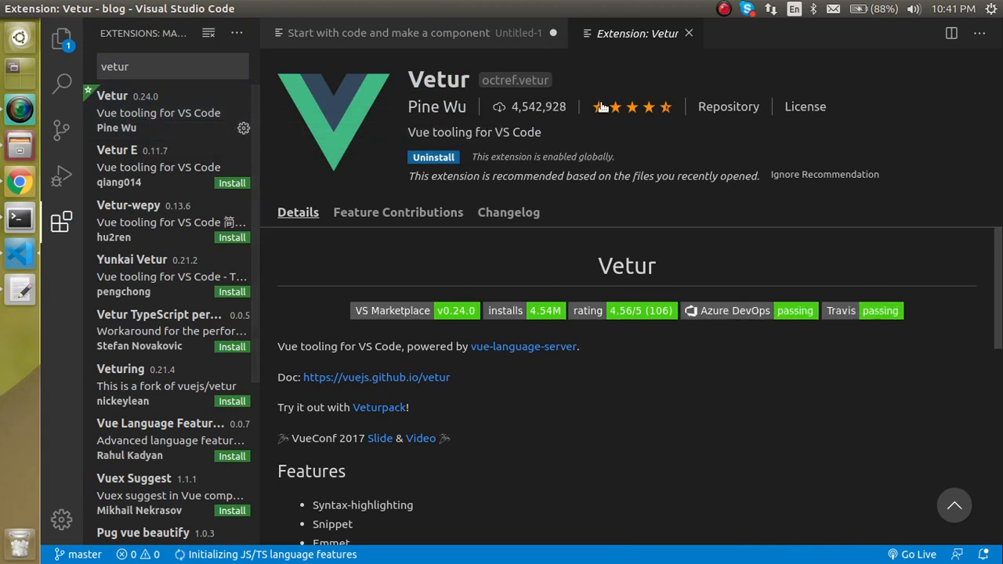
mouse_move(665, 107)
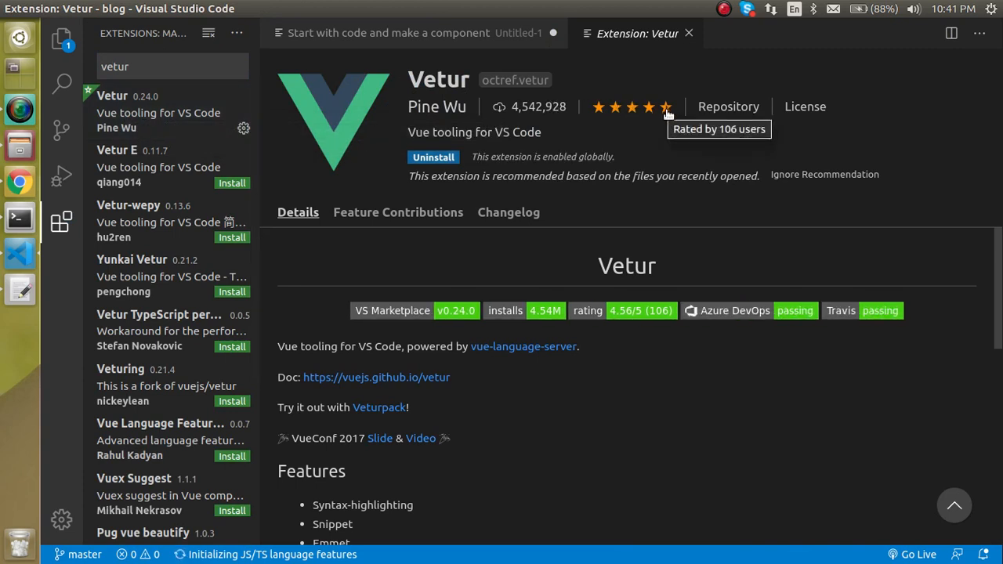
mouse_move(661, 113)
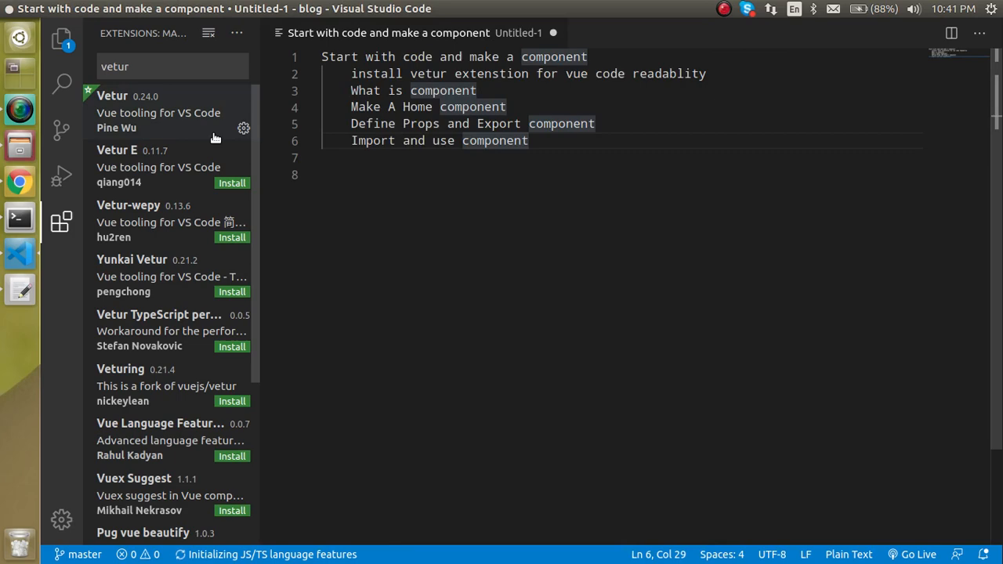
Review the <h1>{{ msg }}</h1> heading line in HelloWorld.vue.
left_click(61, 38)
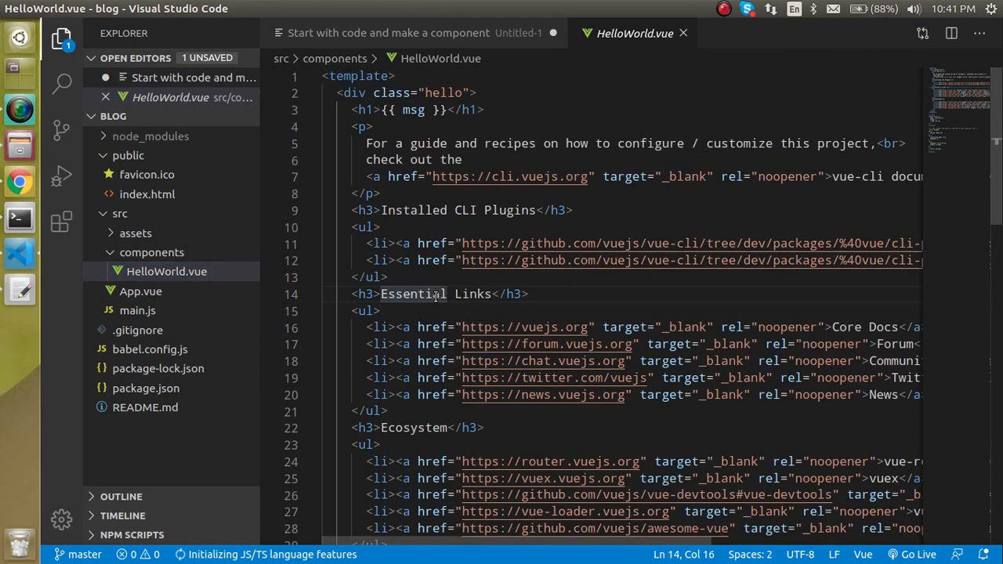
triple_click(417, 110)
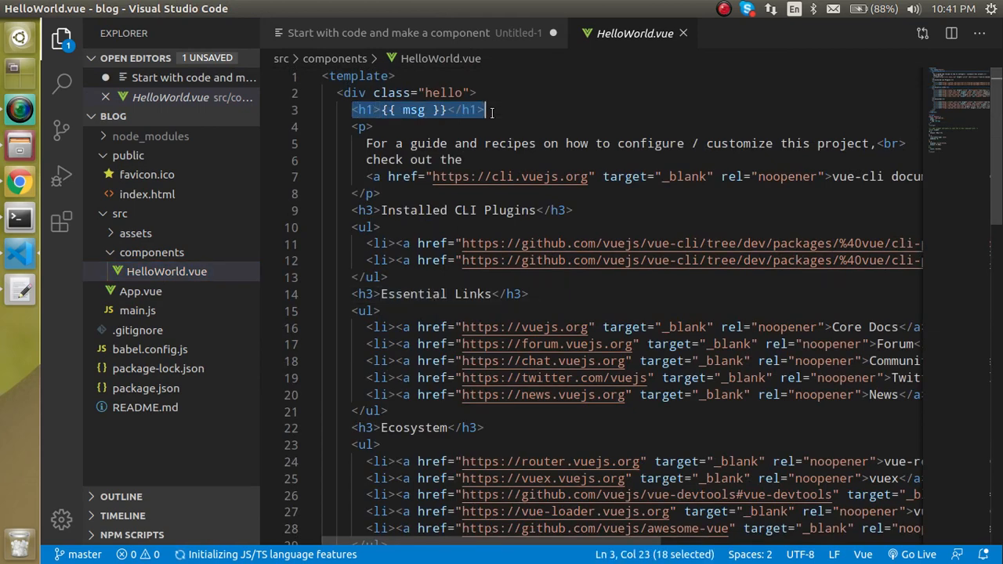
scroll("down", 3)
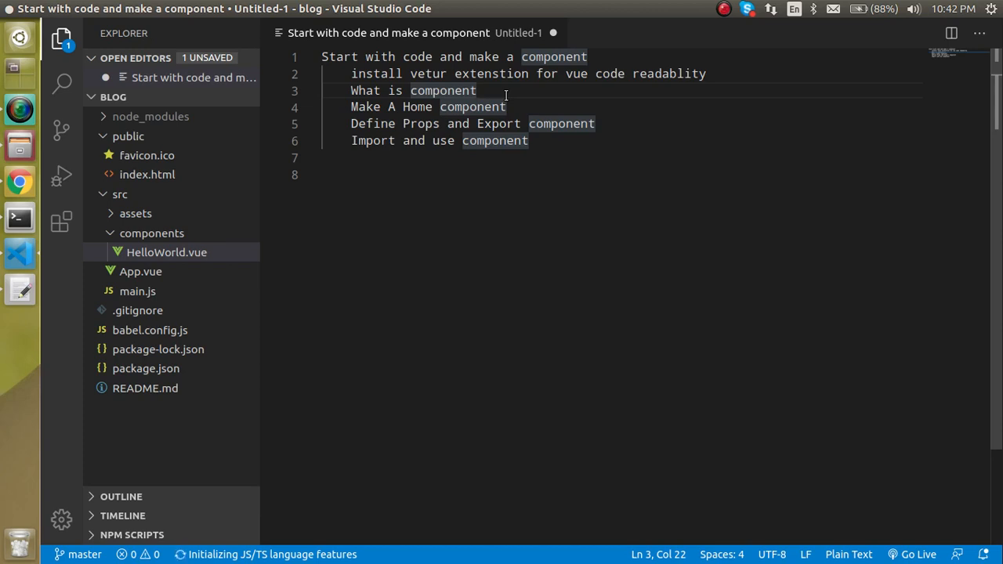
mouse_move(18, 182)
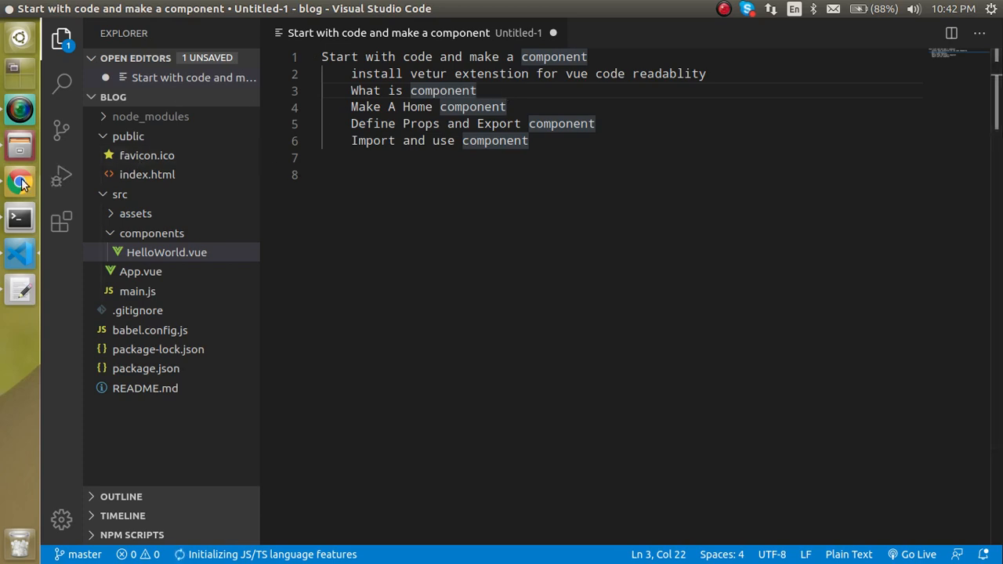
View the default Vue.js welcome page running at localhost:8081 in Chrome.
left_click(19, 182)
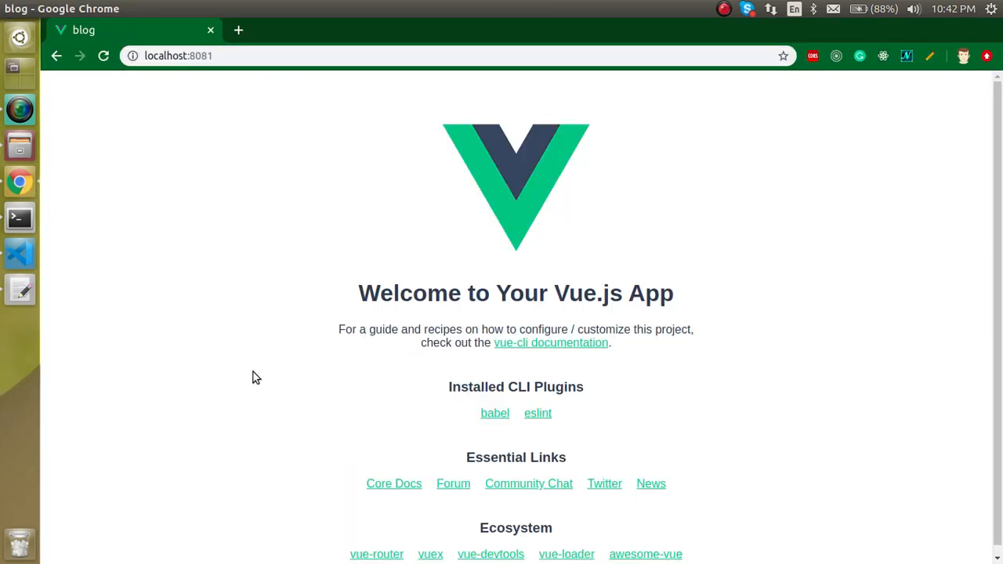
mouse_move(235, 279)
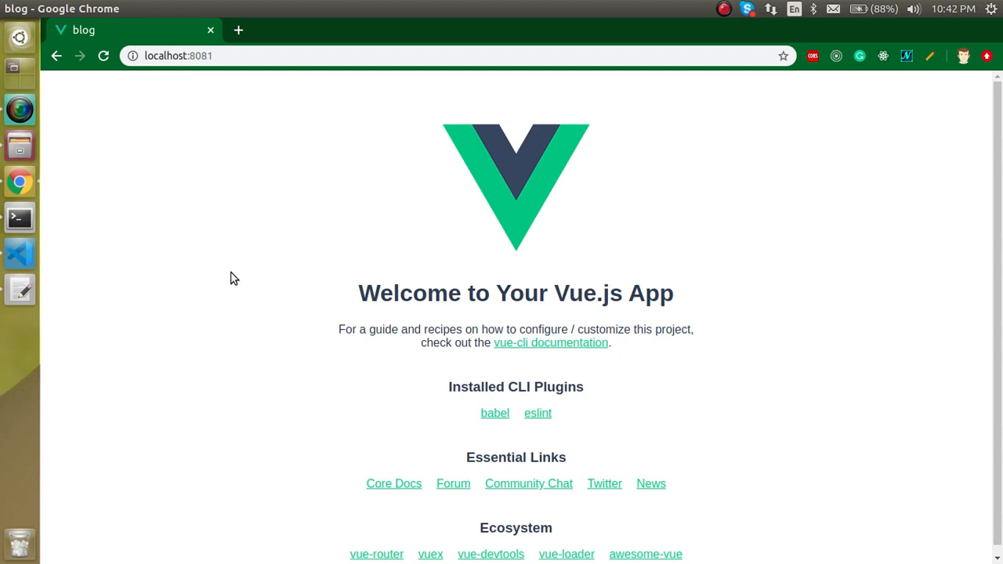
mouse_move(135, 217)
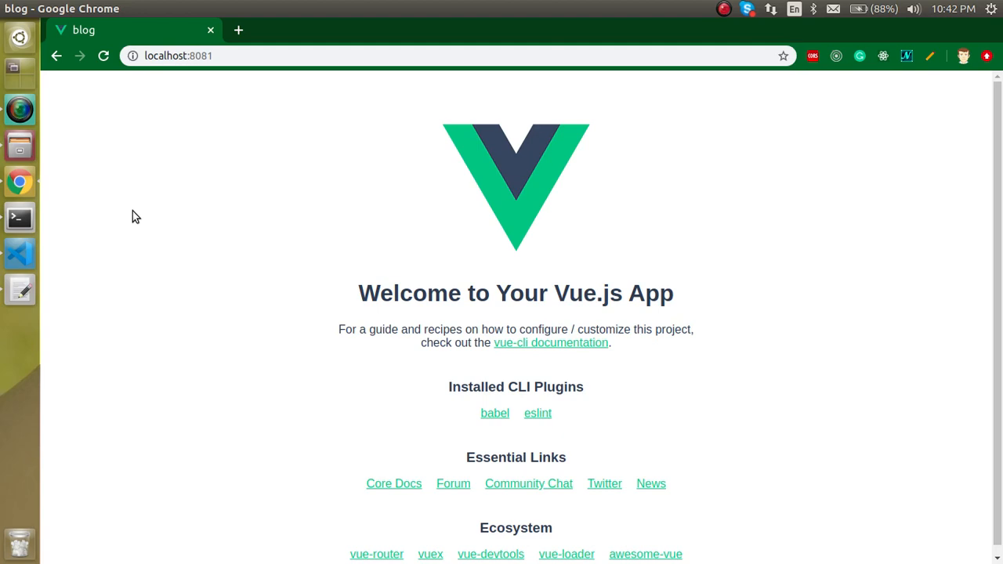
mouse_move(966, 135)
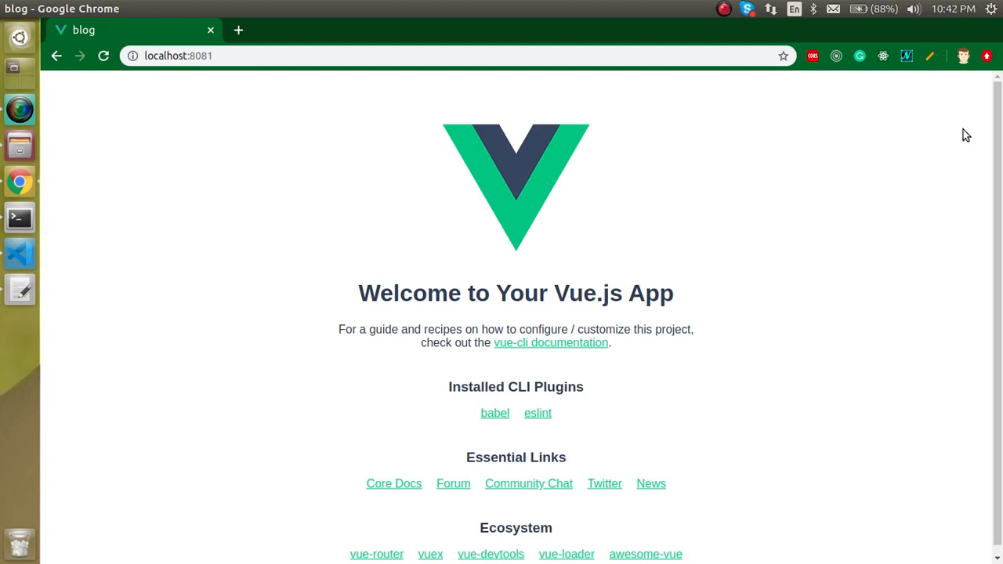
mouse_move(166, 557)
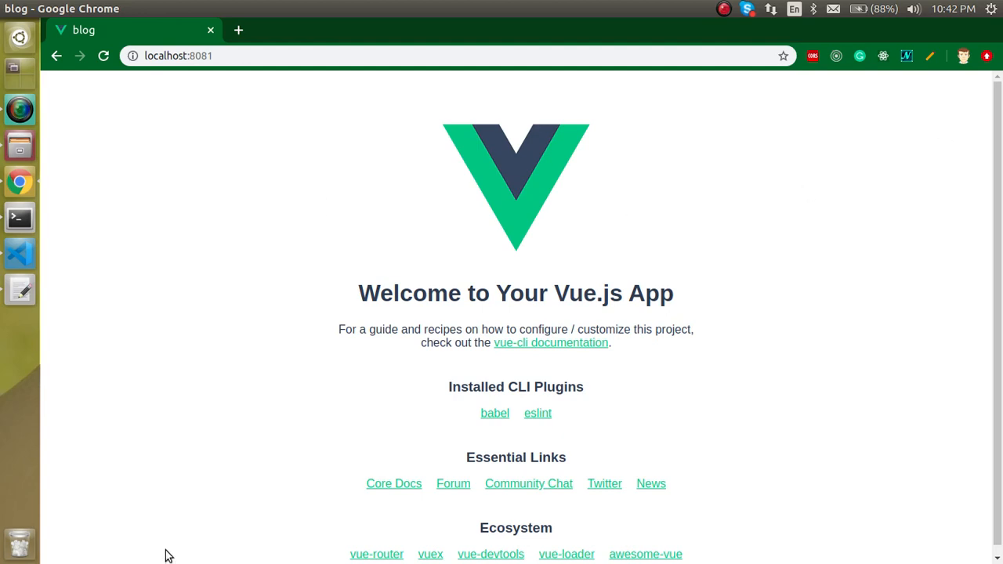
mouse_move(458, 521)
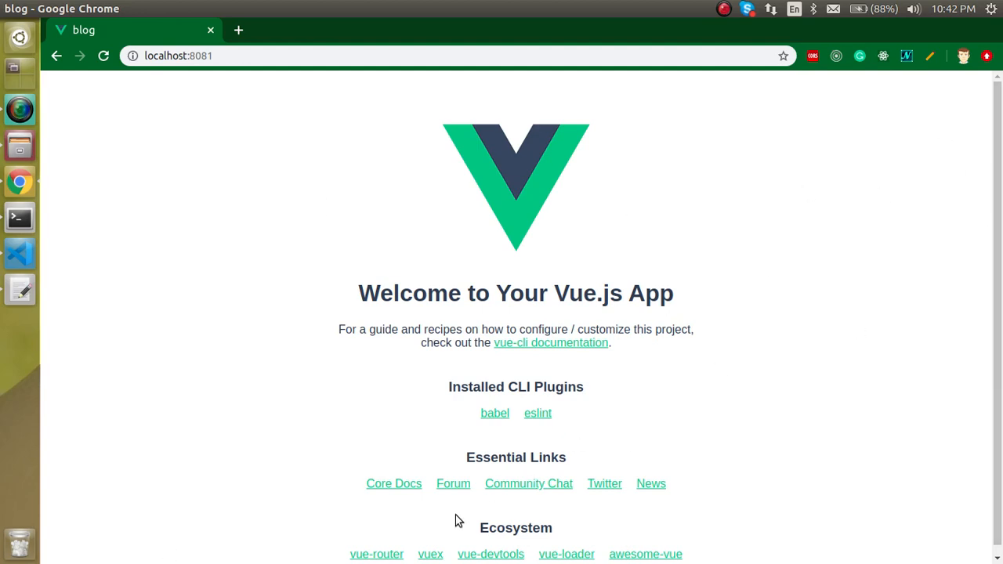
mouse_move(326, 529)
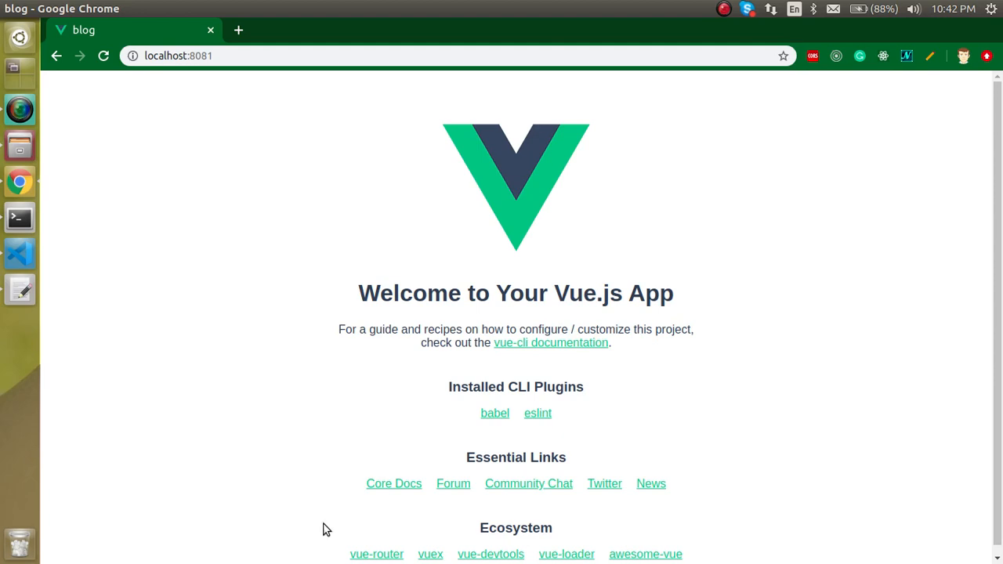
mouse_move(48, 279)
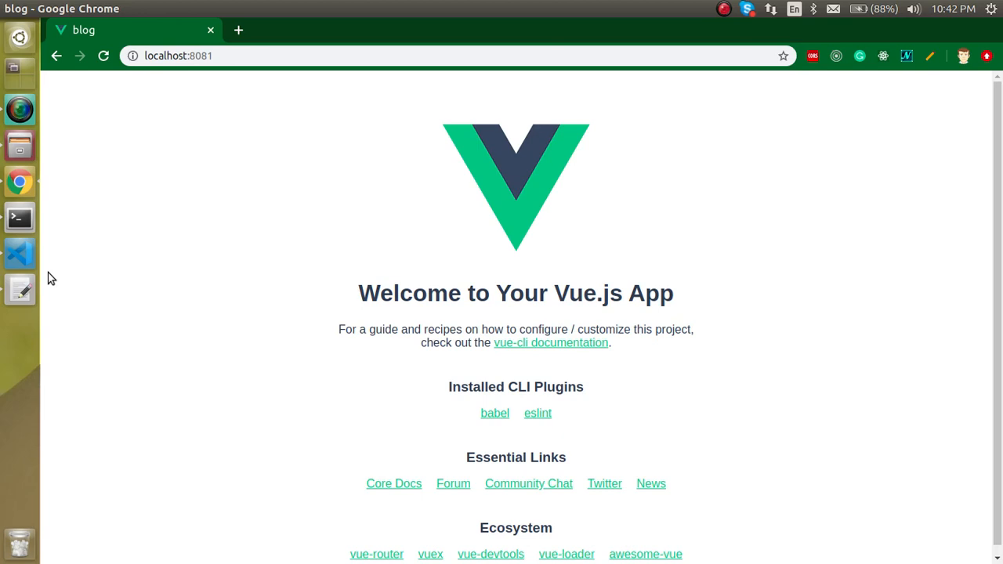
mouse_move(19, 253)
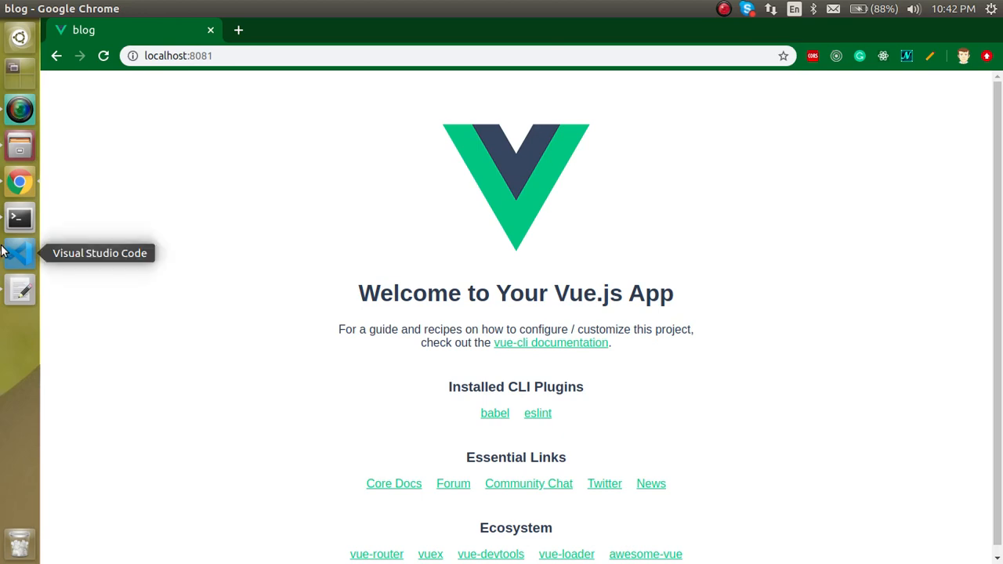
Return to the lesson notes and move to the 'Make A Home component' step.
left_click(19, 252)
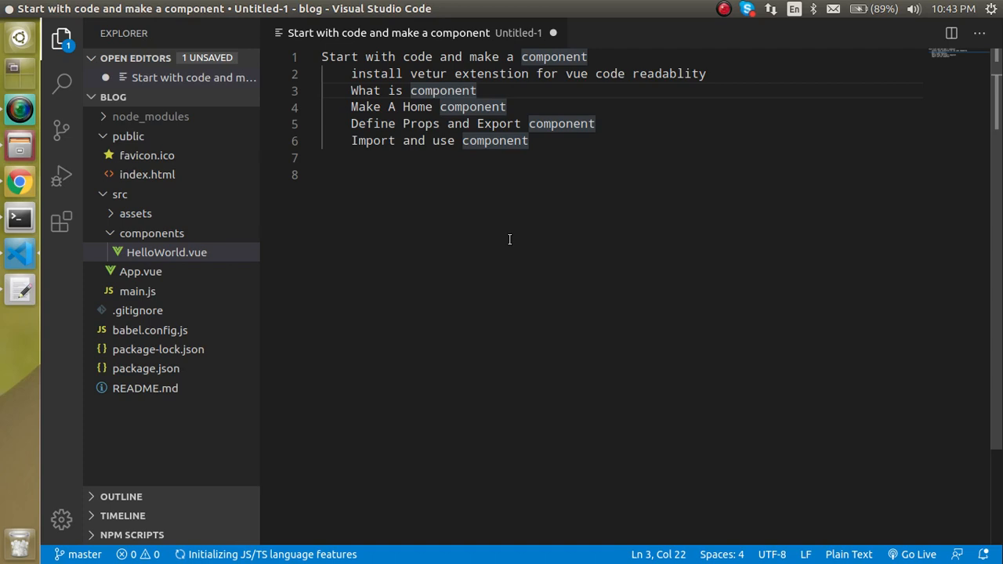
mouse_move(530, 110)
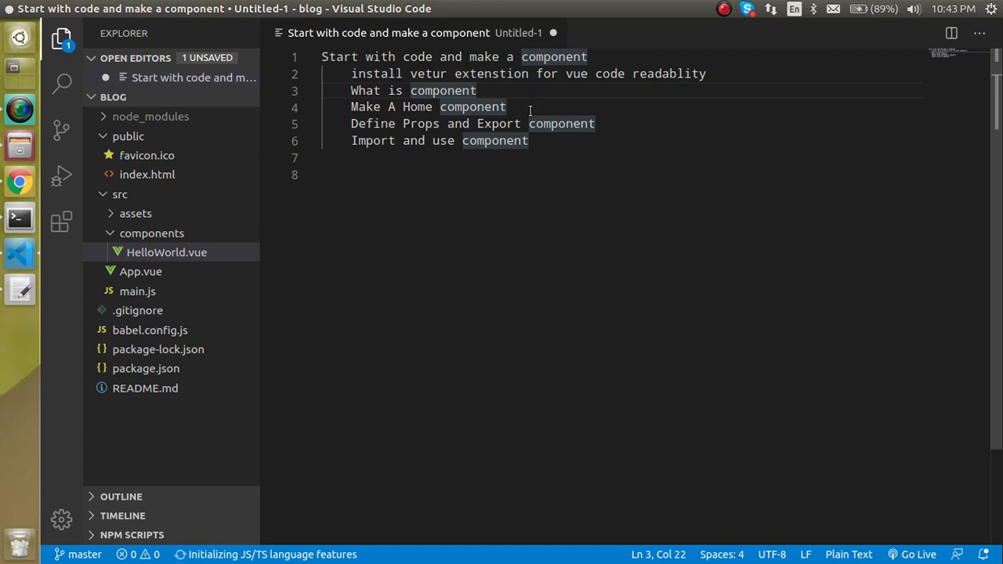
left_click(505, 106)
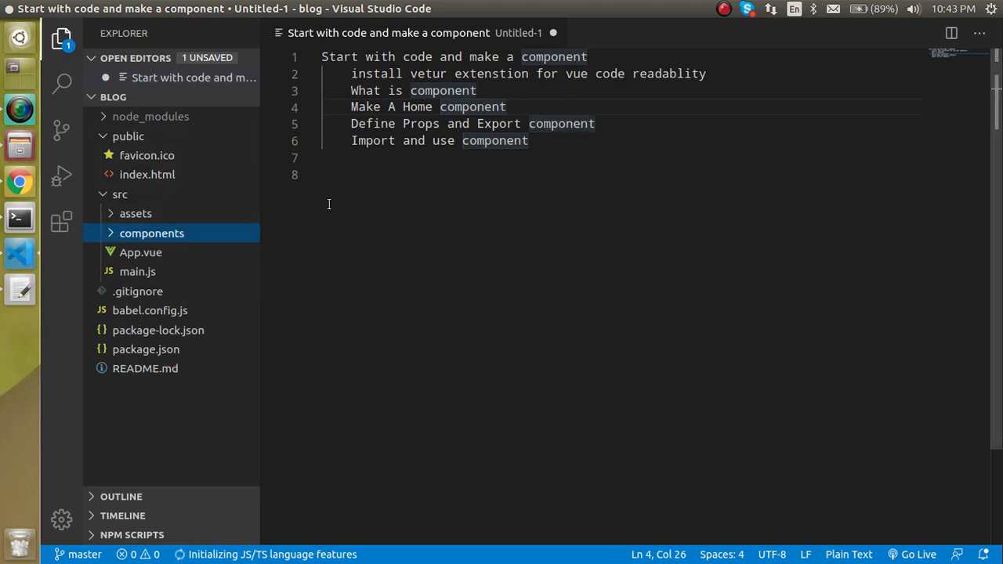
Create a new Home.vue file inside the components folder.
right_click(150, 232)
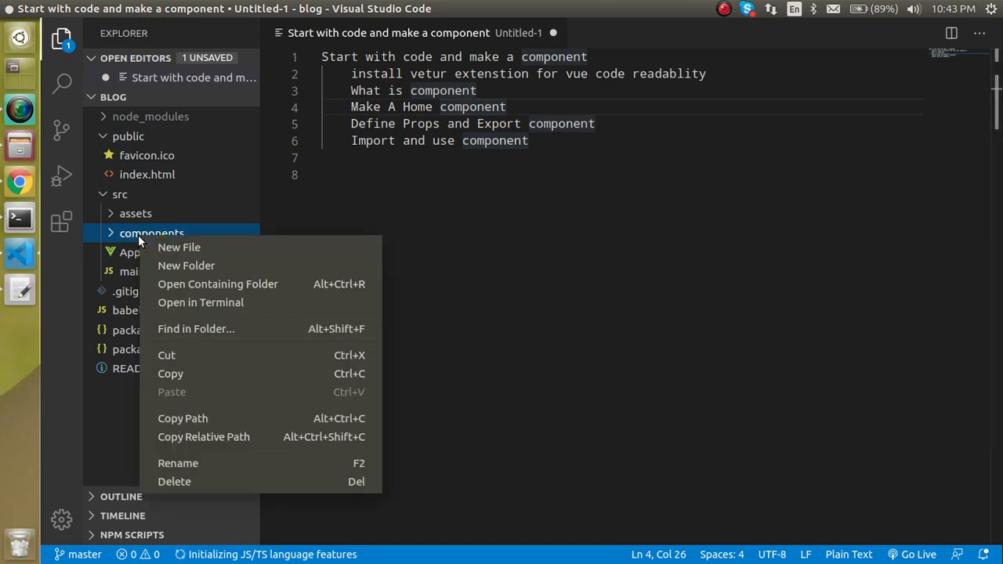
left_click(178, 247)
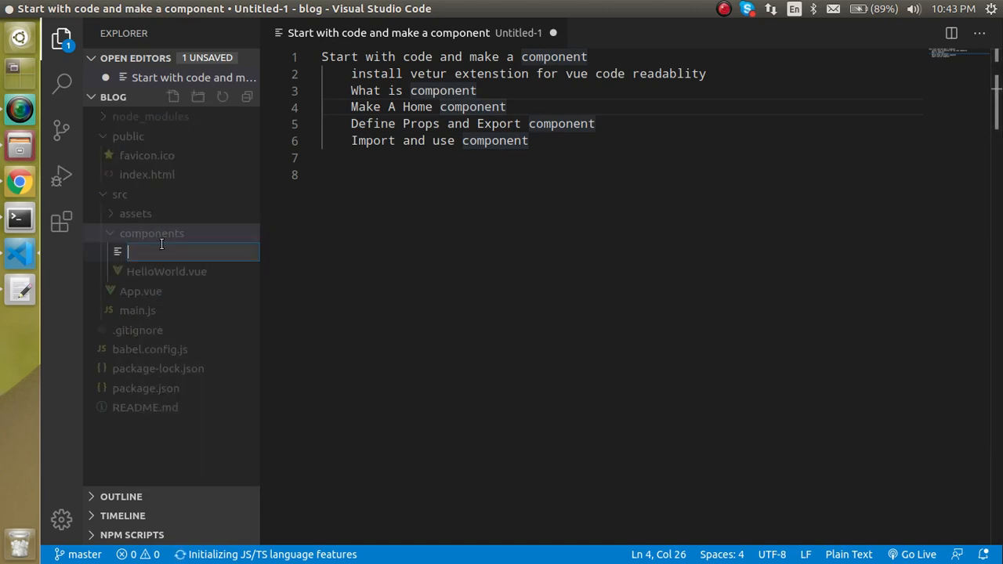
mouse_move(298, 258)
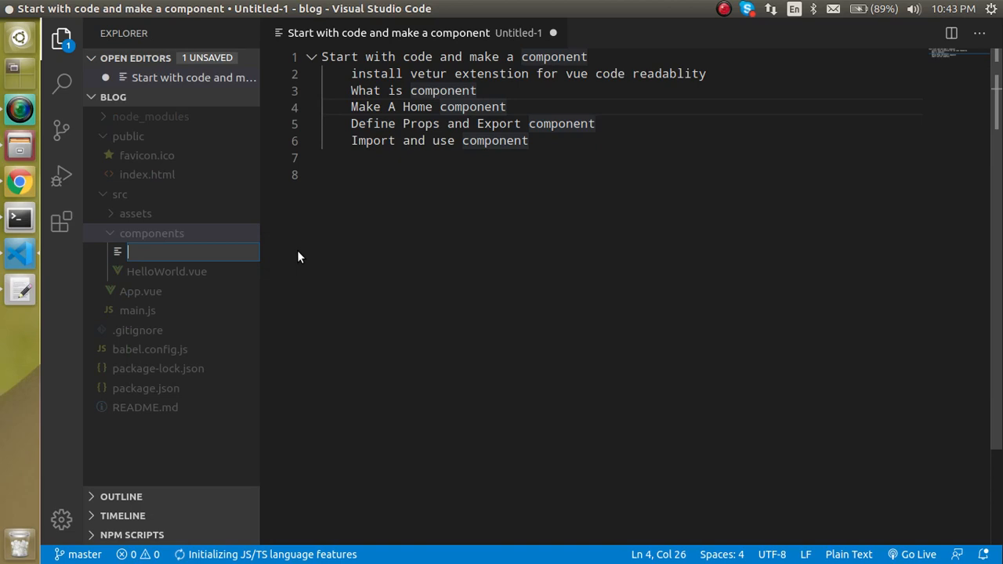
type("Home.")
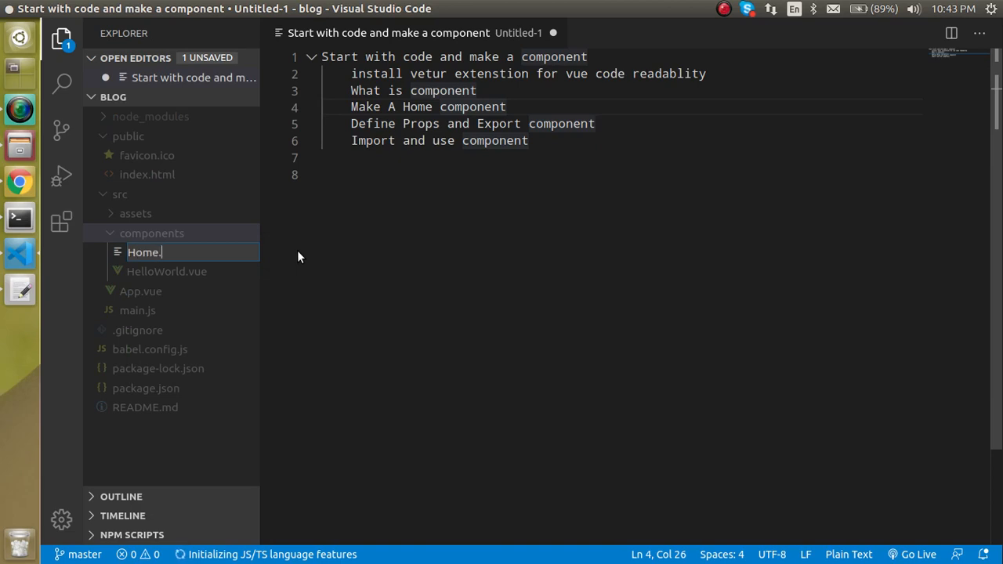
type("js")
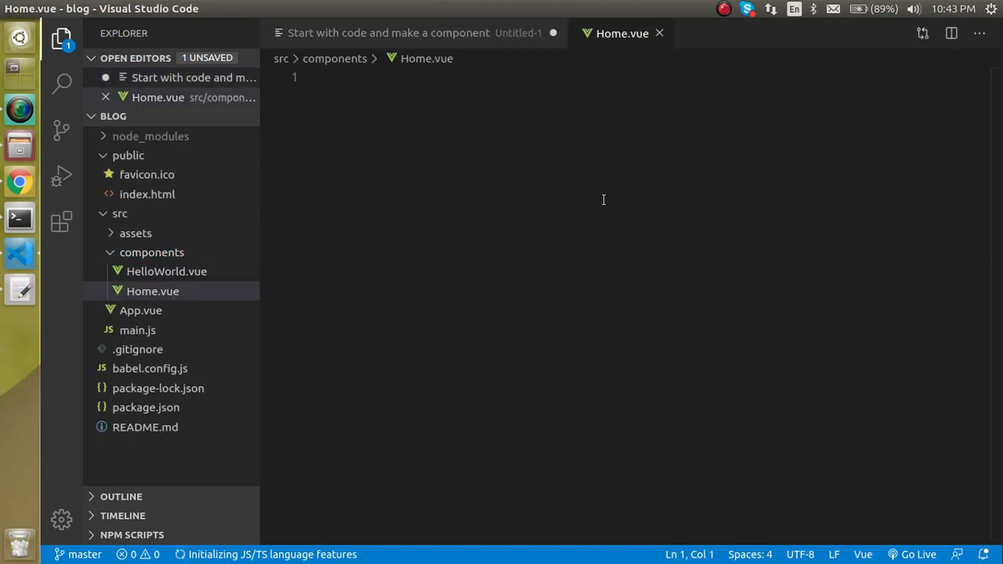
Scaffold Home.vue with a template block and an export default script block.
type("template>")
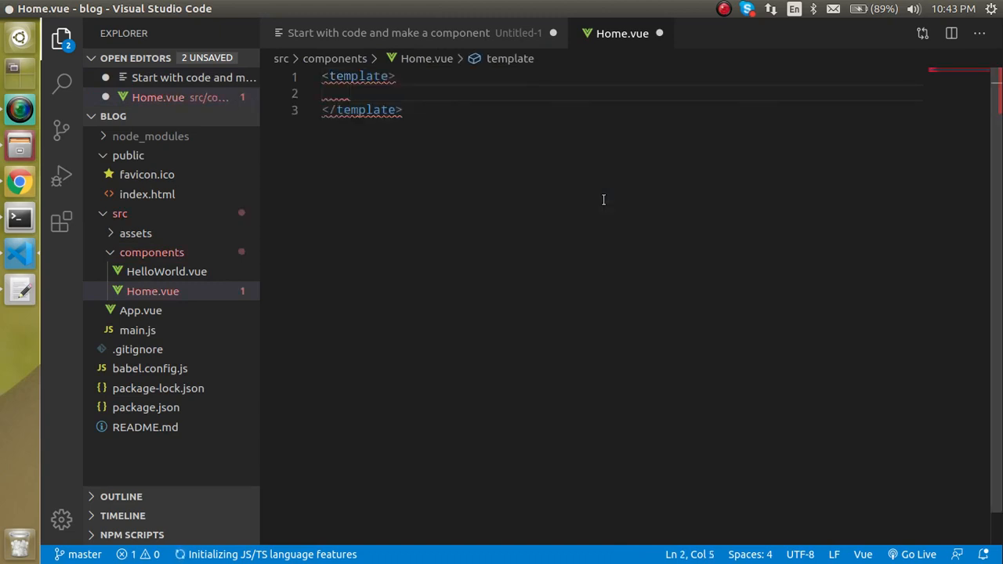
mouse_move(414, 122)
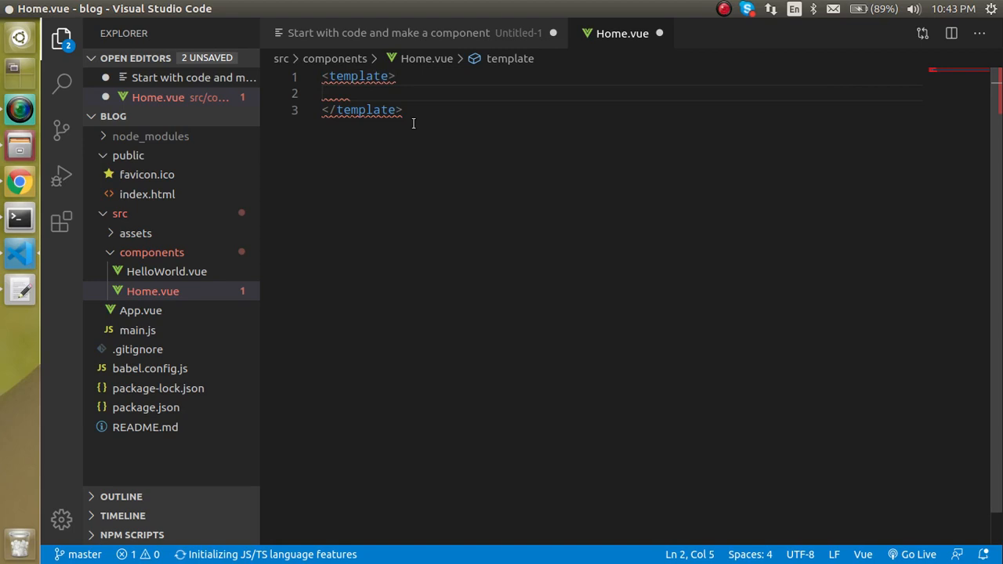
type("script>")
type("export default {")
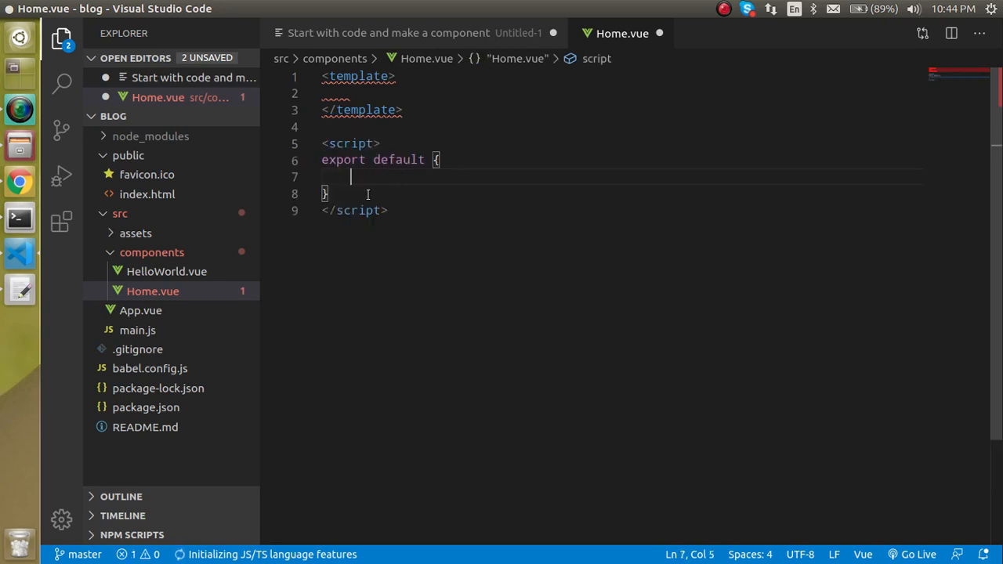
key("Enter")
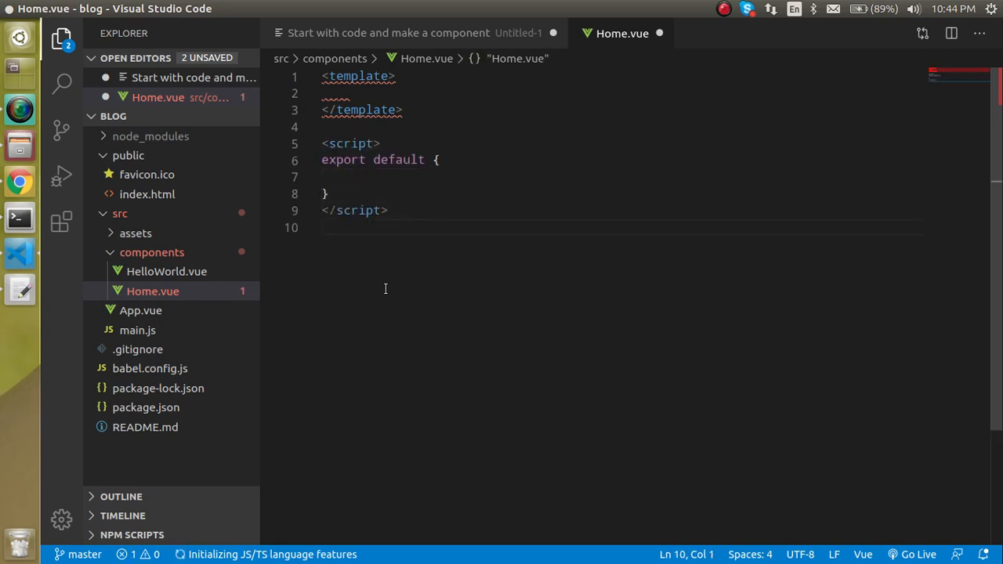
mouse_move(362, 348)
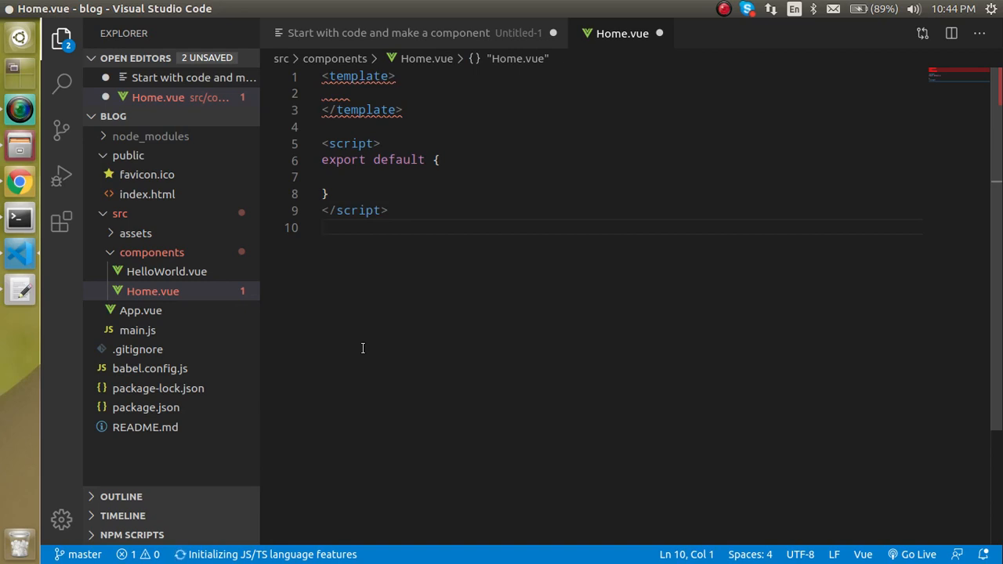
mouse_move(364, 189)
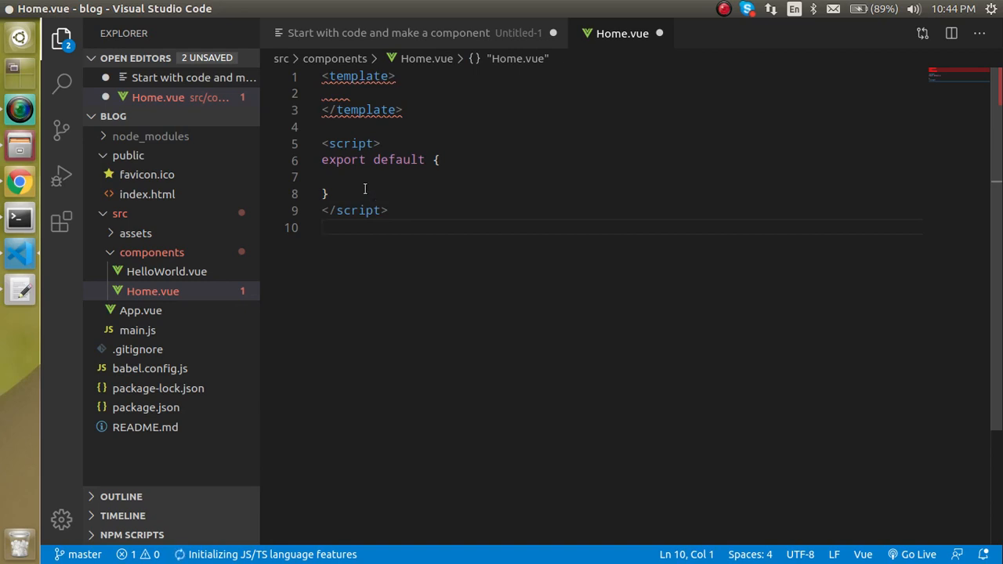
Add an h1 reading 'Hello from Home component' to the template and save.
left_click(375, 94)
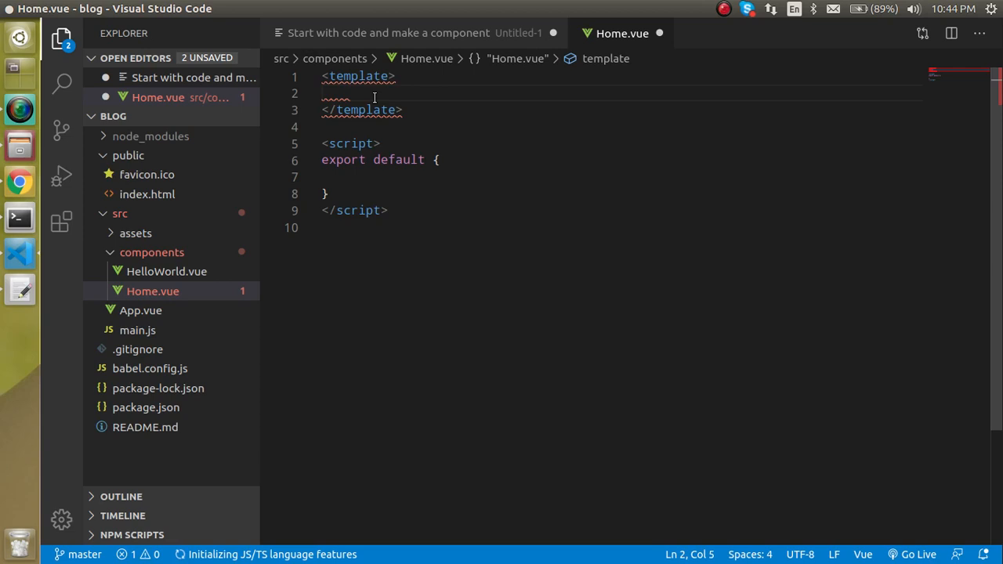
type("<")
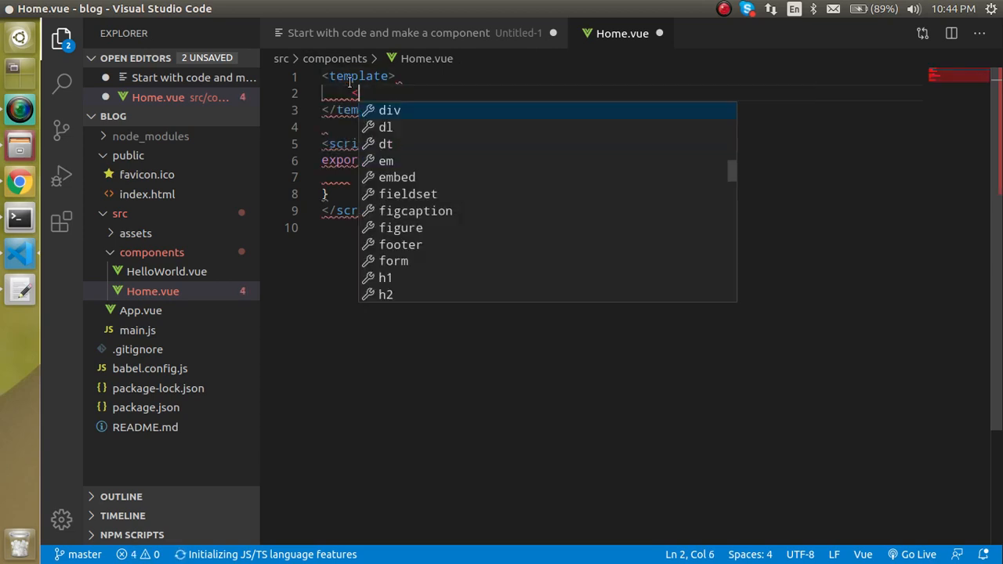
type("<h1>H")
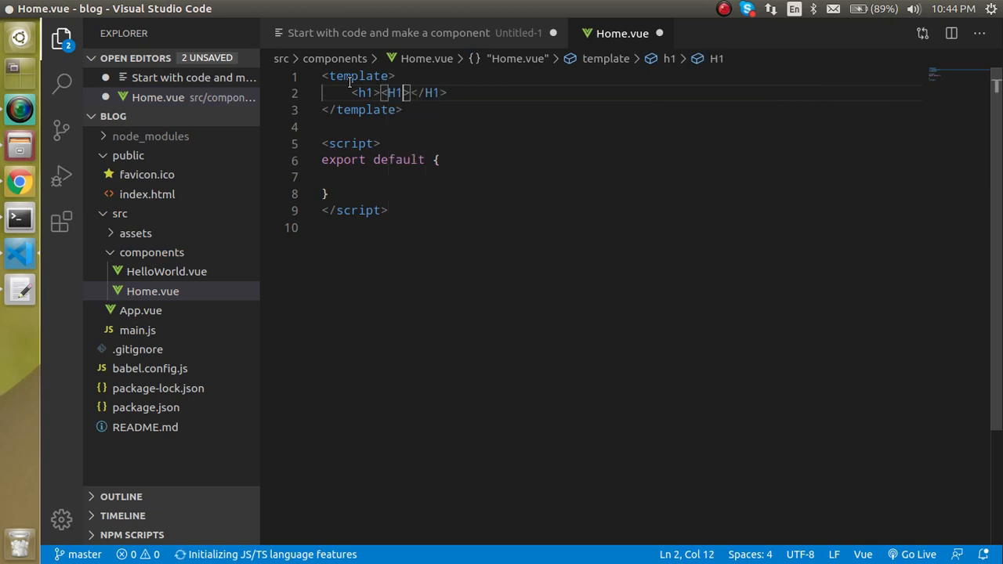
double_click(392, 92)
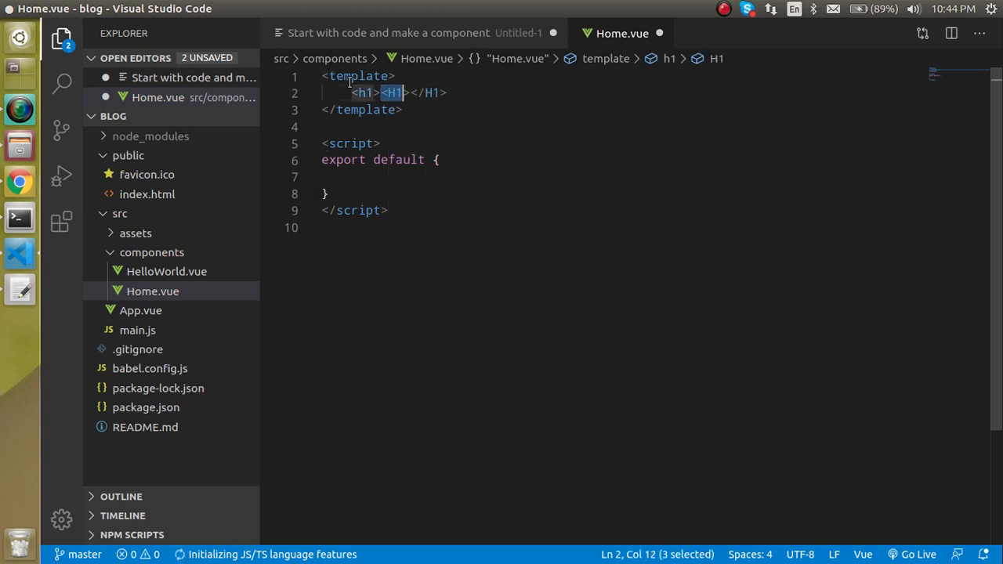
key("Delete")
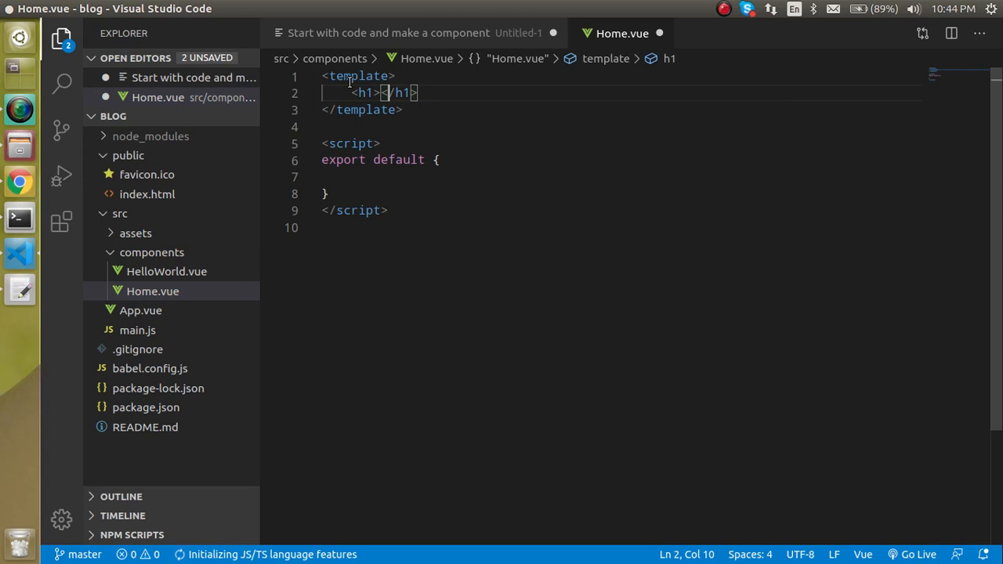
type("Hello from Ho")
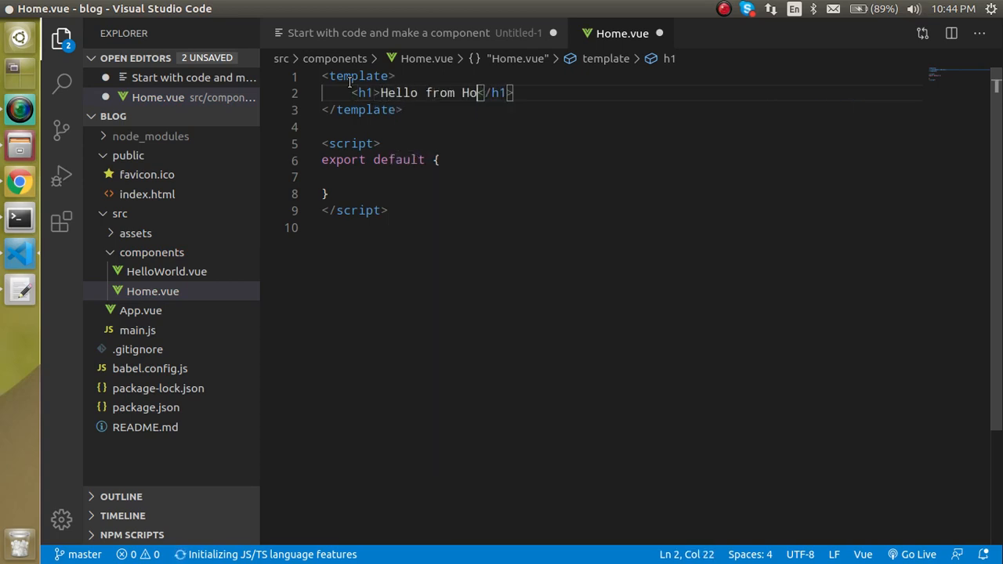
type("me component")
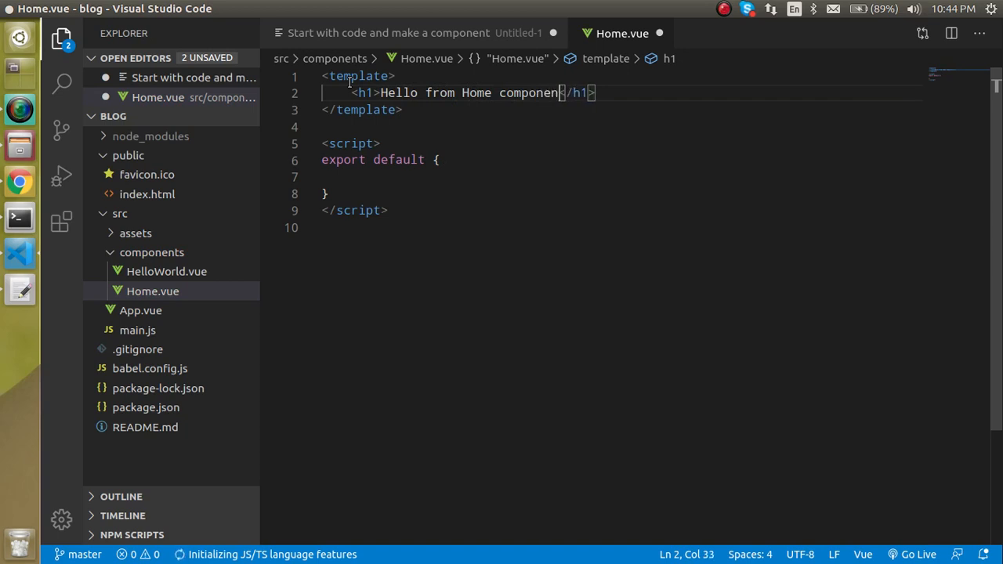
key("ctrl+s")
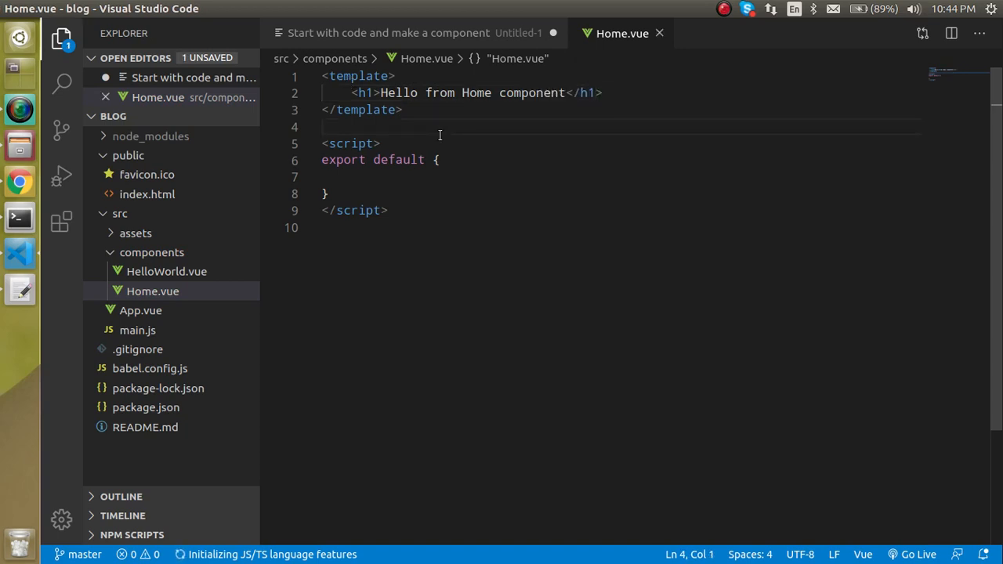
left_click(351, 177)
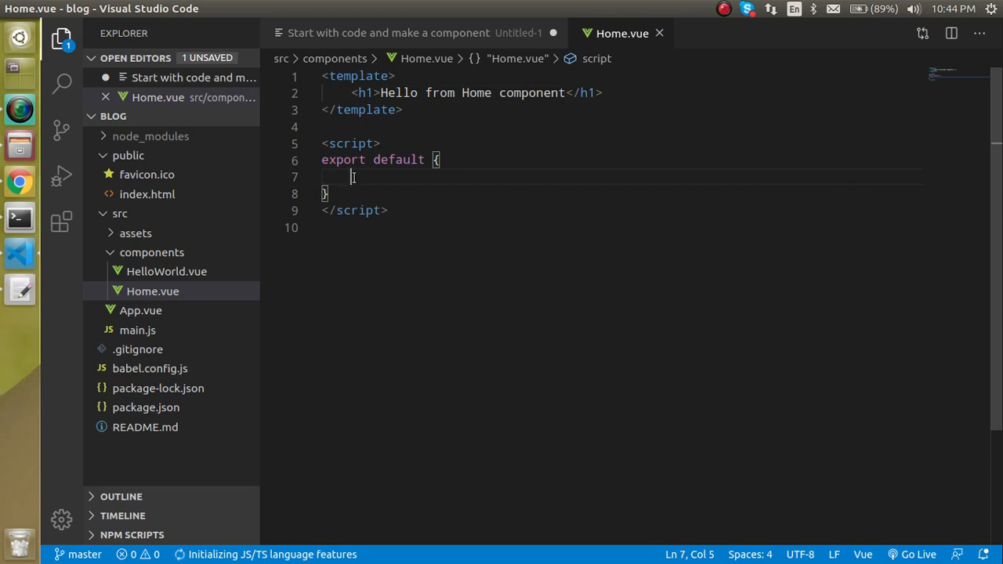
Give the exported component the name property 'Home'.
type("name")
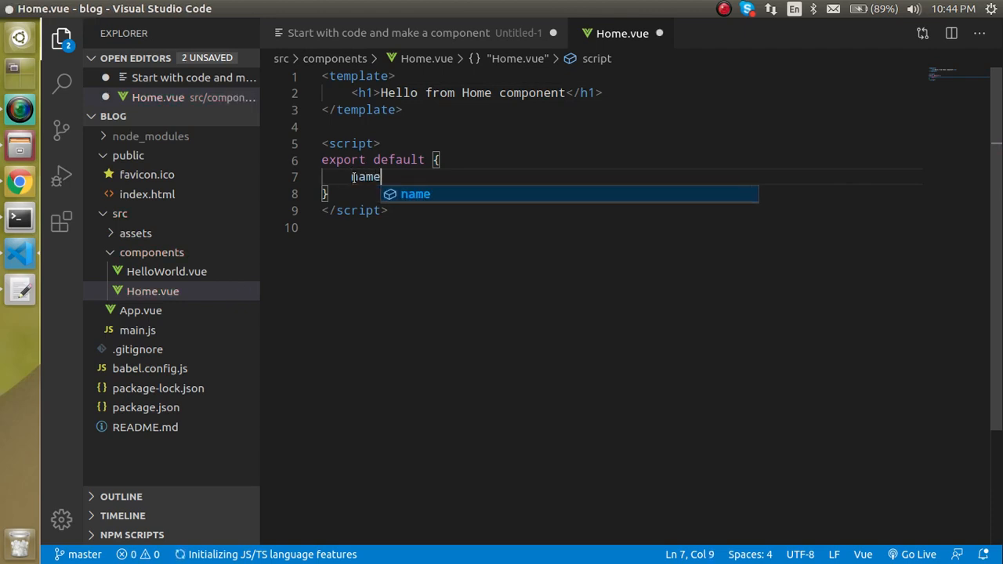
type(":'H'")
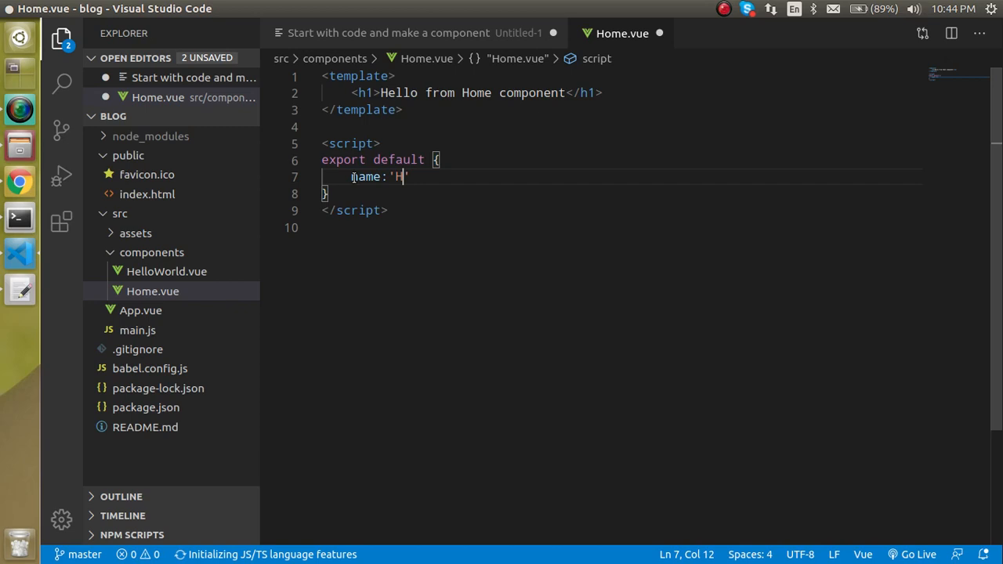
type("ome")
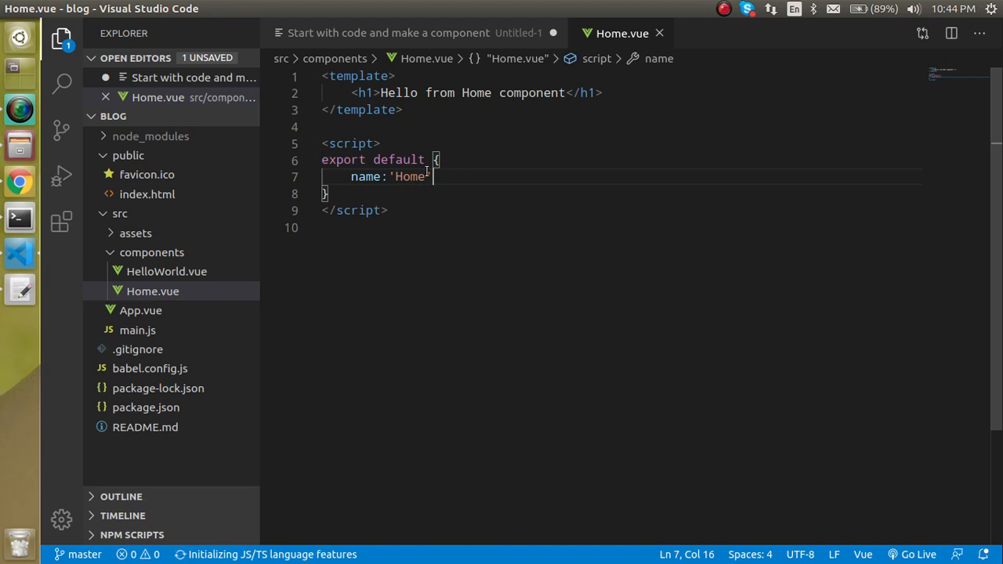
mouse_move(141, 310)
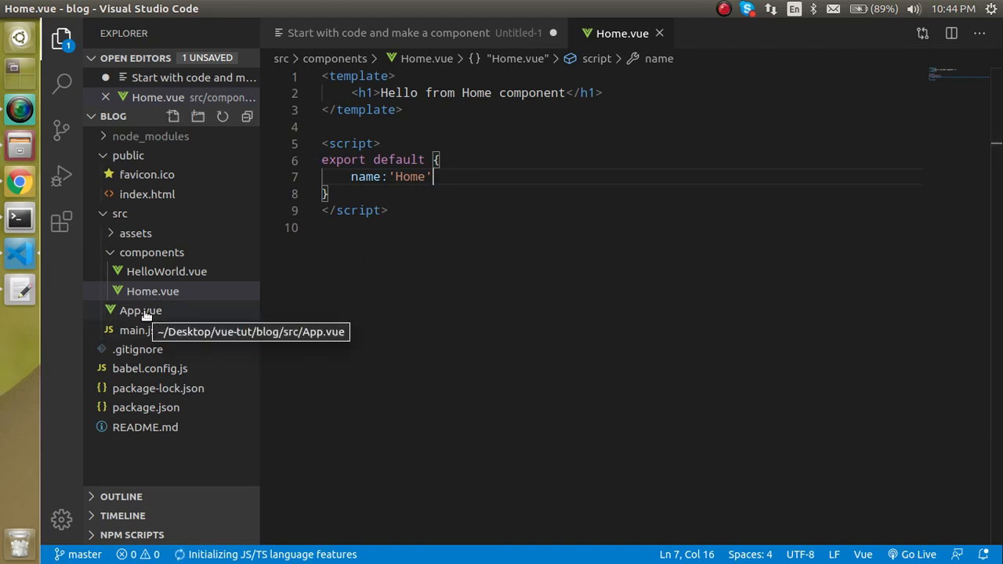
Import Home from './components/Home.vue' in App.vue.
left_click(141, 310)
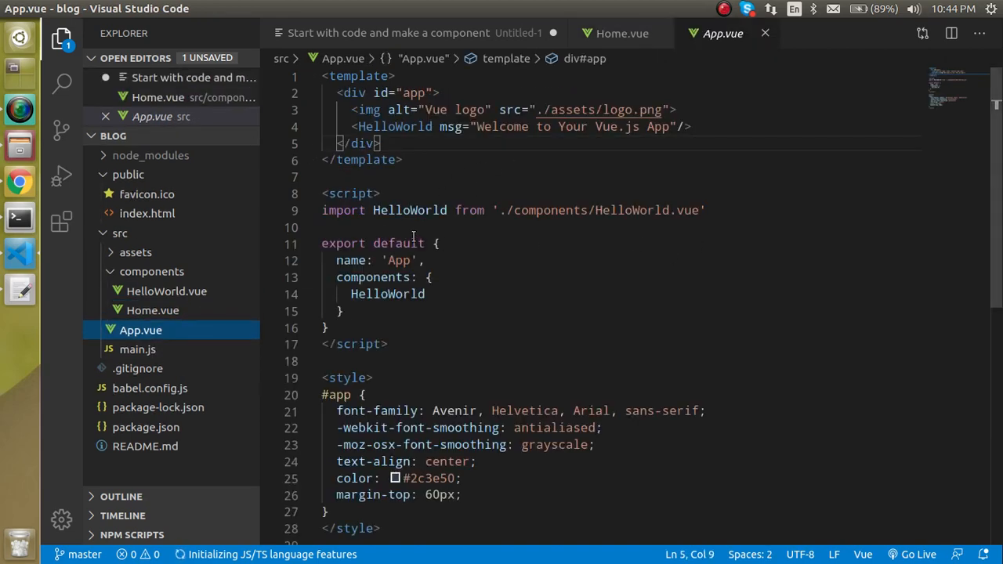
type("import Home")
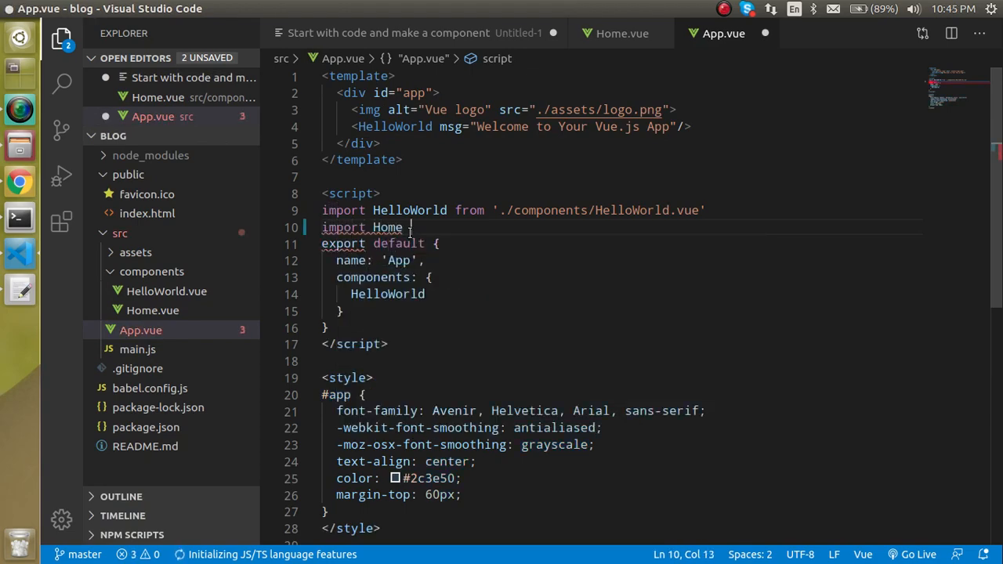
type("from")
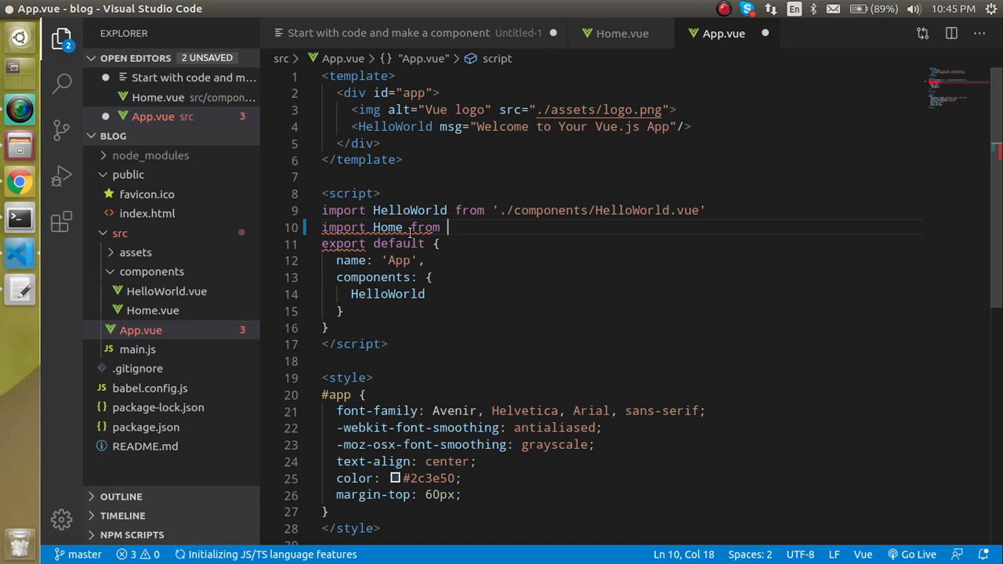
type("'./")
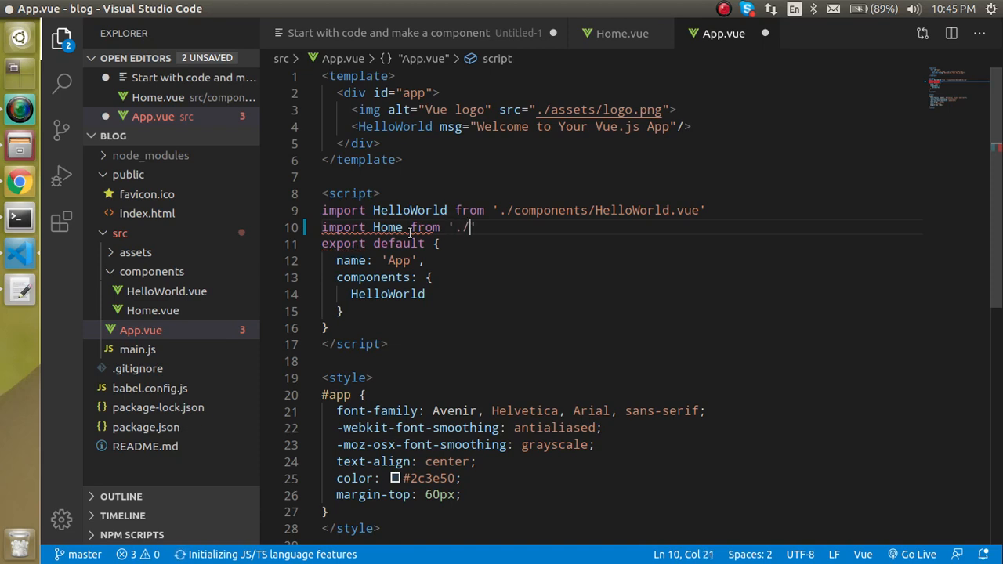
type("components/Home")
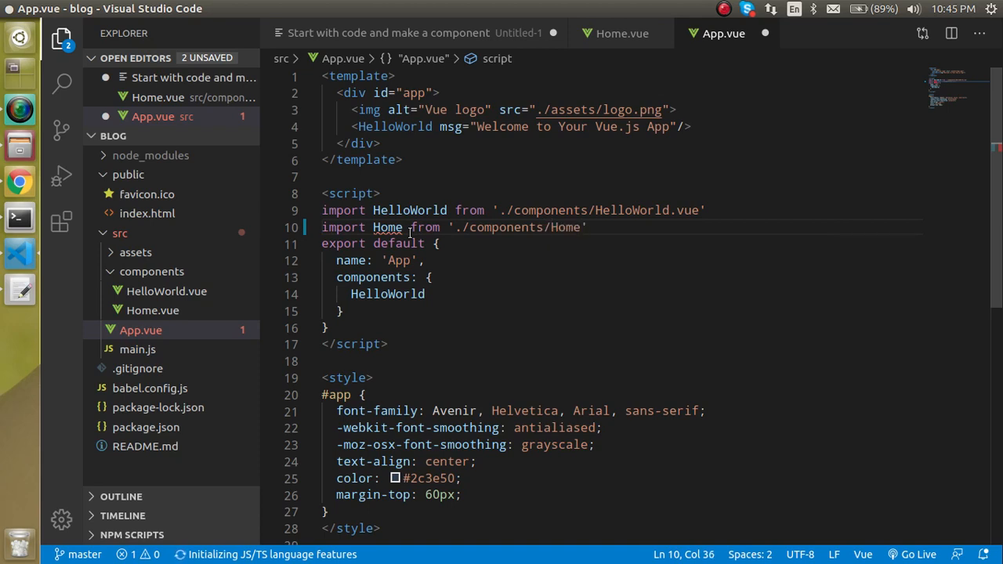
type(".vue")
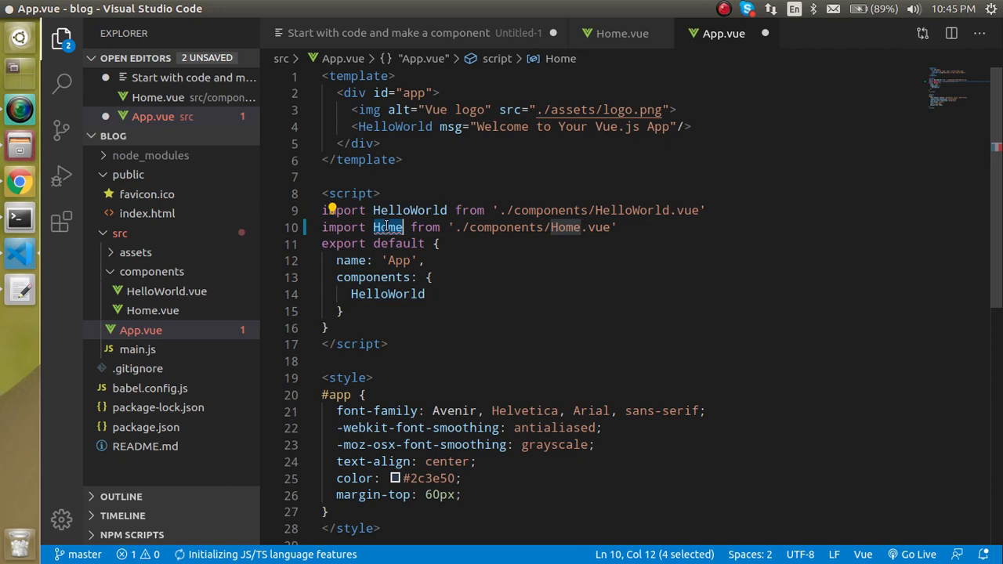
Register Home under components, render <Home /> beneath HelloWorld, and save.
type(",")
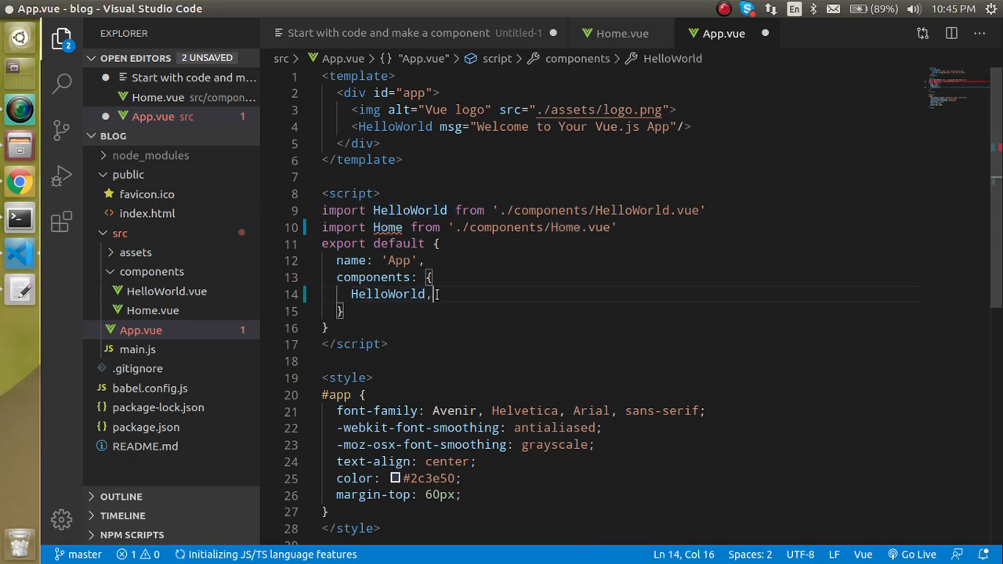
type("Home")
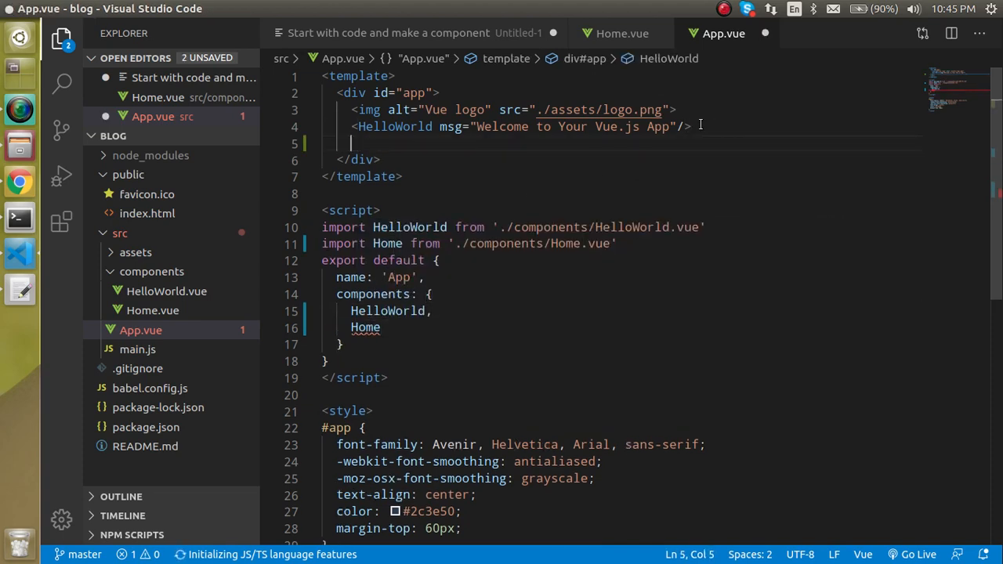
type("<Home />")
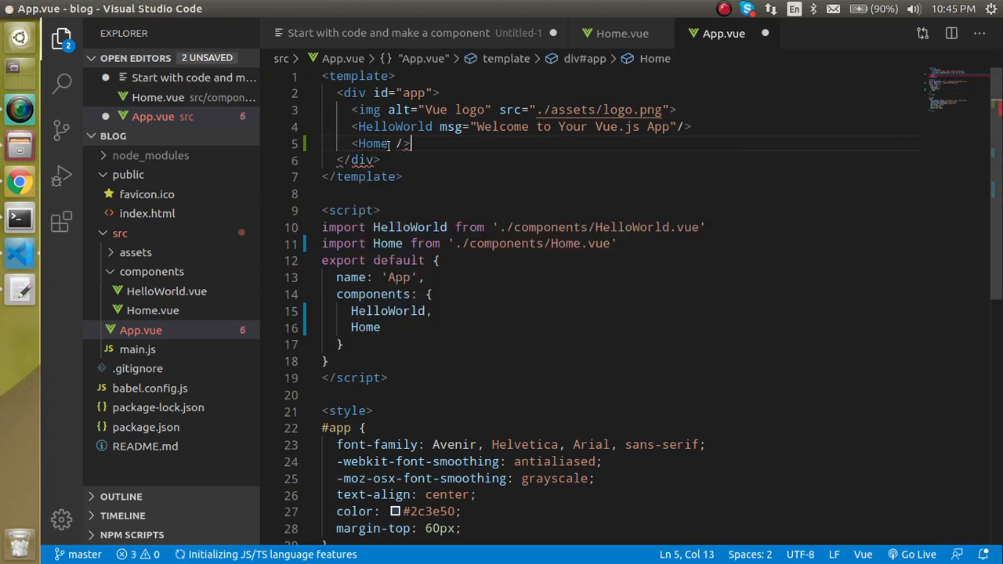
key("ctrl+s")
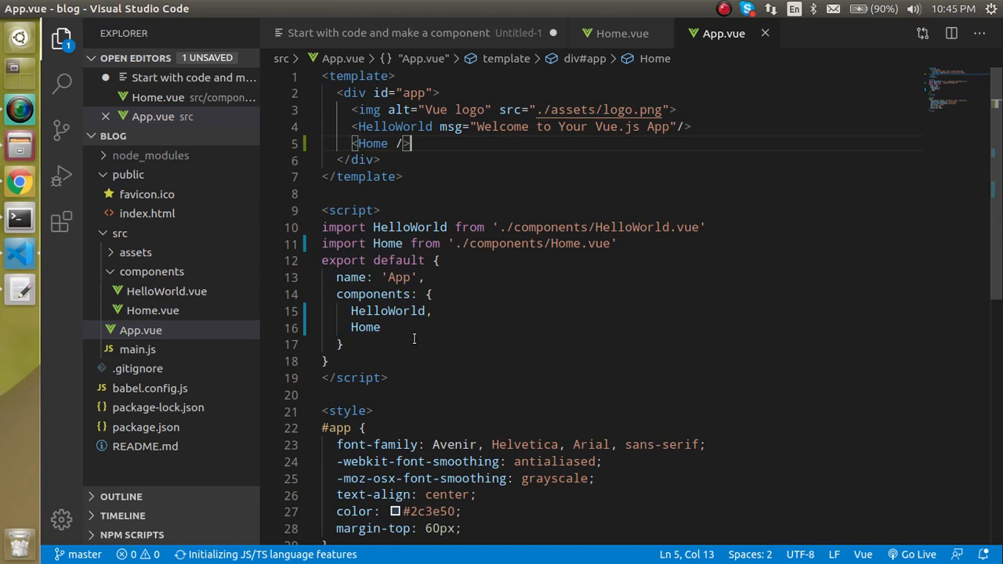
scroll("down", 3)
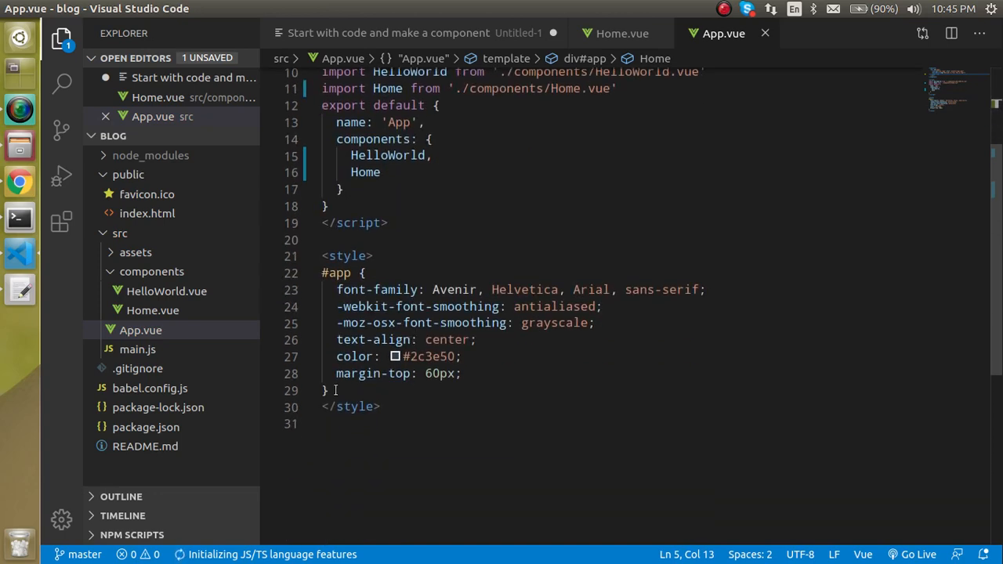
scroll("up", 3)
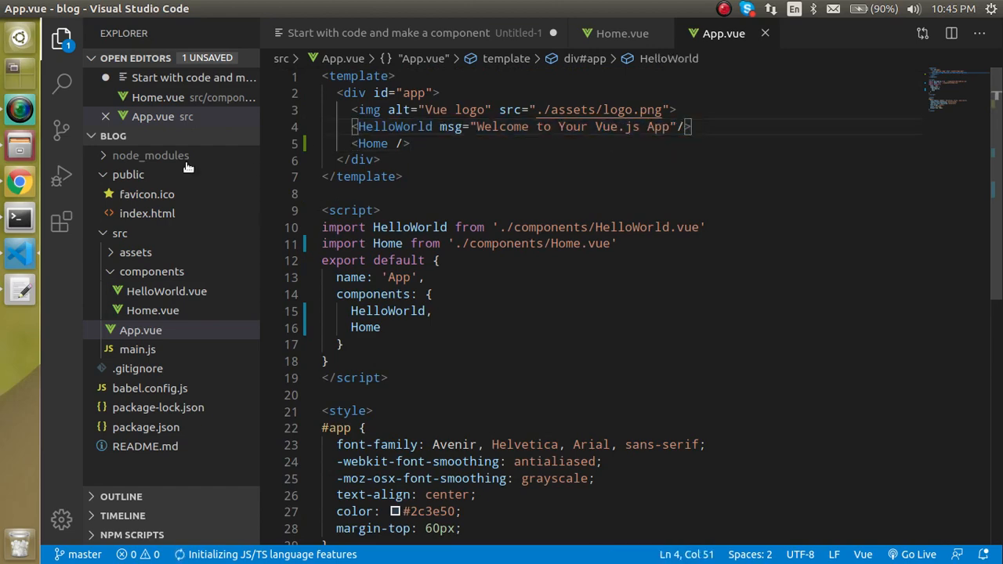
Check that the browser preview shows 'Hello from Home component' beneath the welcome content.
left_click(19, 182)
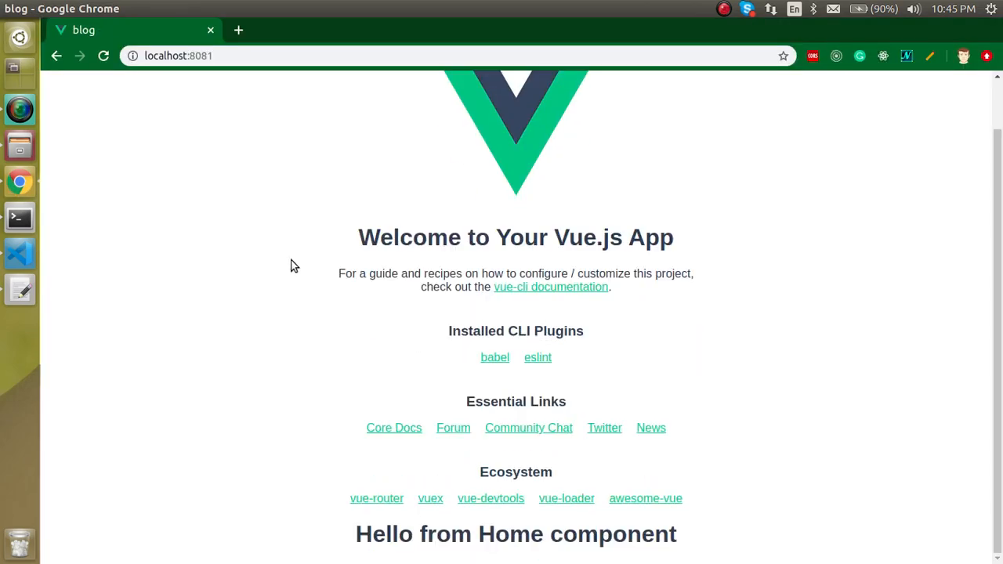
double_click(516, 535)
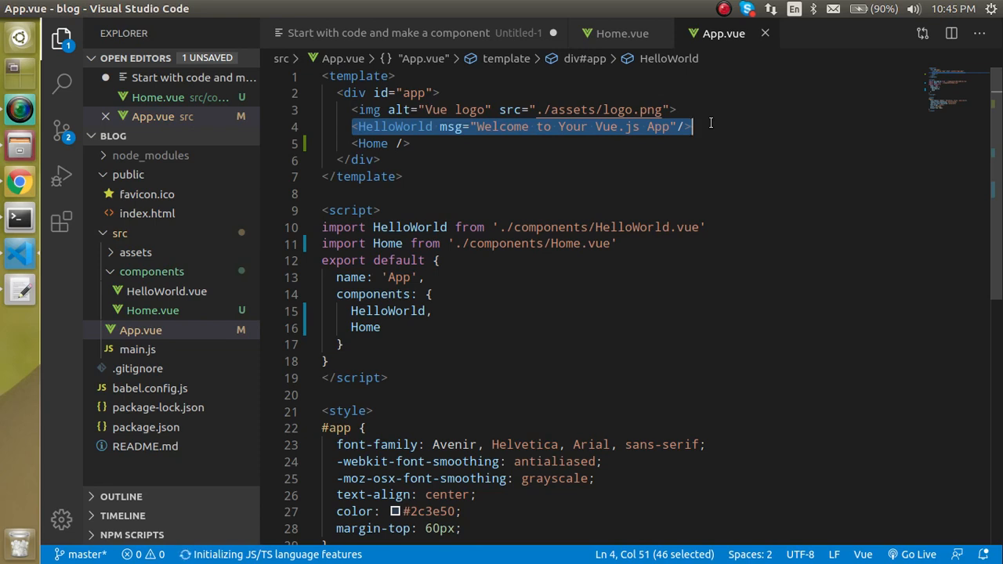
Comment out HelloWorld's tag, import and registration, checking the browser after each change.
key("ctrl+/")
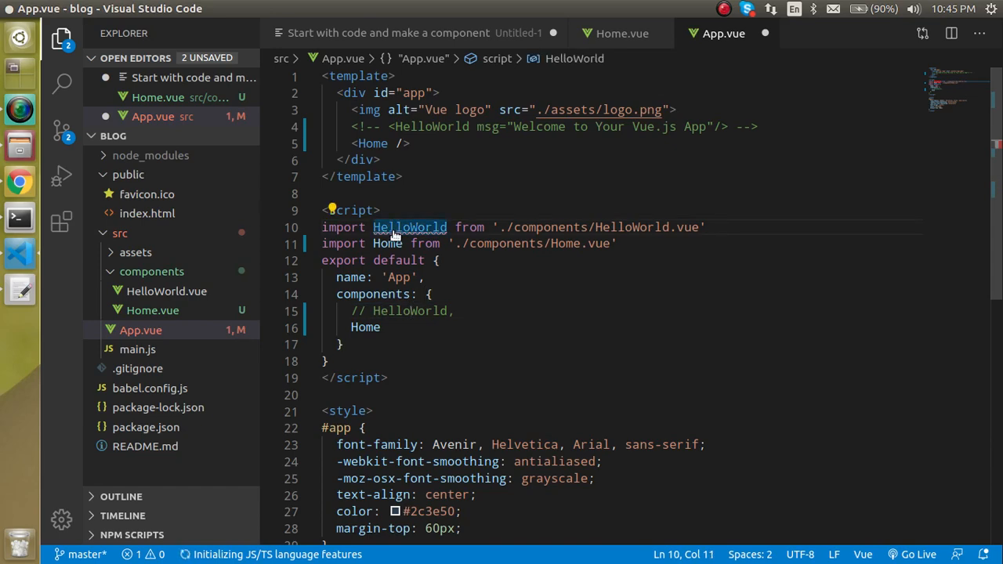
left_click(19, 182)
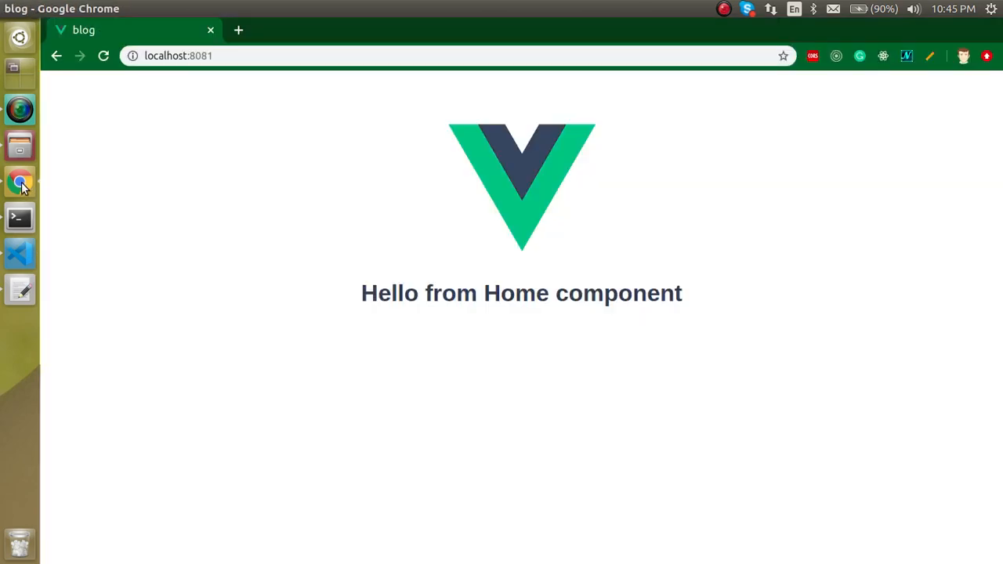
mouse_move(98, 251)
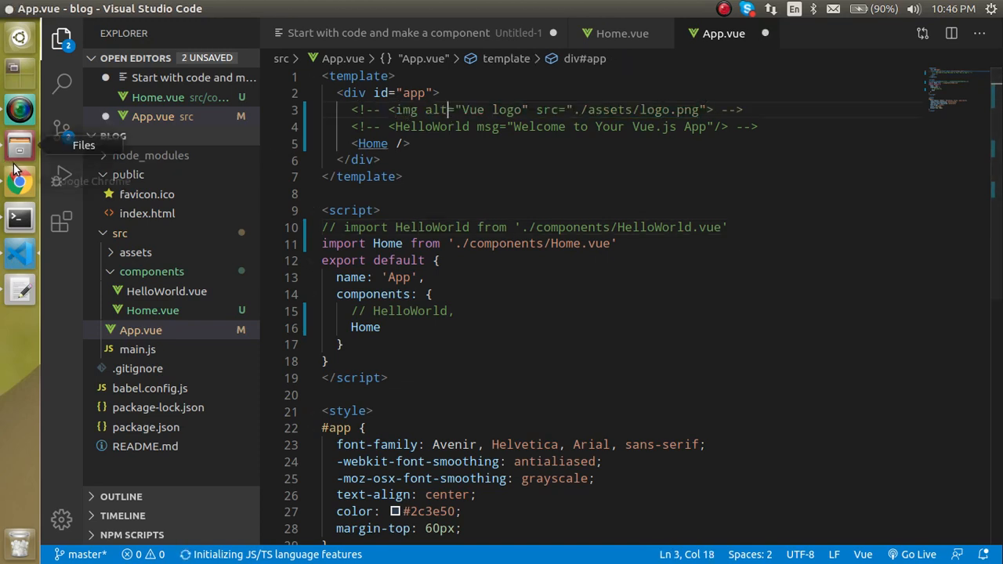
left_click(19, 182)
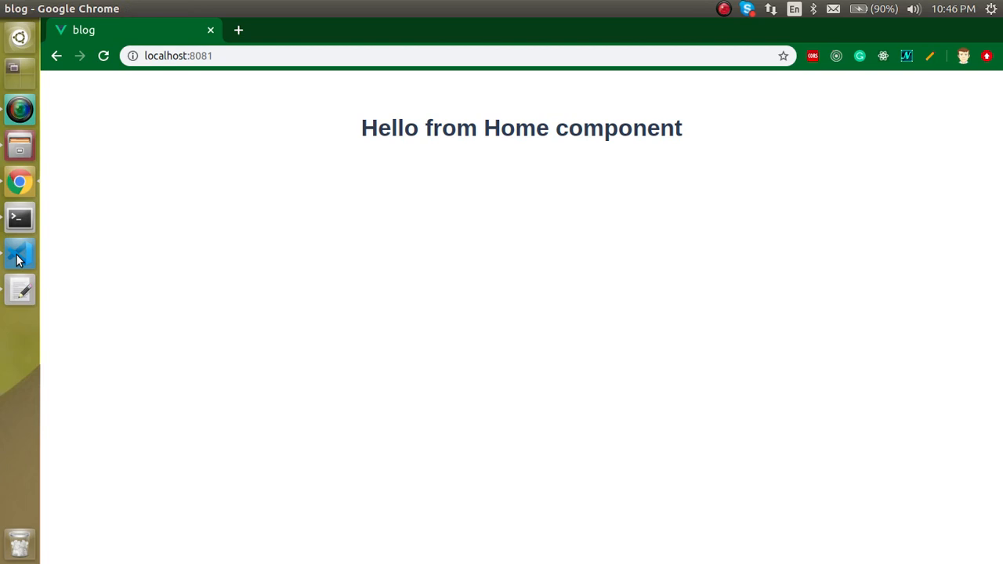
left_click(19, 254)
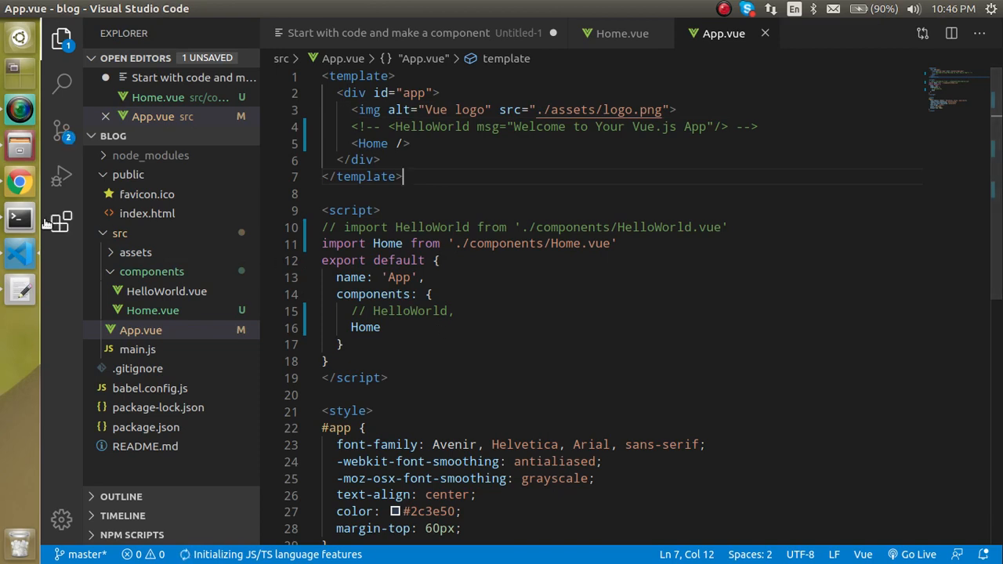
left_click(19, 181)
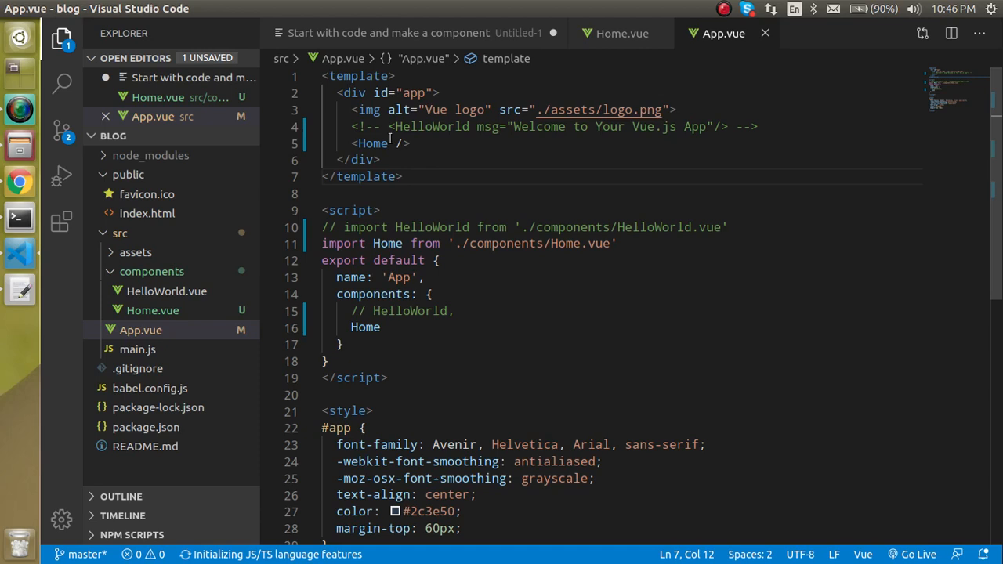
Give the Home tag in App.vue a data attribute holding a short "Hello ... ANil s here" sentence.
type("data")
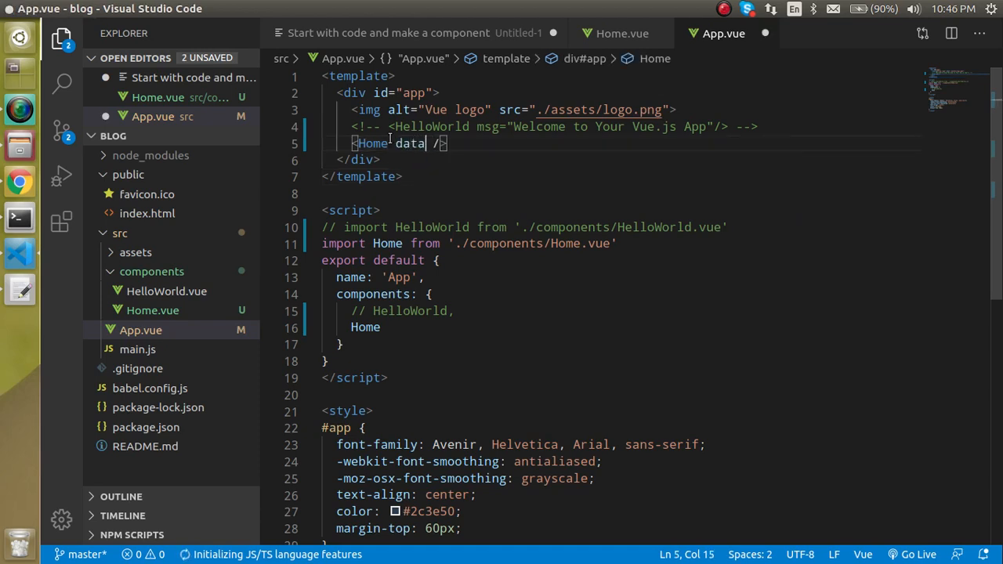
type("=")
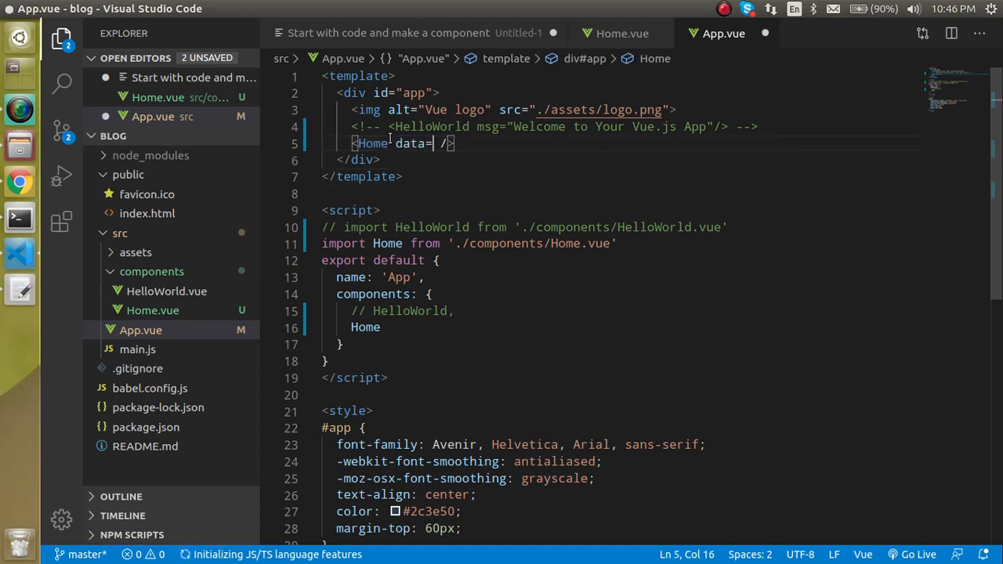
type("Hello\"")
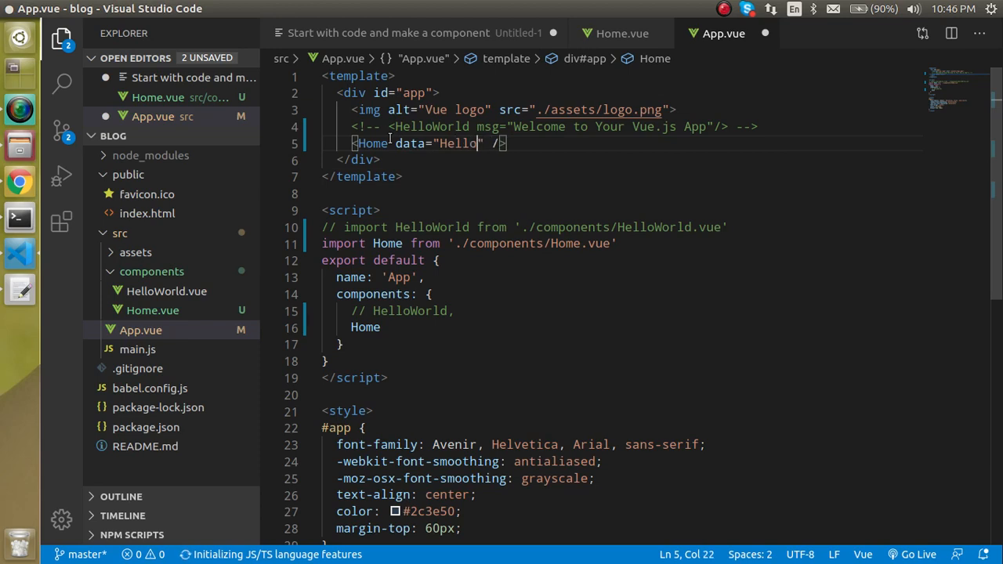
type("fro")
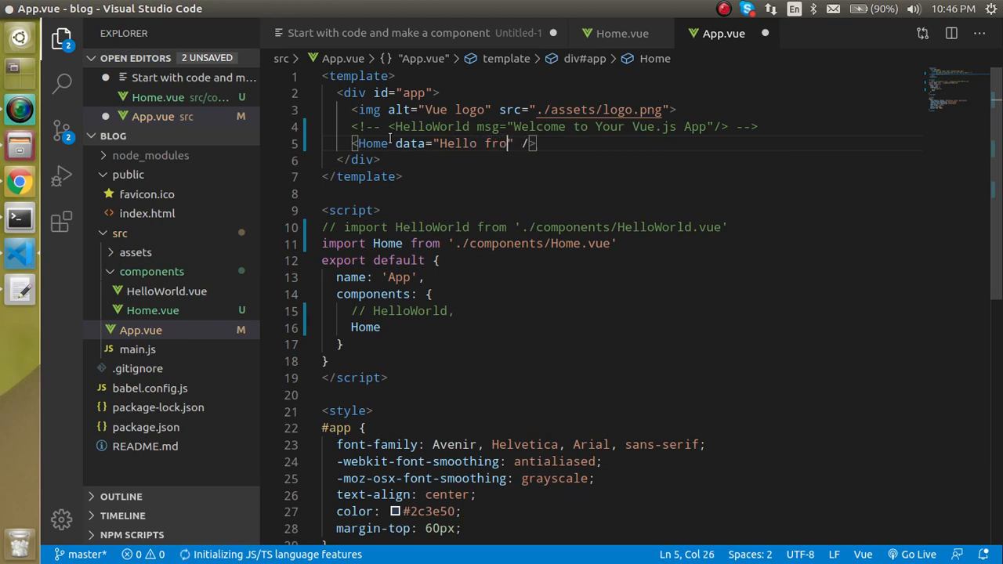
key("Backspace")
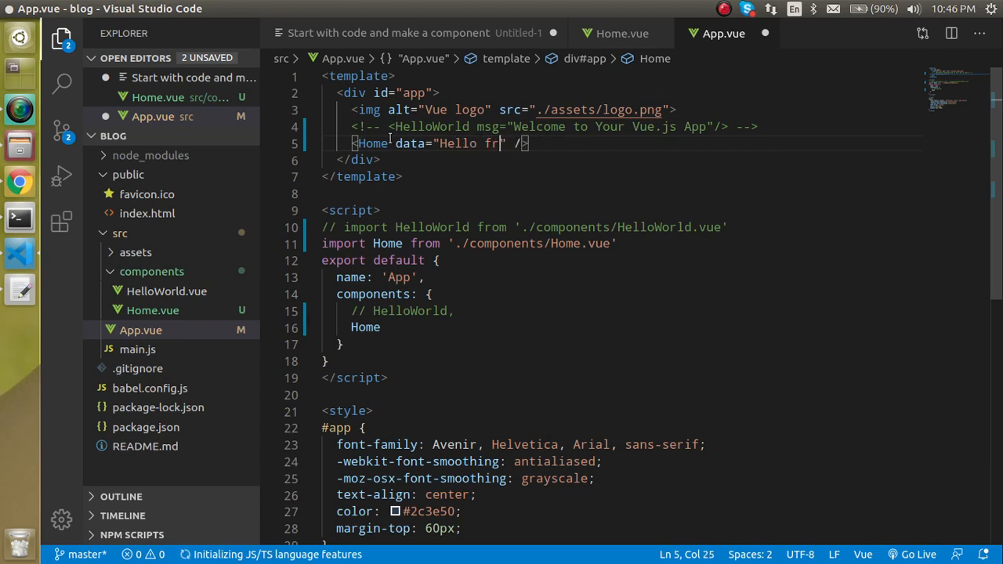
key("Backspace")
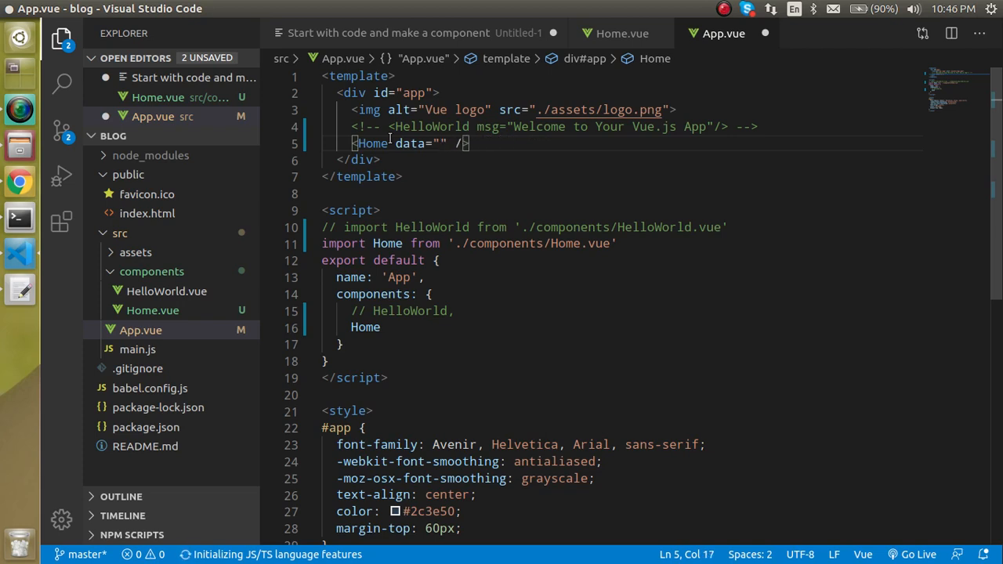
type("ANil")
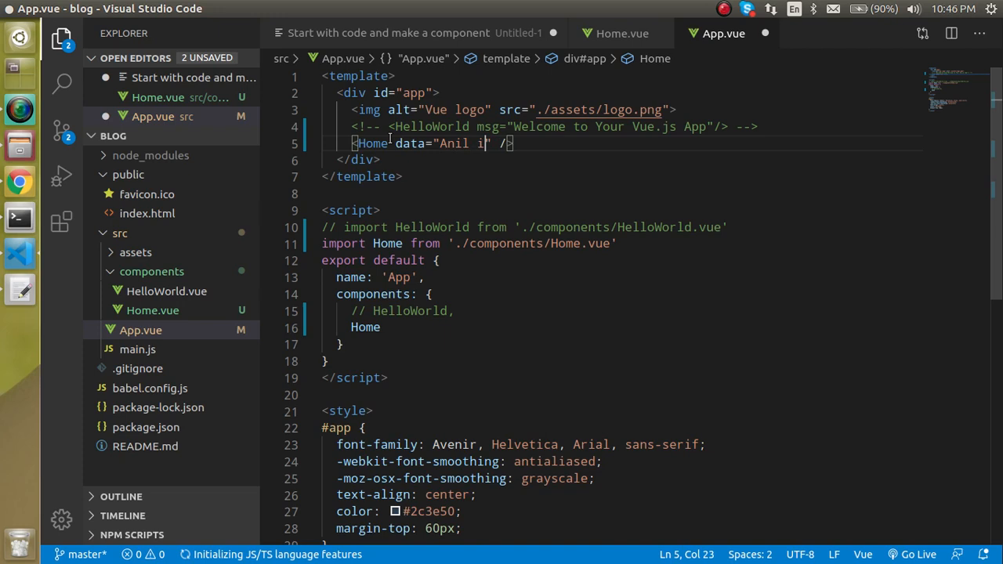
type("s here")
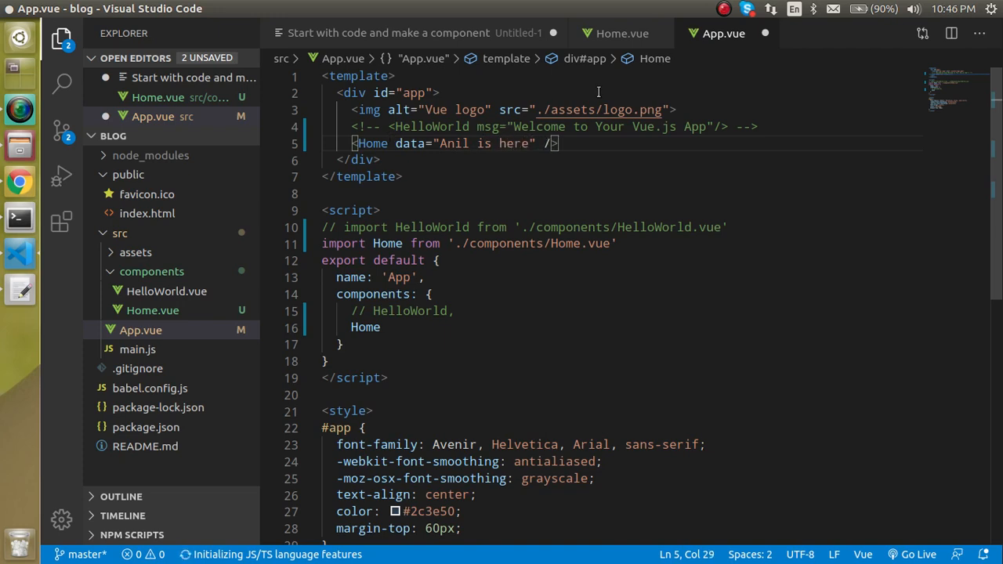
Switch to the Home.vue component file.
left_click(622, 33)
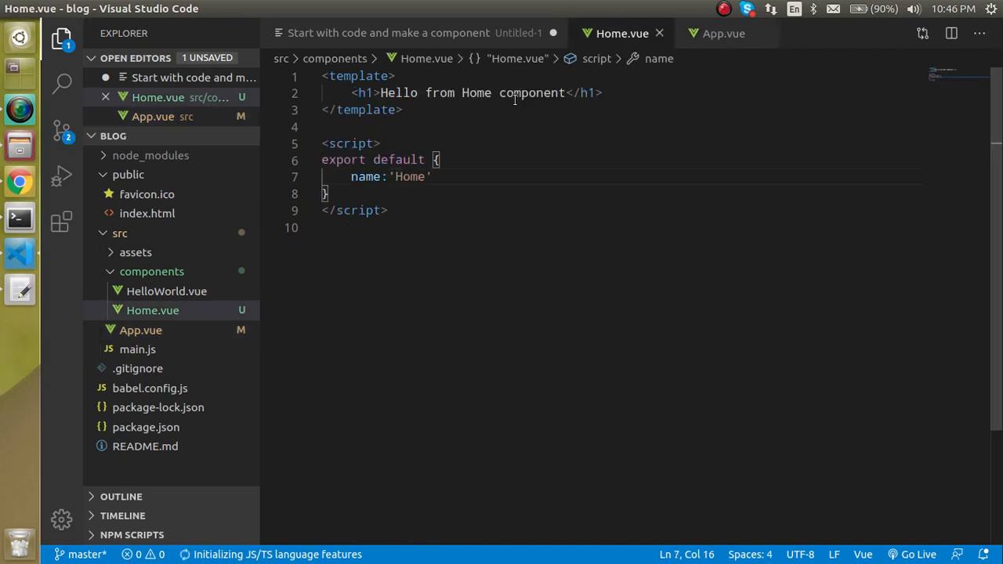
Add an <h1>{{data}}</h1> heading below the greeting in Home.vue's template.
type("h1")
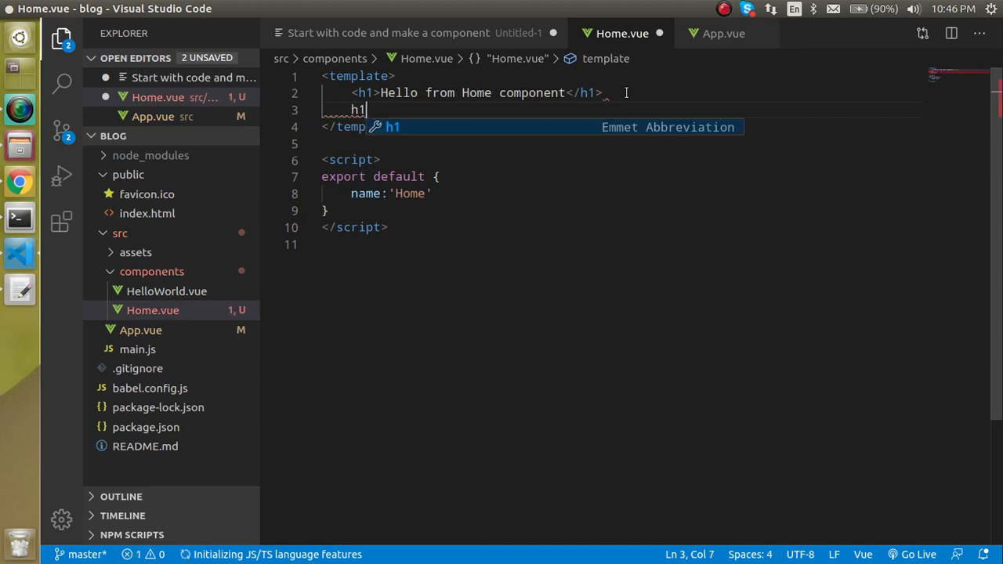
key("Tab")
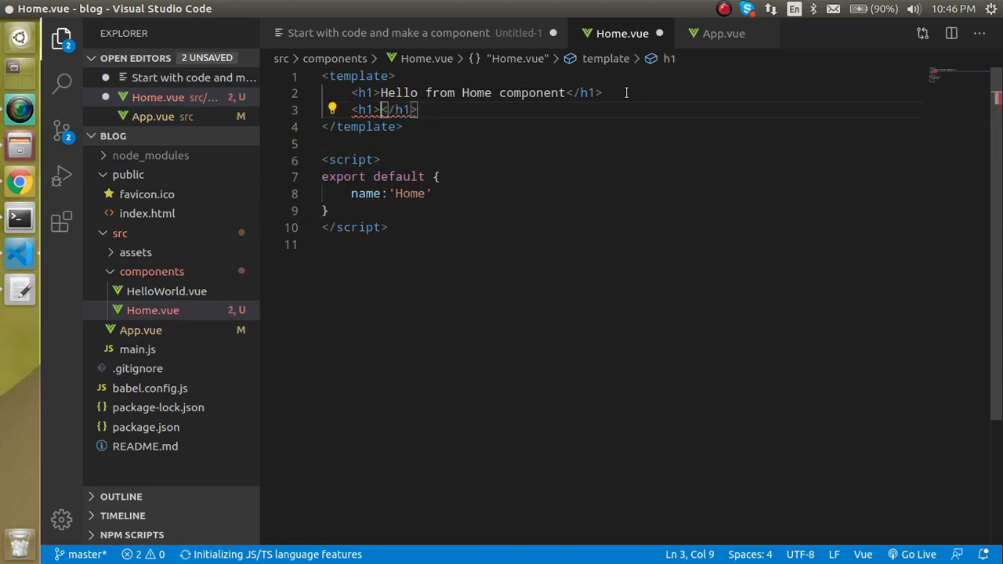
type("{{}}")
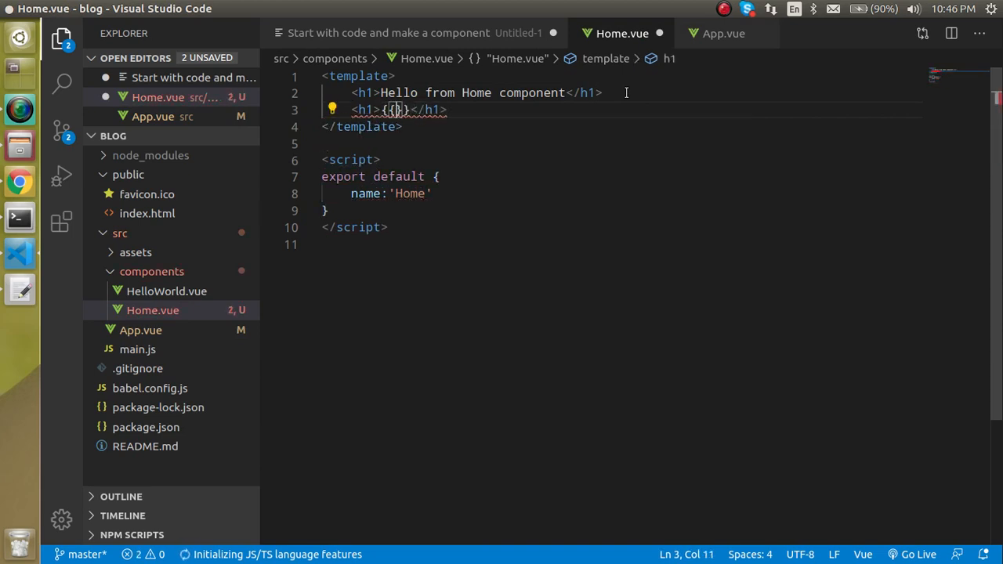
type("data")
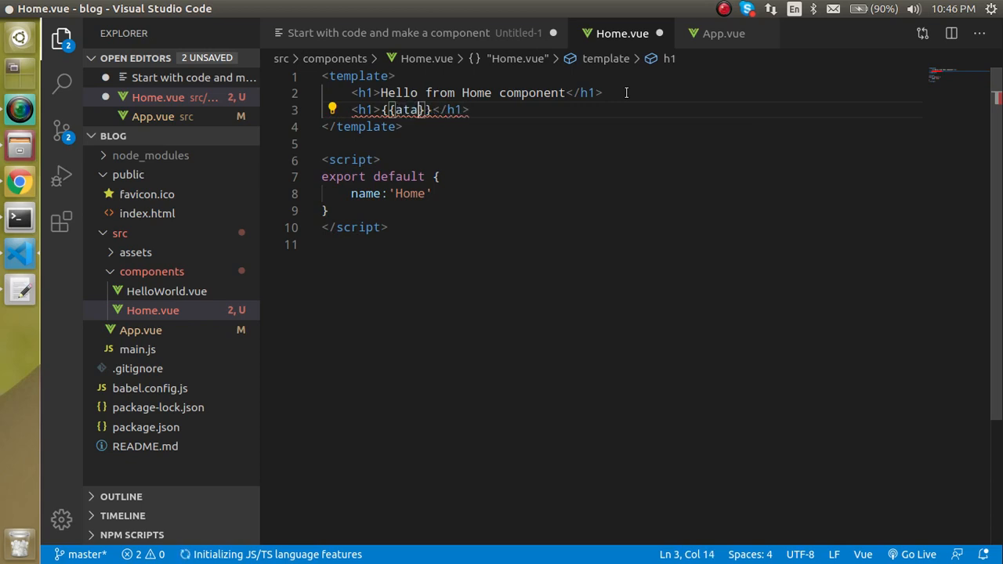
key("Backspace")
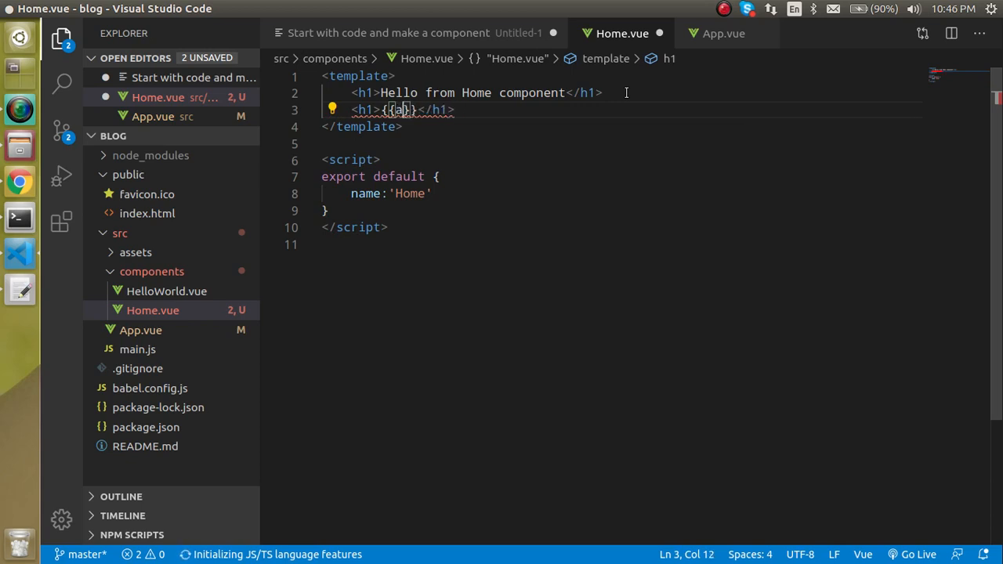
type("data")
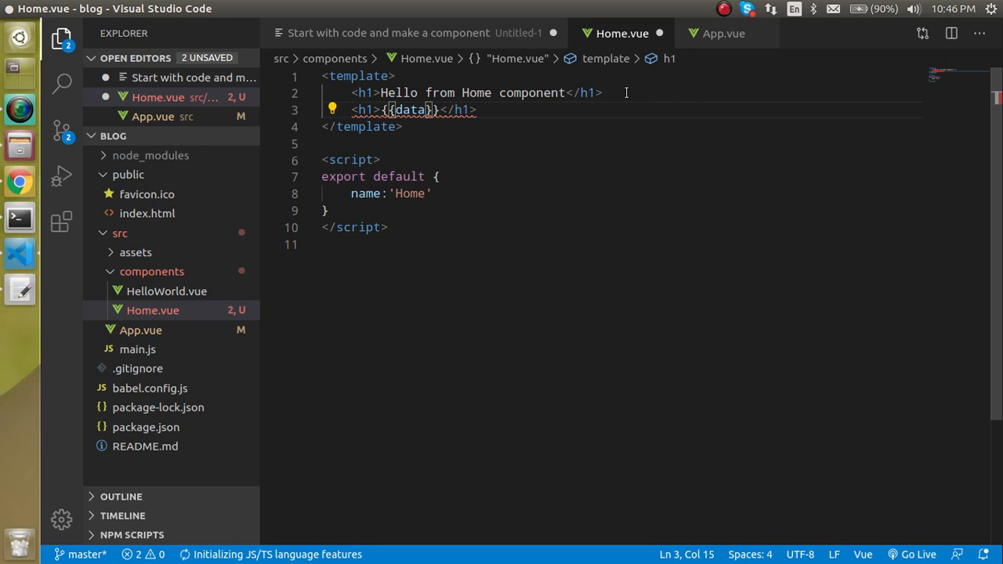
mouse_move(363, 93)
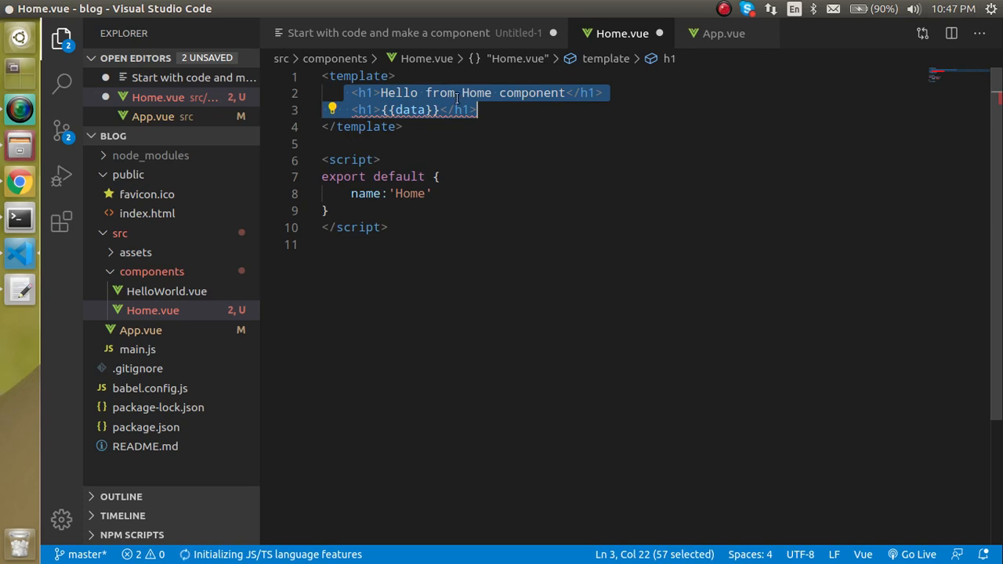
Wrap both headings in a single div, save, and view the page in Chrome.
key("Delete")
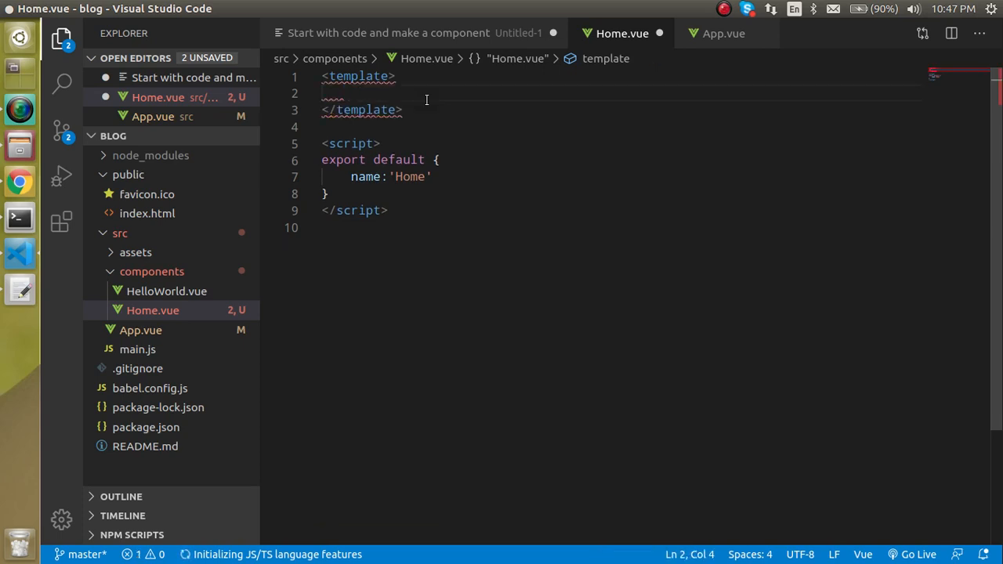
type("<div></div>")
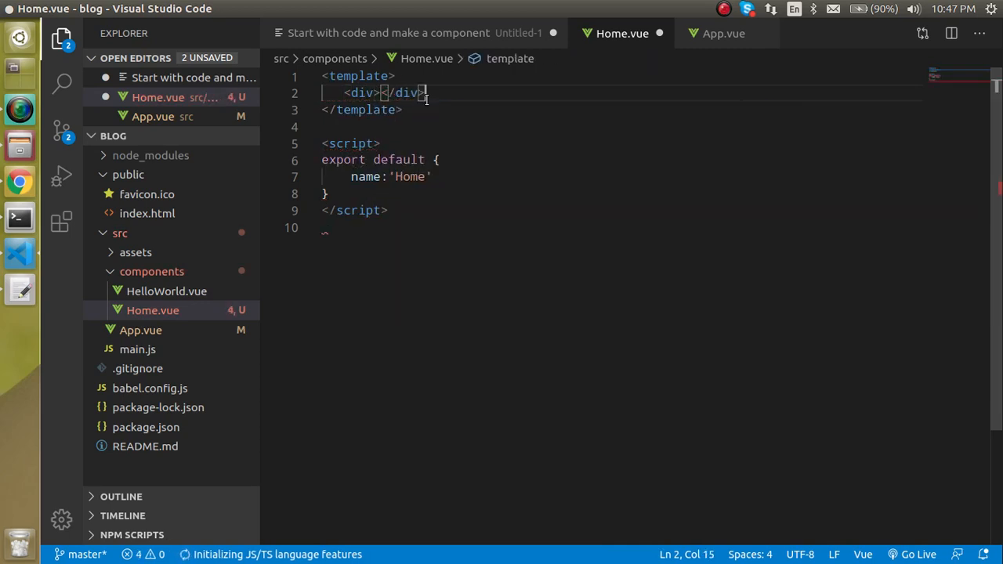
left_click(384, 92)
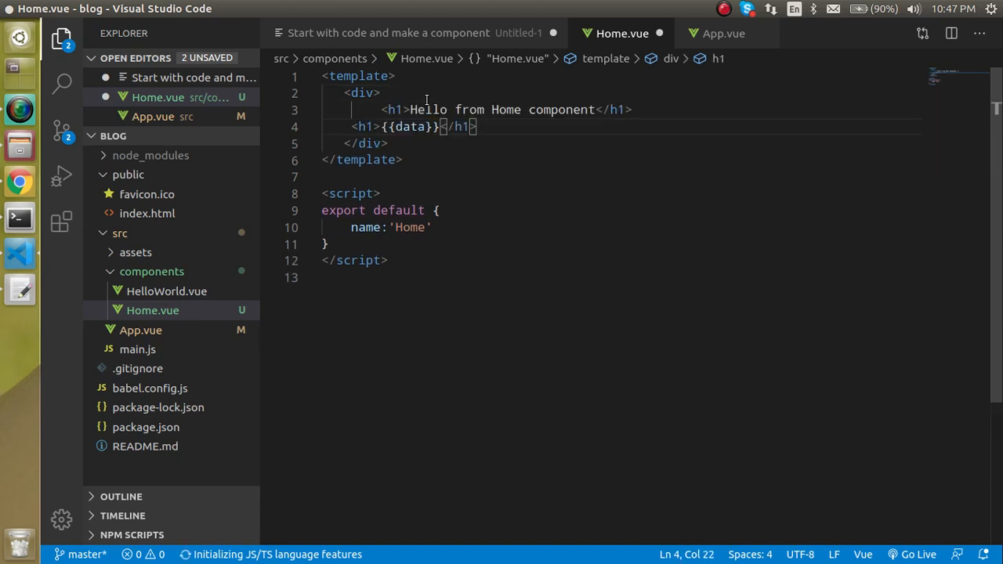
key("ctrl+s")
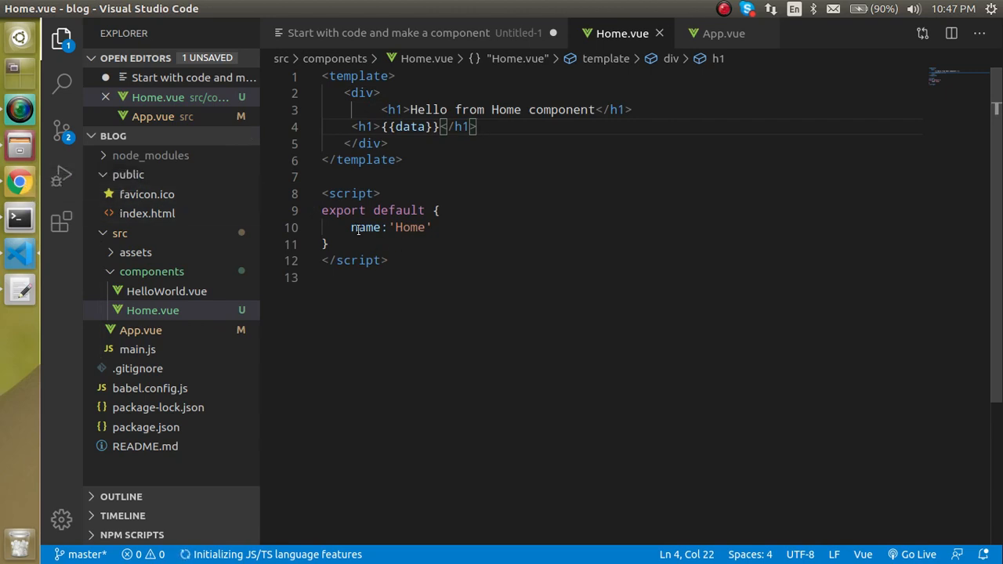
left_click(327, 245)
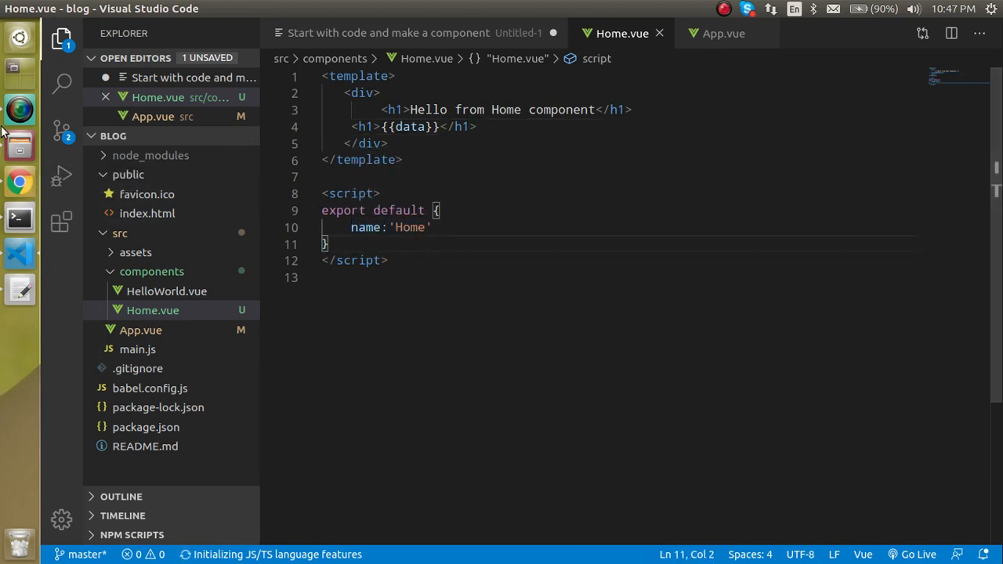
left_click(19, 182)
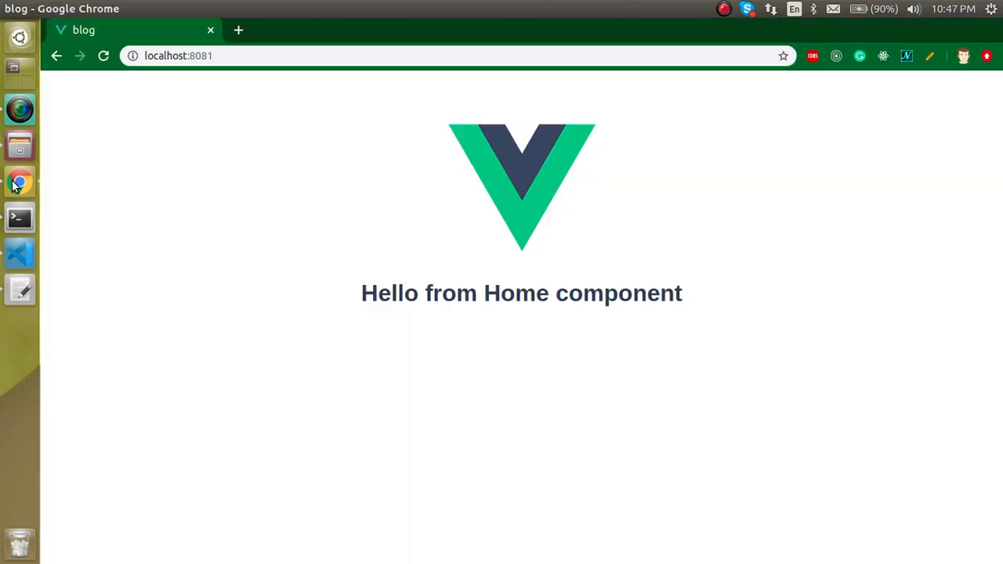
mouse_move(85, 241)
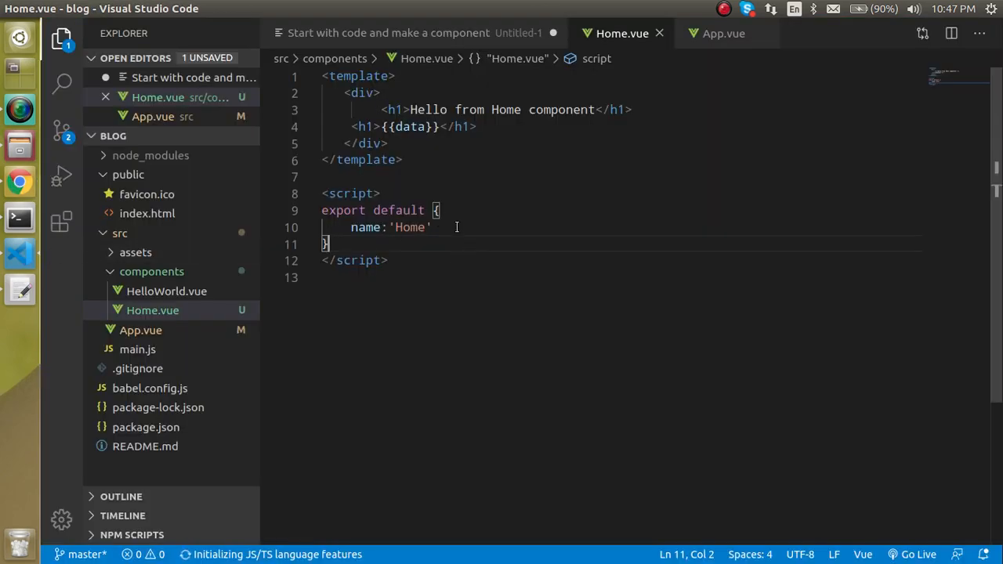
Declare props: { data: String } after name:'Home' in the Home component.
type(",")
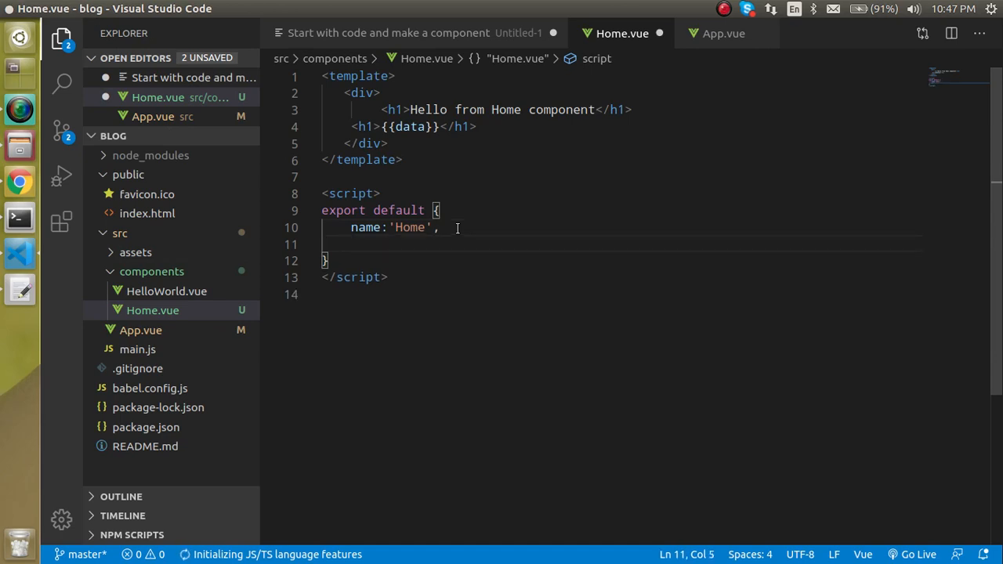
type("props:")
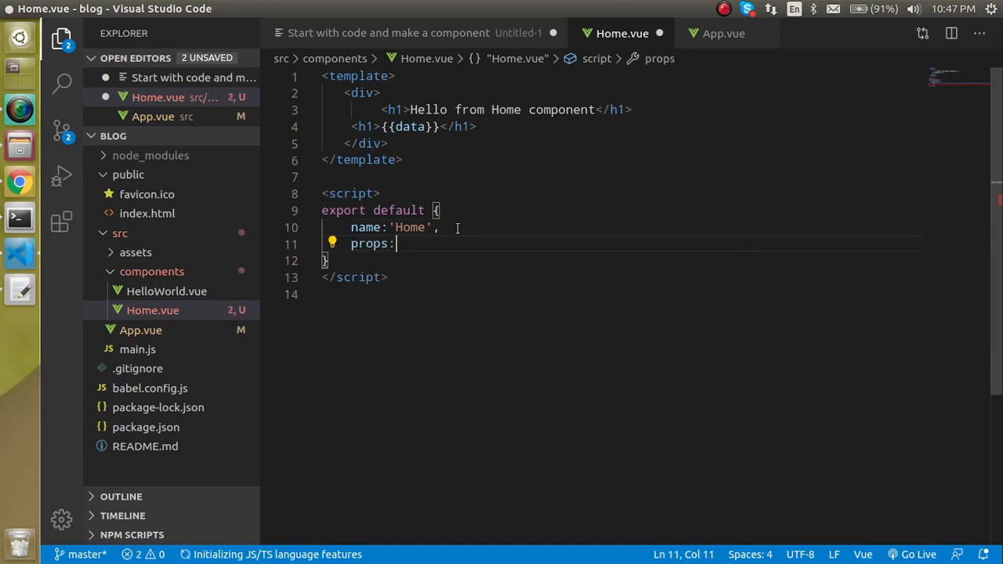
type("{")
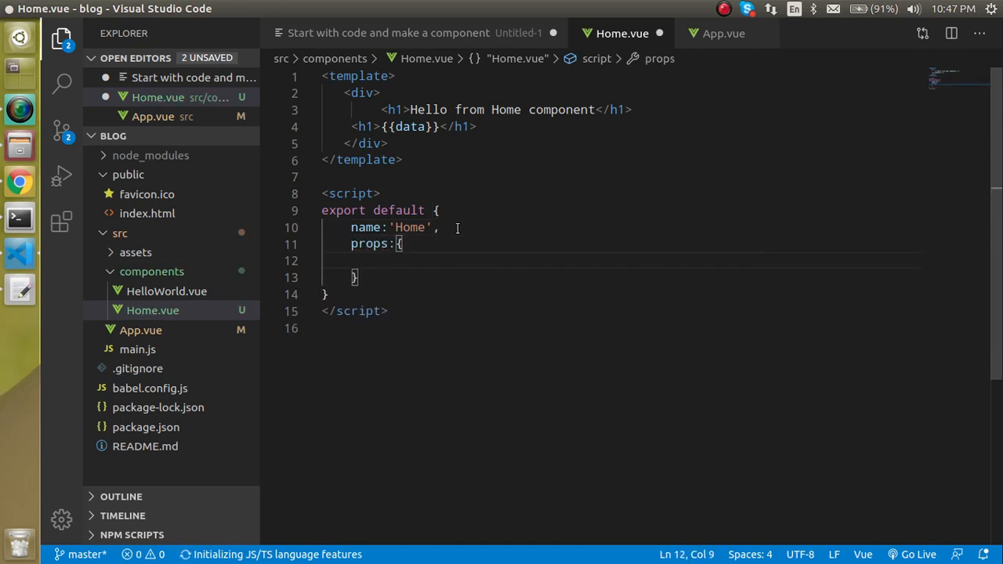
type("data:S")
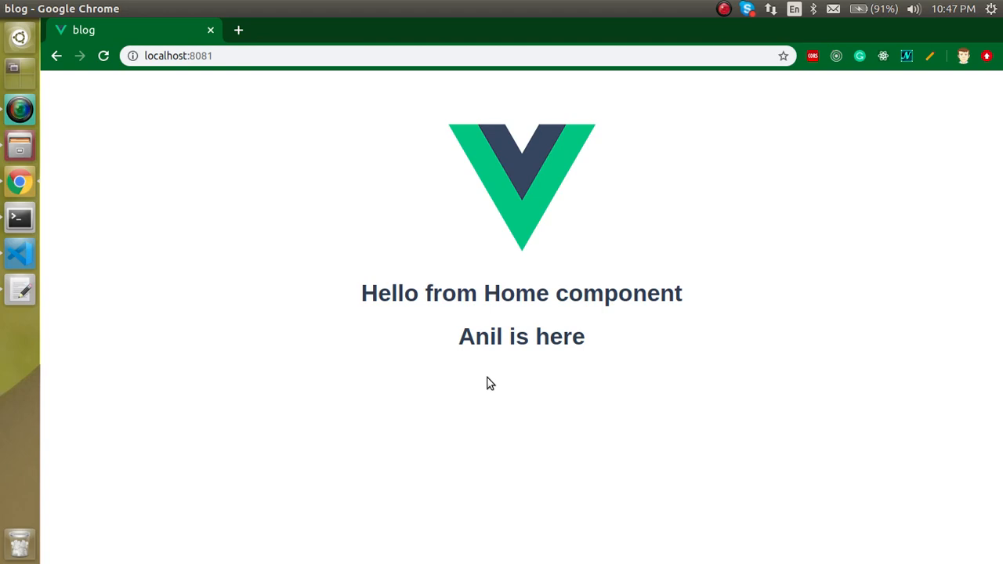
left_click(19, 252)
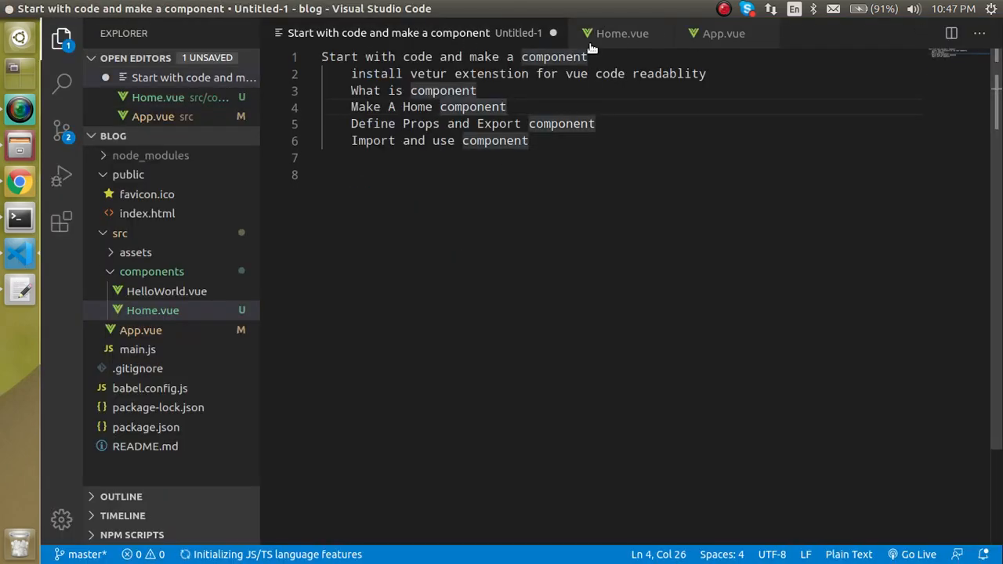
Add msg="we are friends" after the data attribute on App.vue's Home tag.
left_click(723, 33)
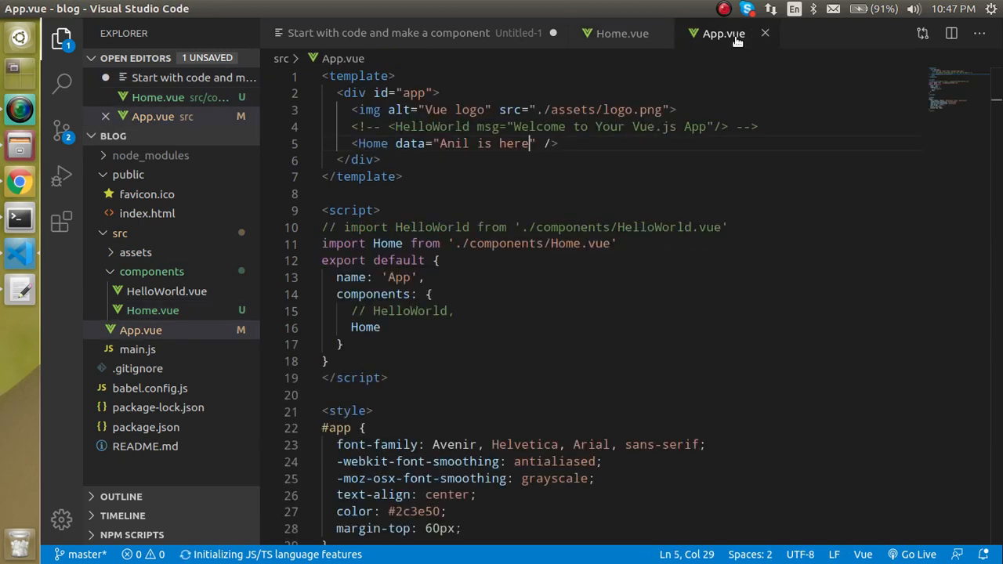
left_click(556, 144)
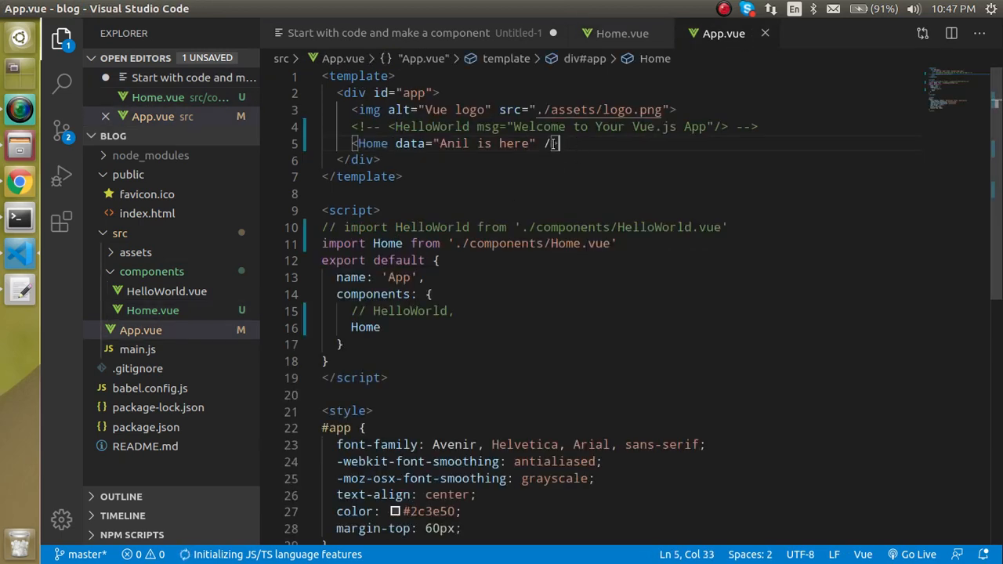
type("msg=")
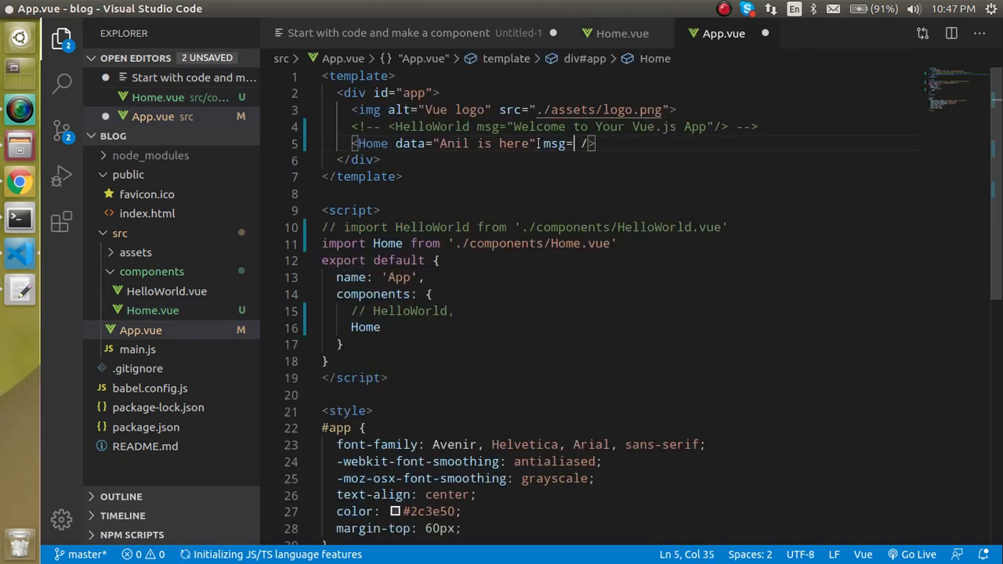
type("\"")
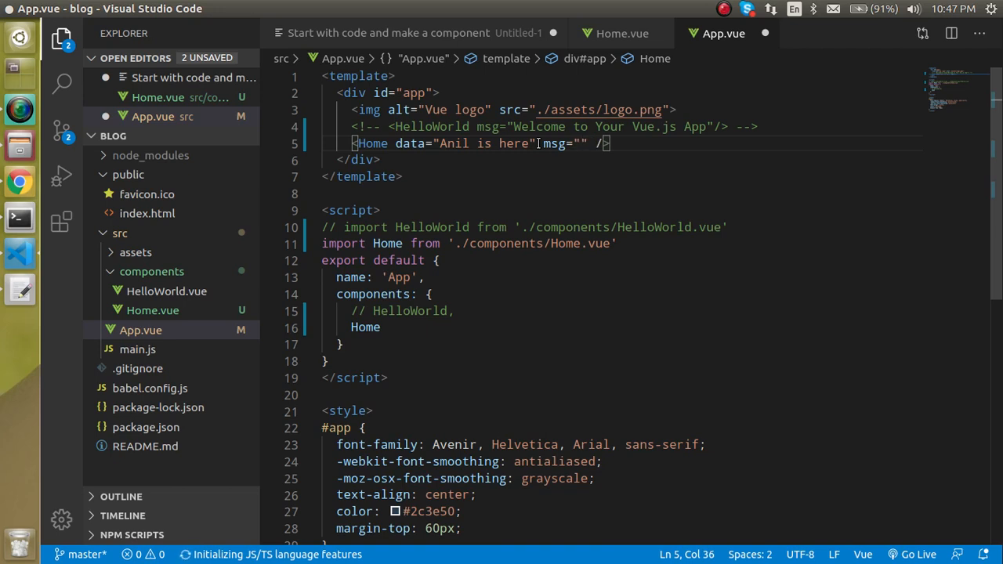
type("we are")
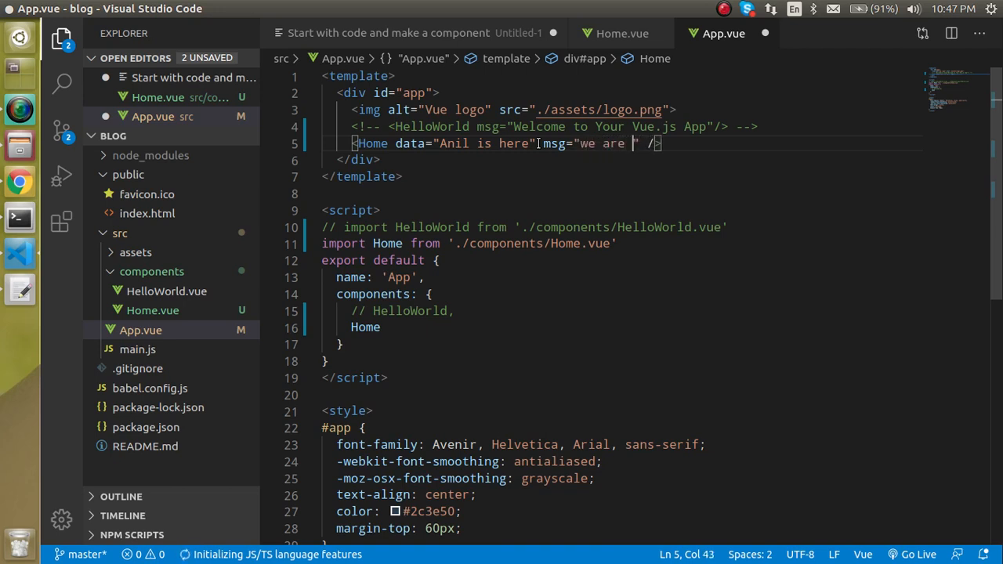
type("fr")
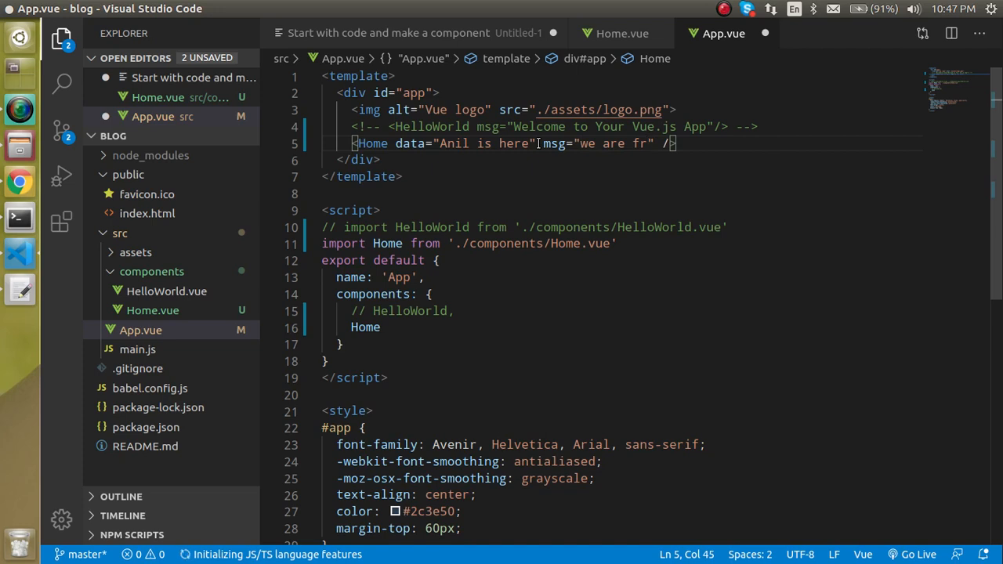
type("i")
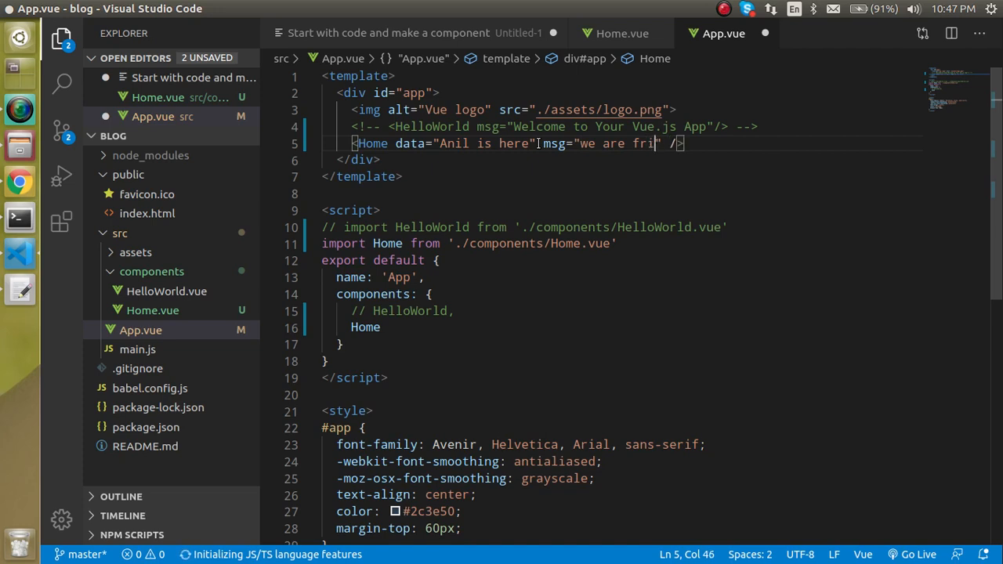
type("ends")
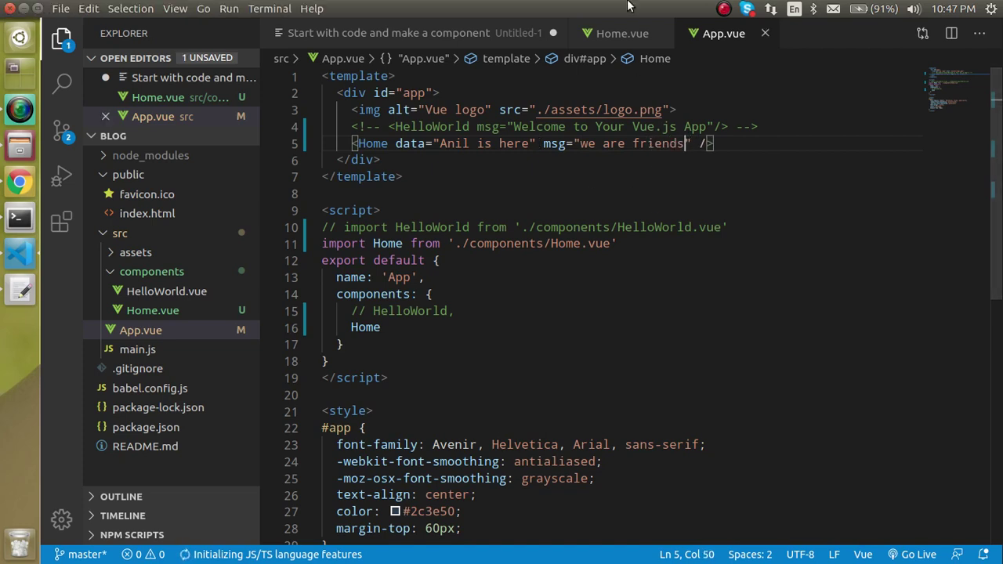
Declare a msg: String prop in Home.vue and render it in an <h1>{{msg}}</h1> heading.
left_click(620, 32)
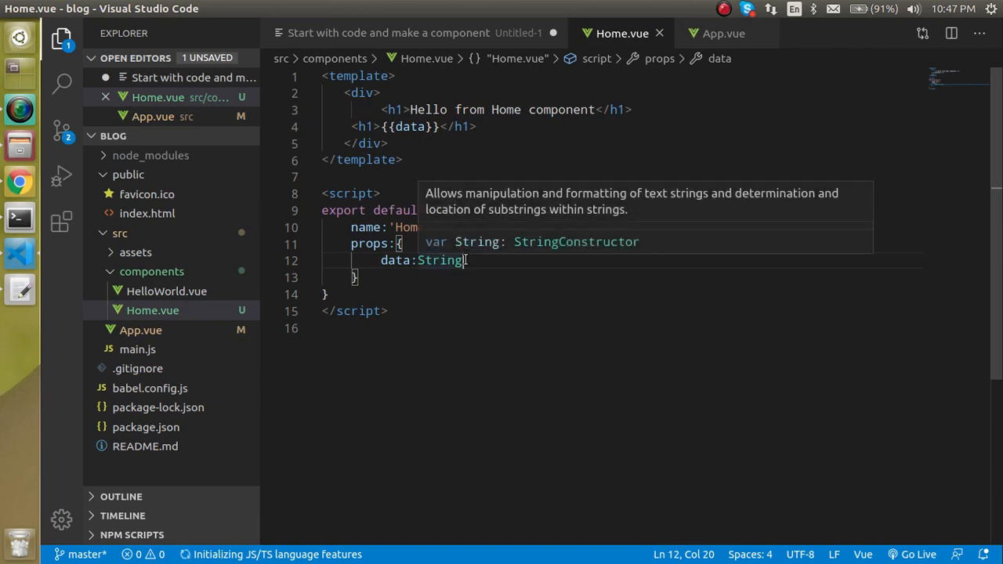
type("msg")
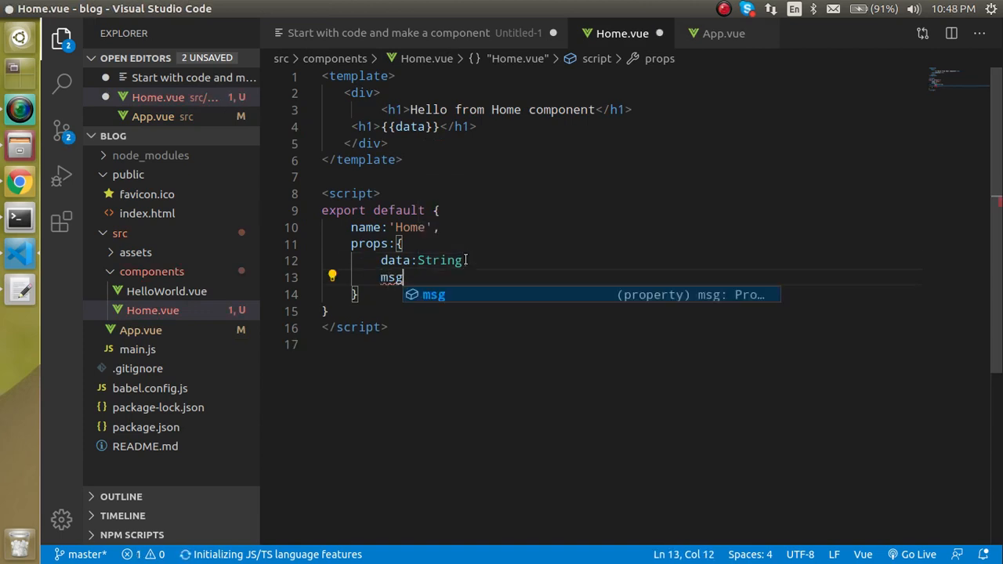
type(":String")
left_click(623, 261)
type(",")
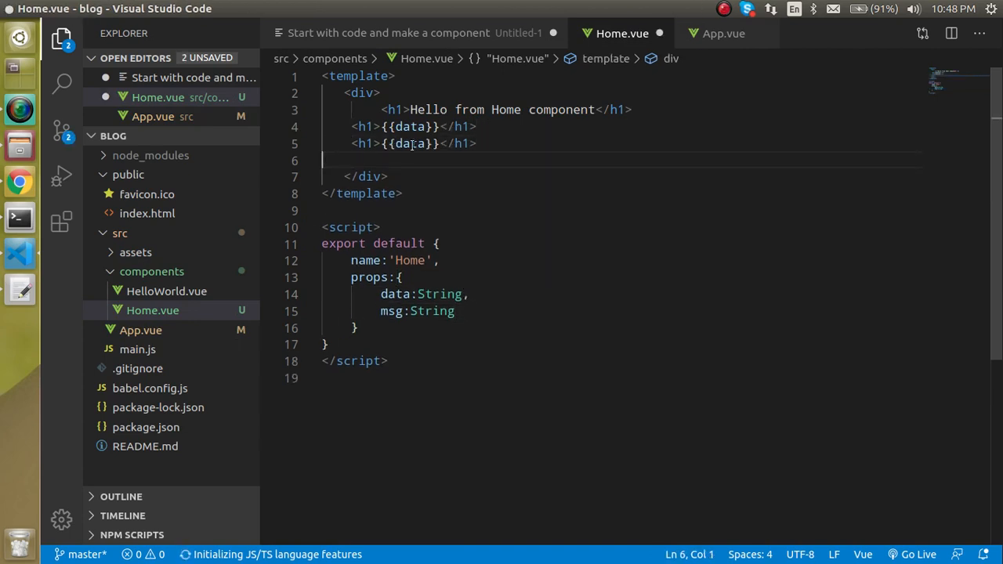
type("msg")
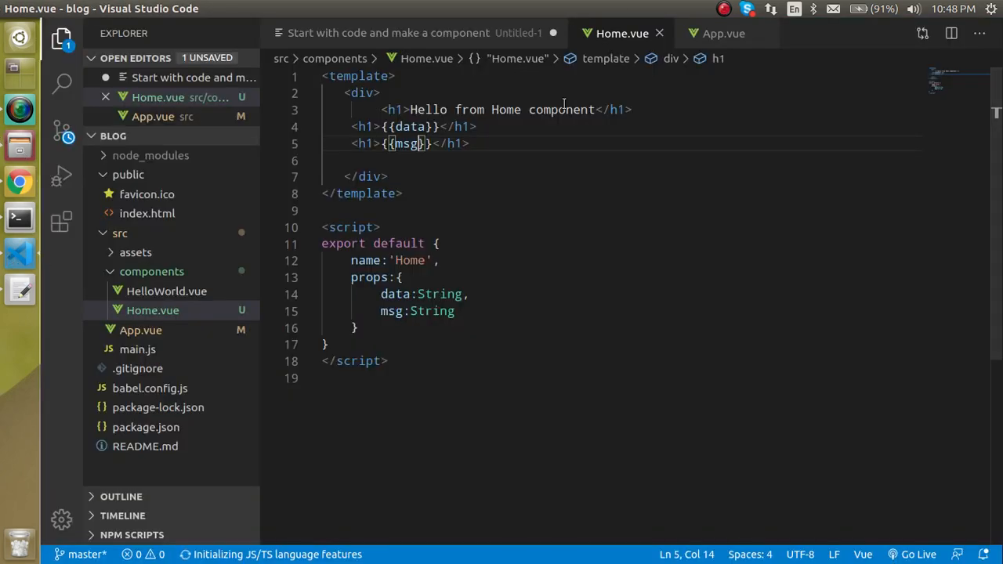
Repeat the Home element in App.vue and check the rendered page.
left_click(723, 33)
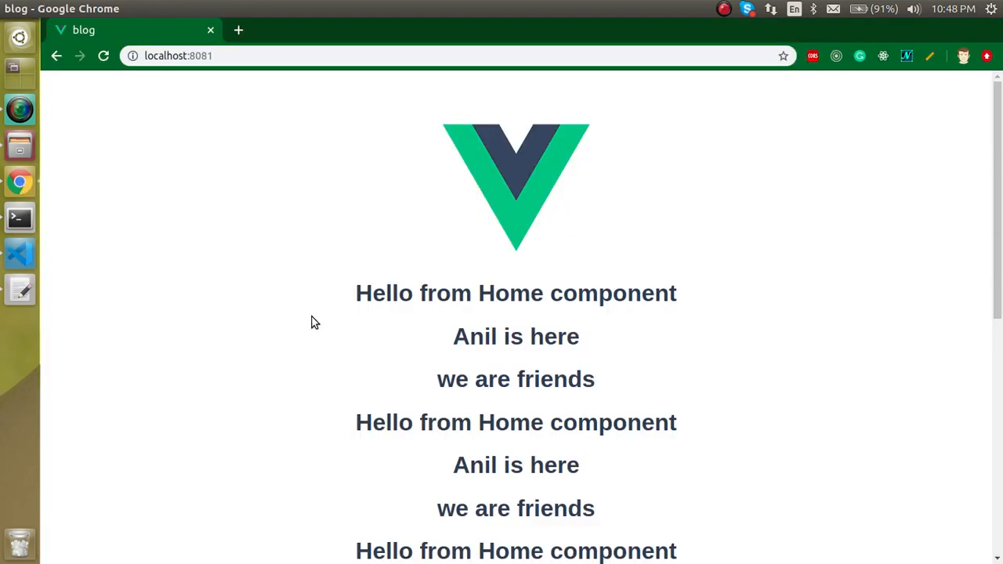
scroll("down", 3)
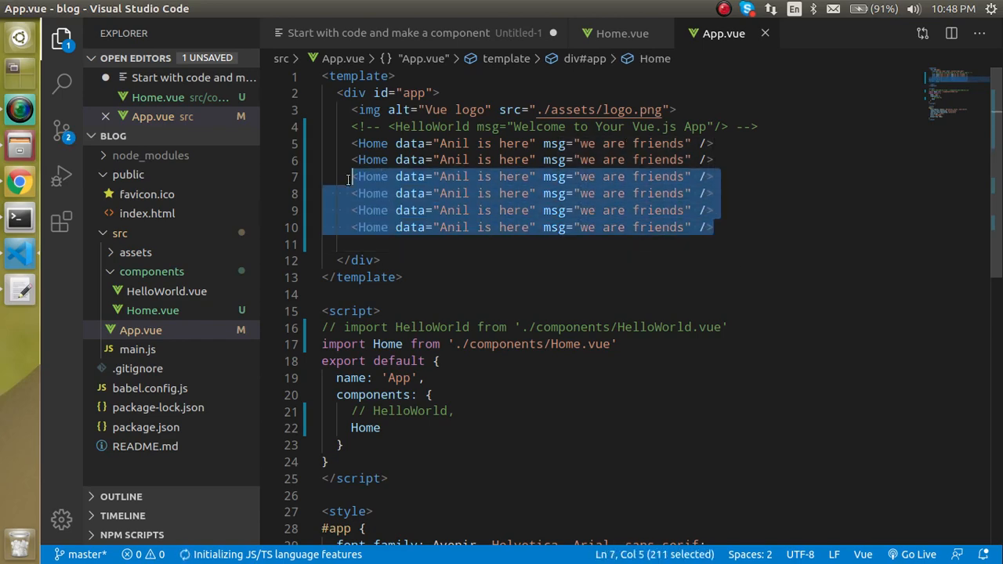
Delete the duplicated Home lines leaving one tag, then return to the Untitled-1 outline notes.
key("Delete")
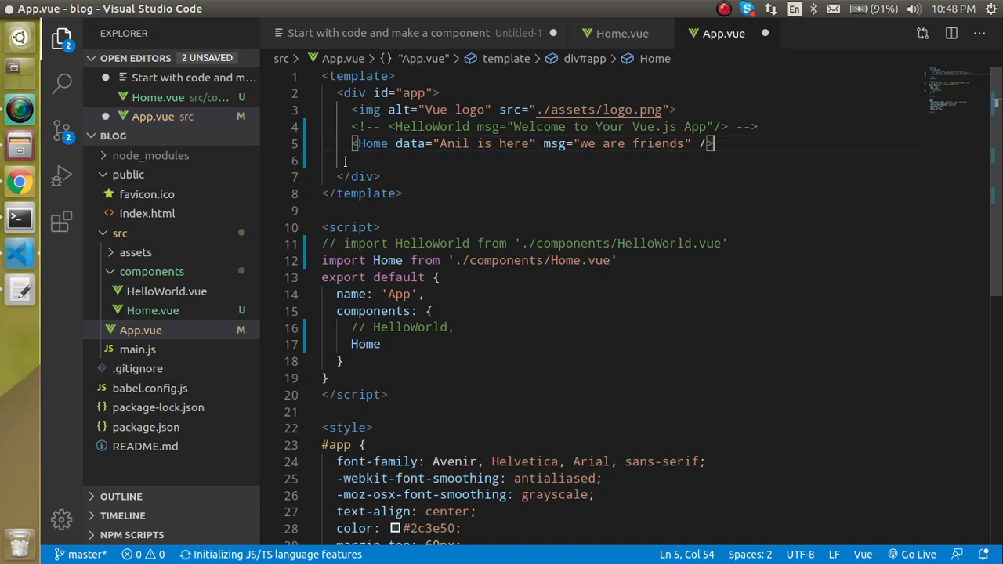
key("ctrl+s")
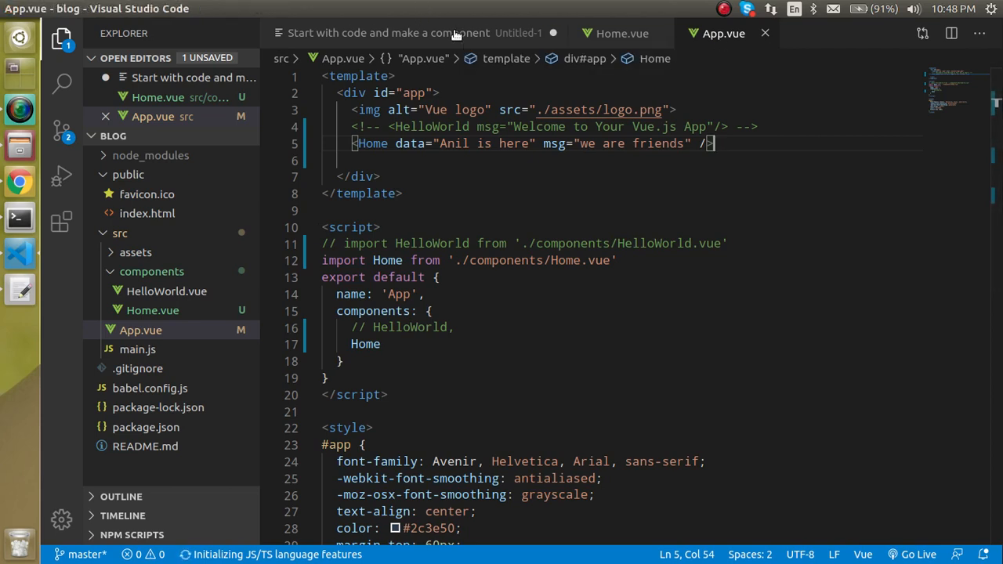
left_click(388, 33)
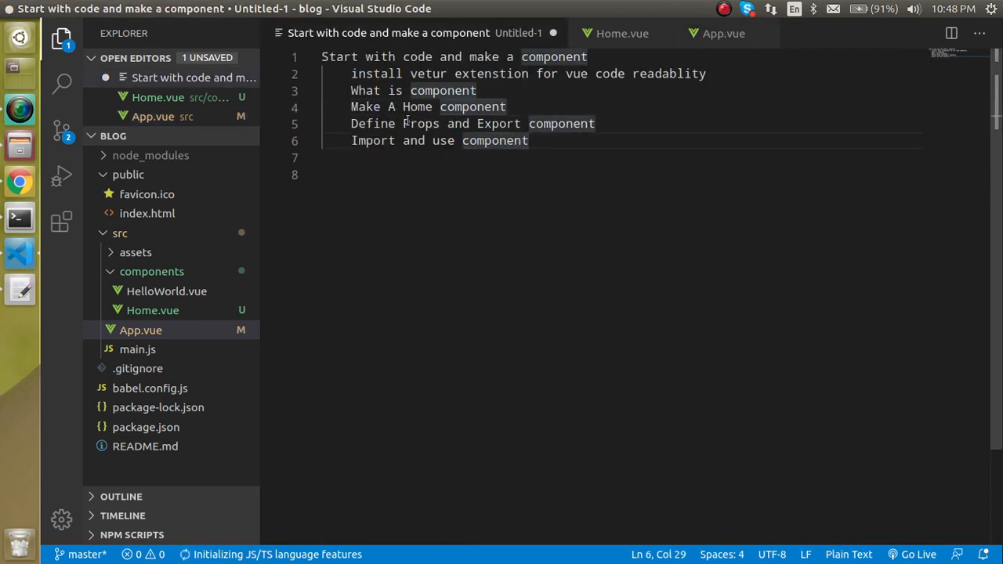